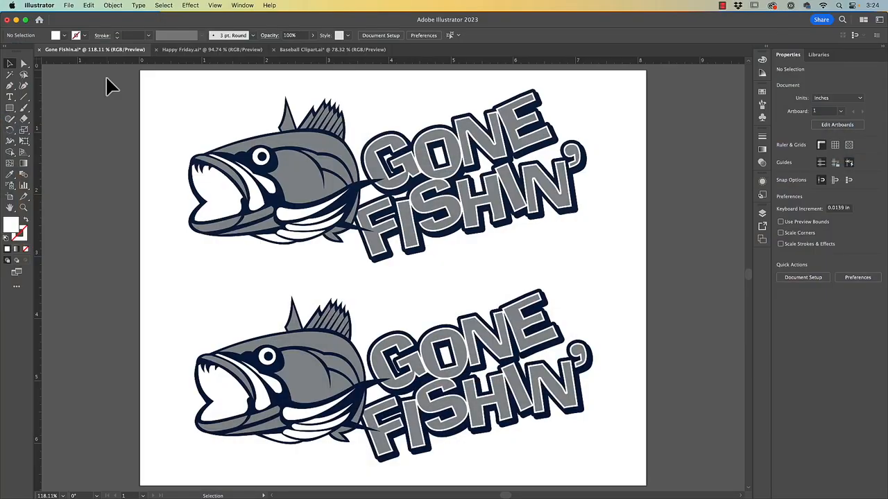
mouse_move(83, 57)
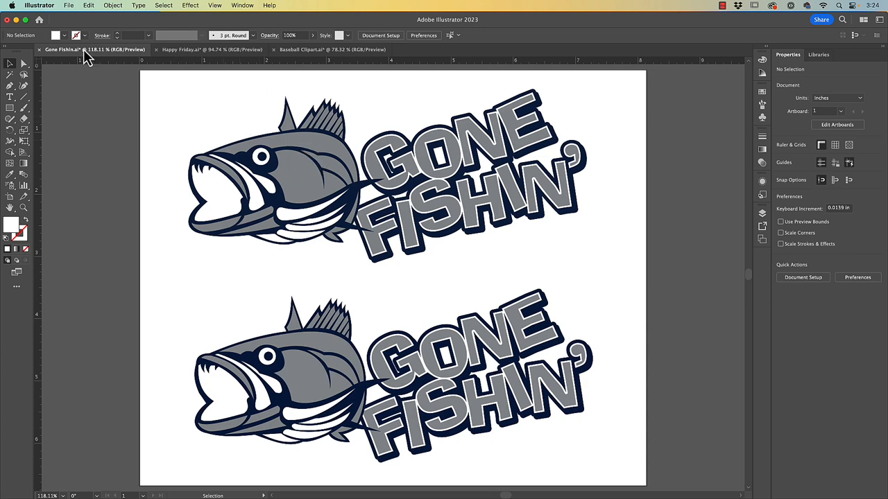
Check the Gone Fishin' artwork in Outline view, inspecting the placed image, then return to Preview
left_click(214, 6)
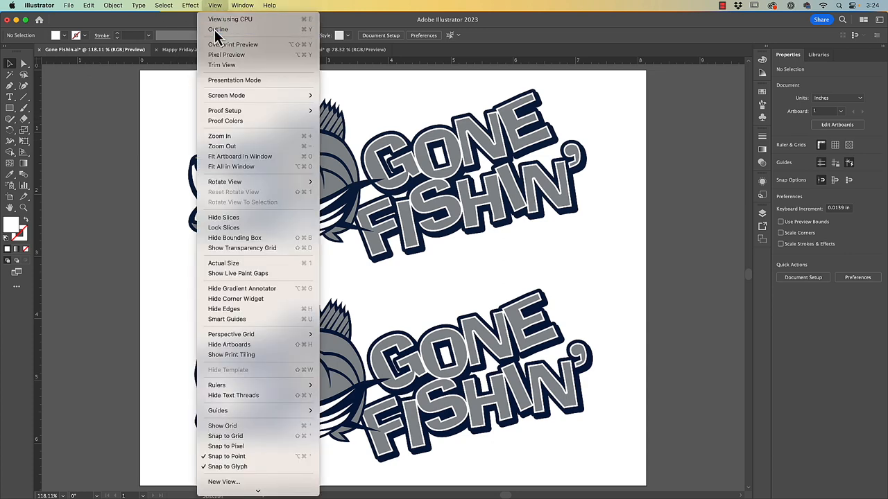
left_click(217, 29)
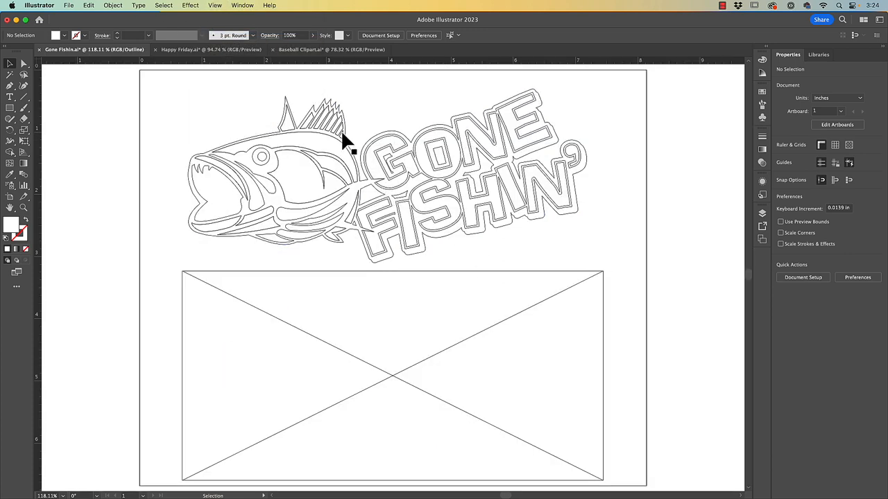
mouse_move(211, 39)
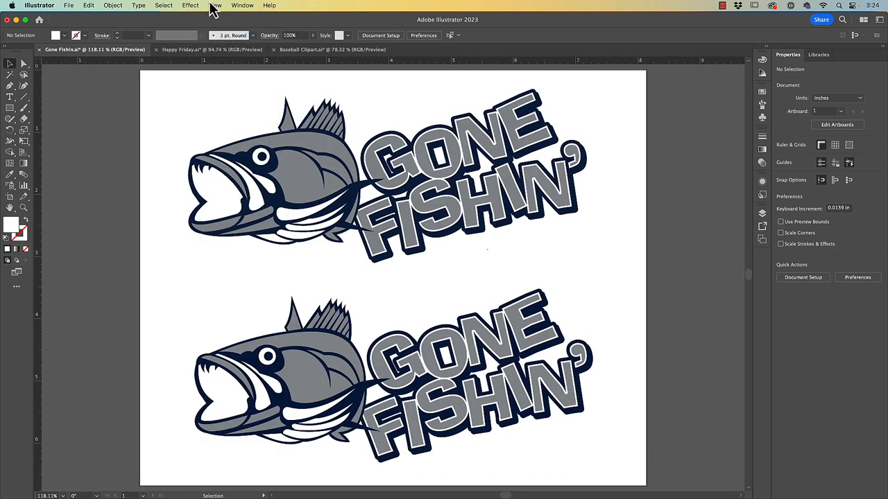
left_click(214, 6)
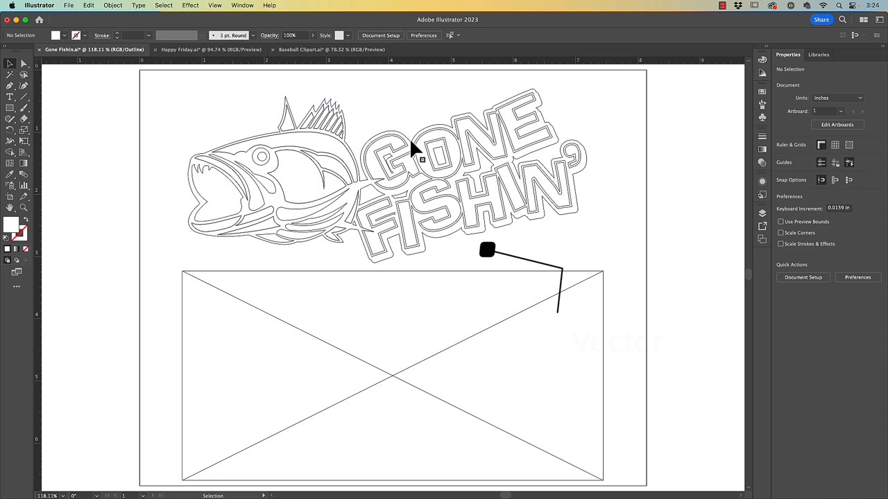
left_click(400, 160)
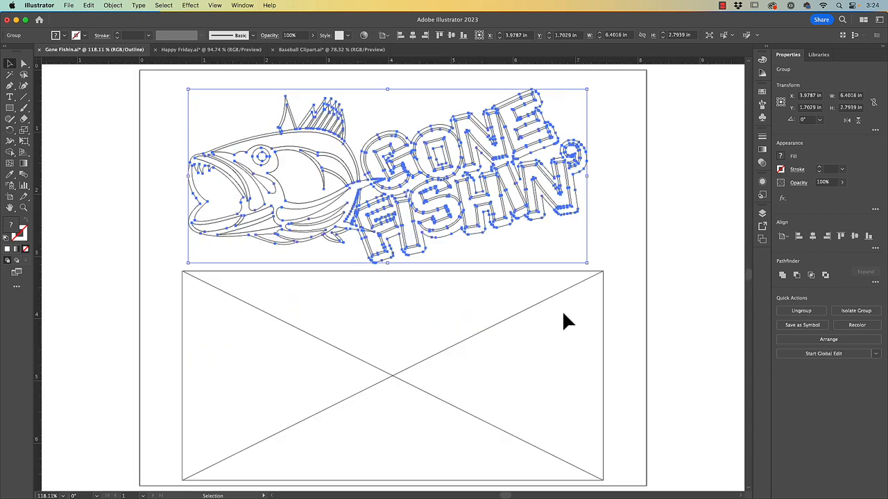
left_click(303, 338)
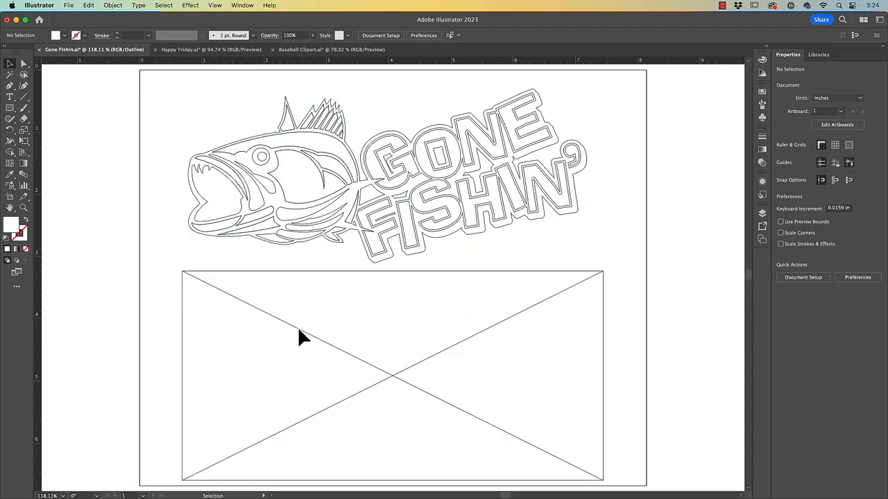
left_click(393, 374)
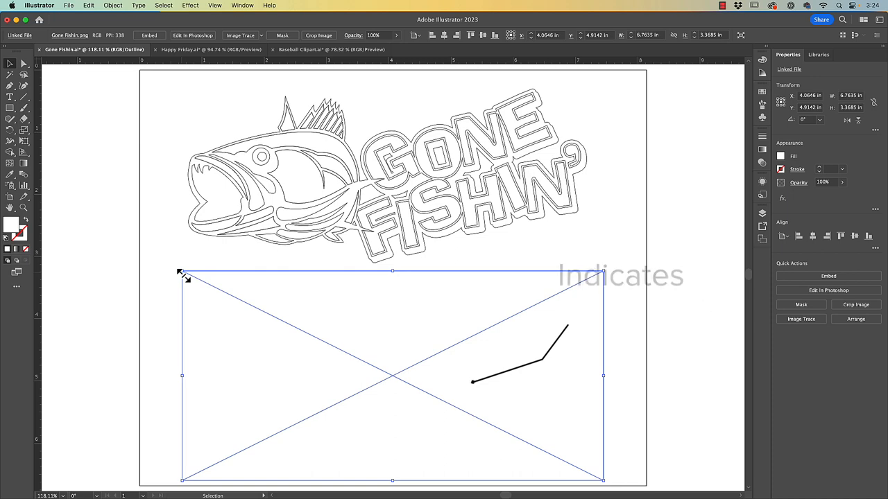
left_click(118, 230)
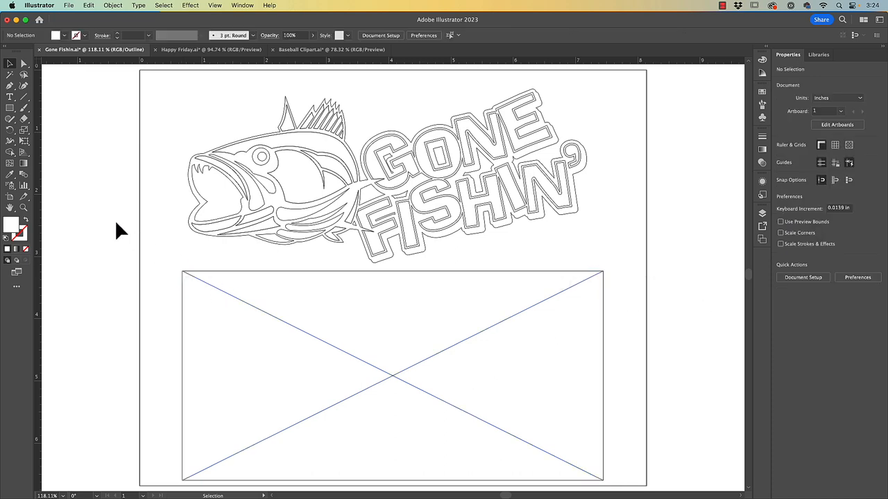
key("cmd+y")
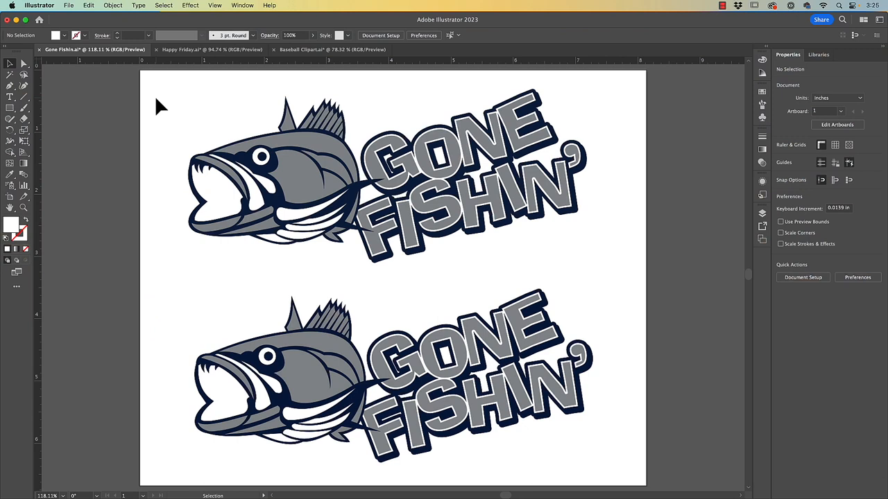
mouse_move(89, 5)
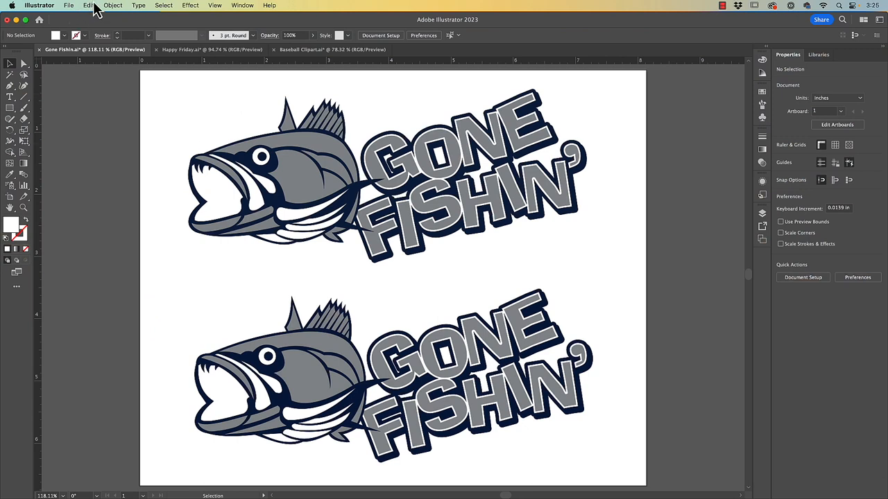
In Color Settings keep North America General Purpose 2 with sRGB IEC61966-2.1 as RGB working space
left_click(88, 6)
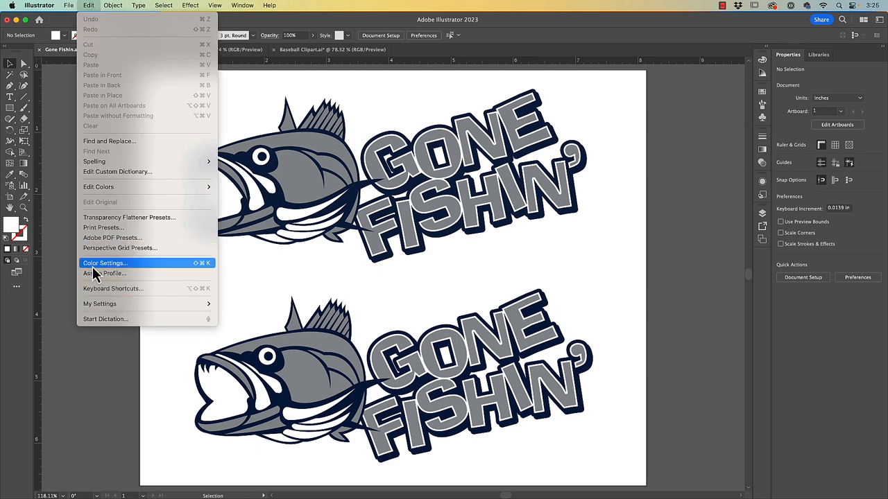
left_click(105, 264)
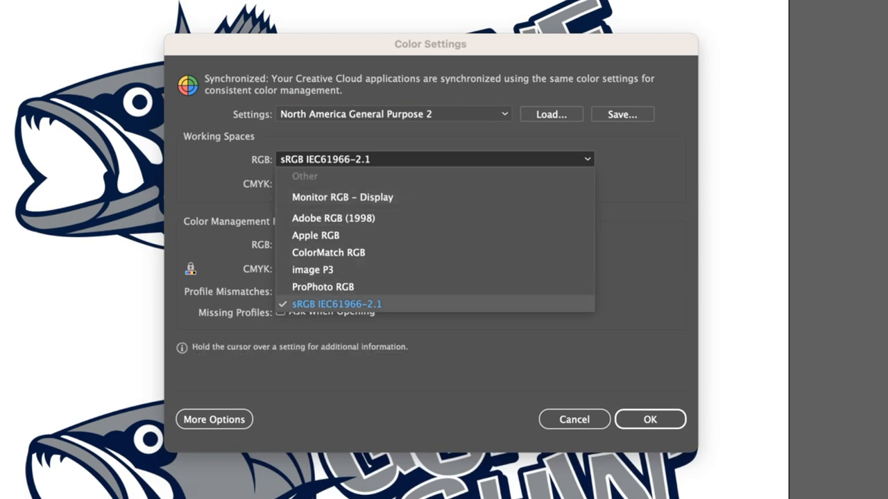
left_click(335, 304)
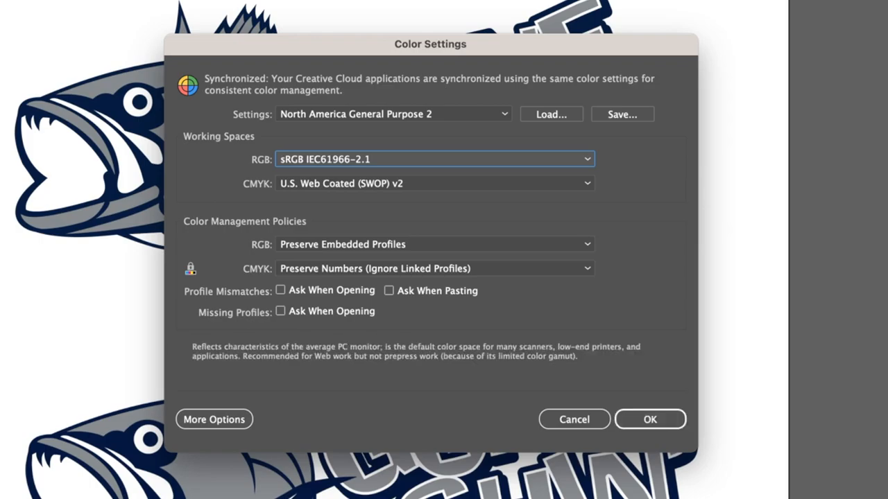
left_click(649, 419)
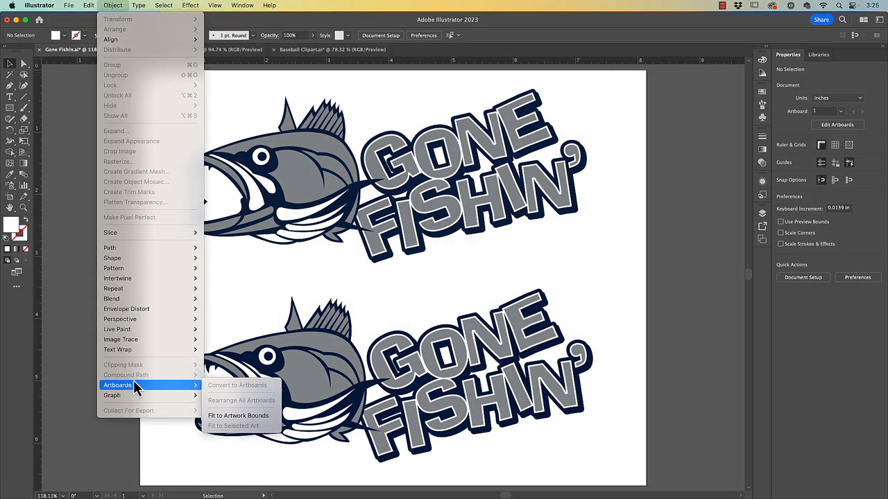
Assign the Working RGB sRGB IEC61966-2.1 profile to Gone Fishin', then move to the Happy Friday document
left_click(88, 6)
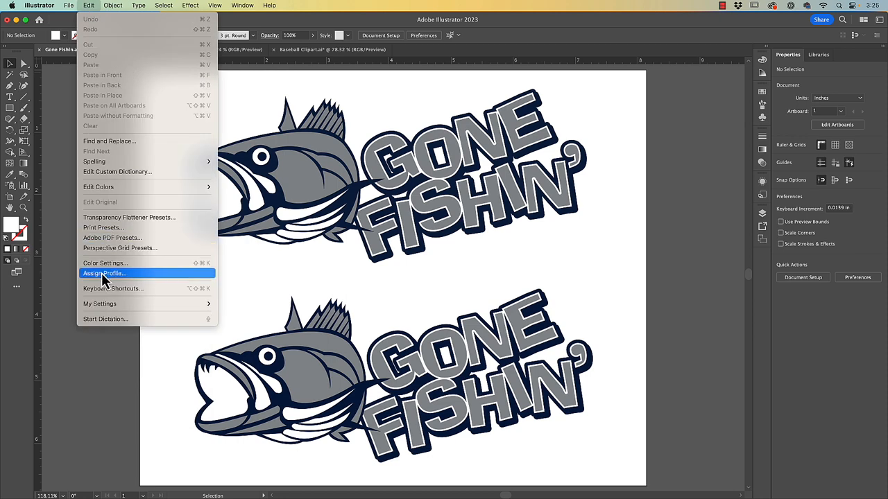
left_click(104, 271)
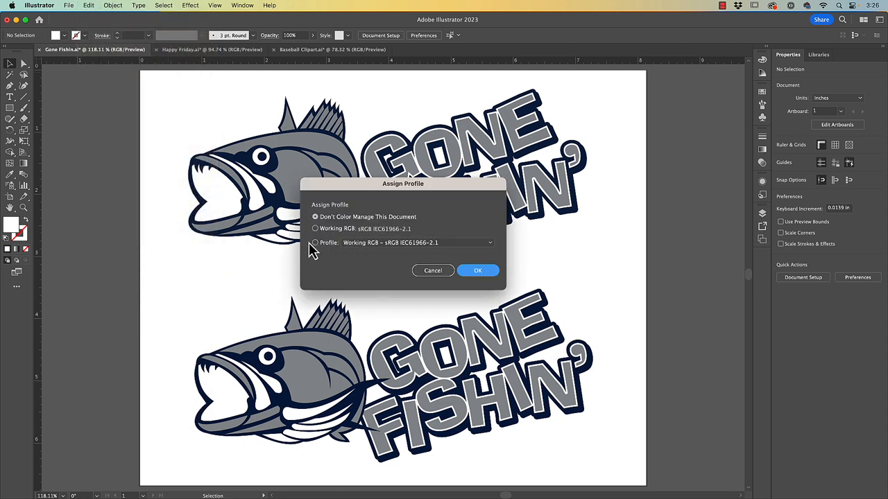
left_click(315, 243)
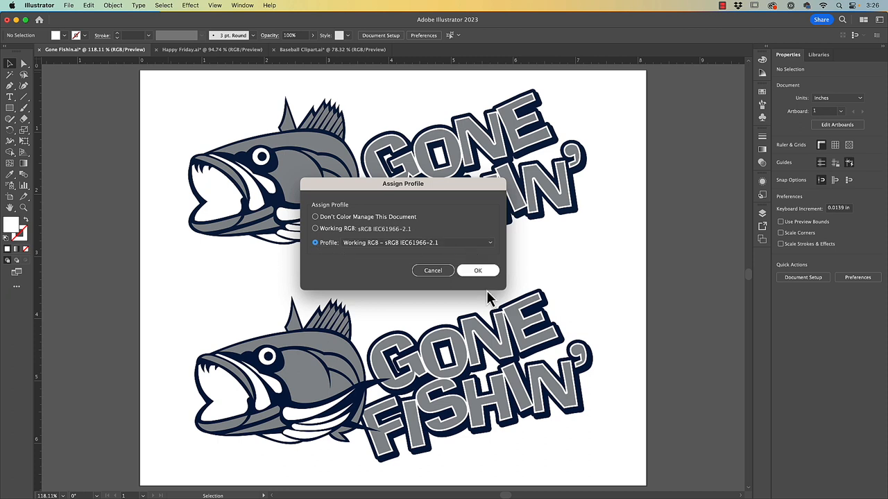
left_click(477, 270)
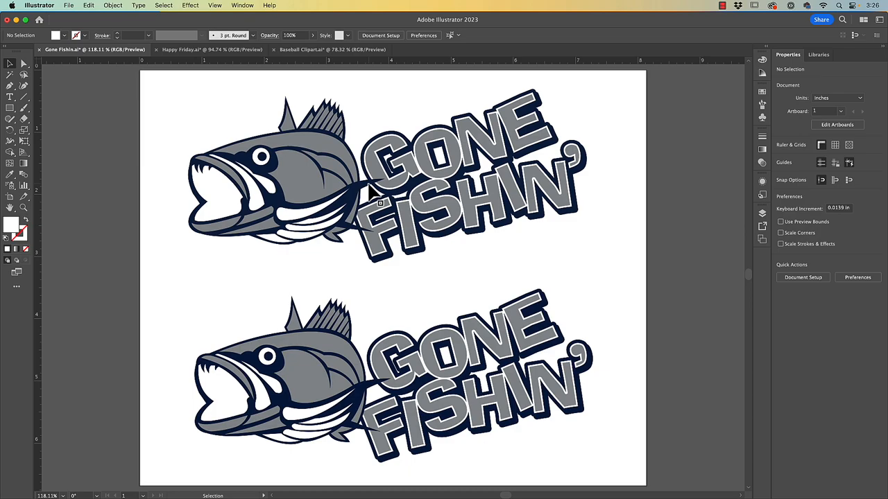
left_click(208, 50)
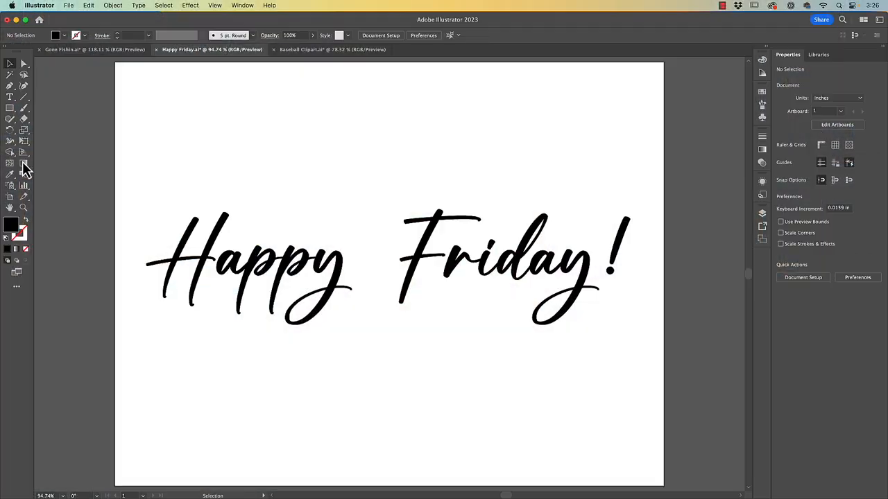
mouse_move(150, 145)
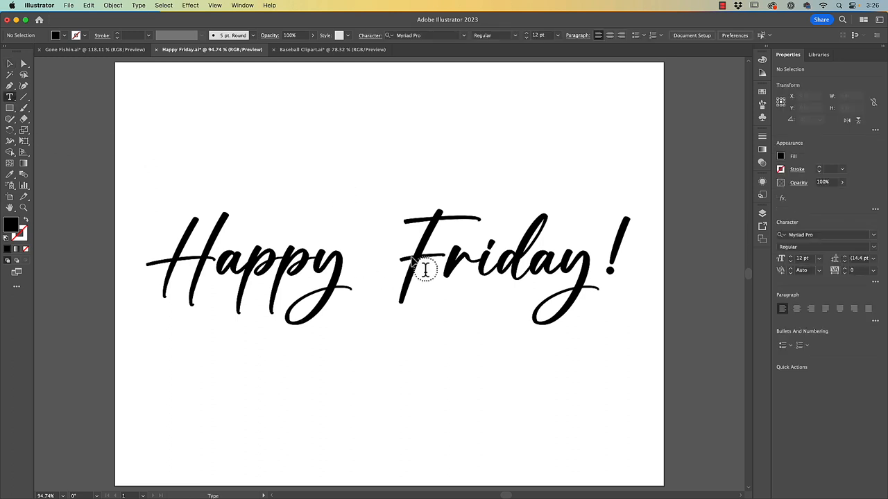
mouse_move(278, 271)
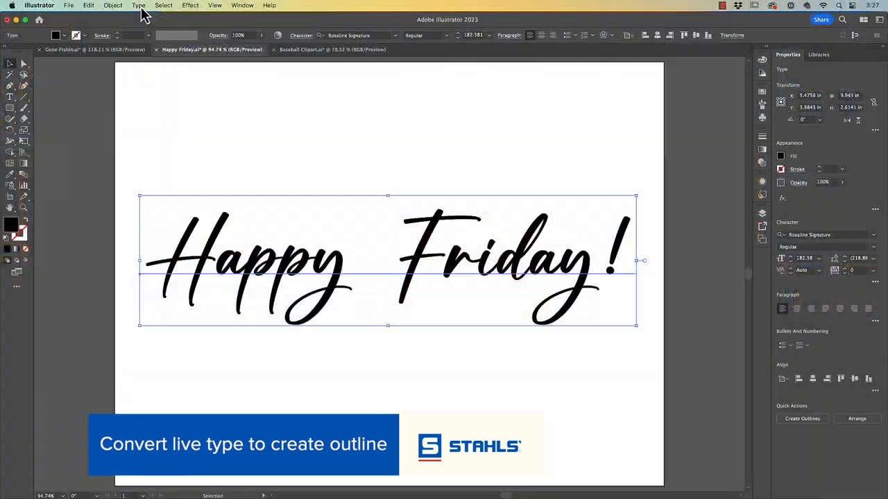
Create outlines from the Happy Friday text and check the letter paths in Outline view
left_click(139, 6)
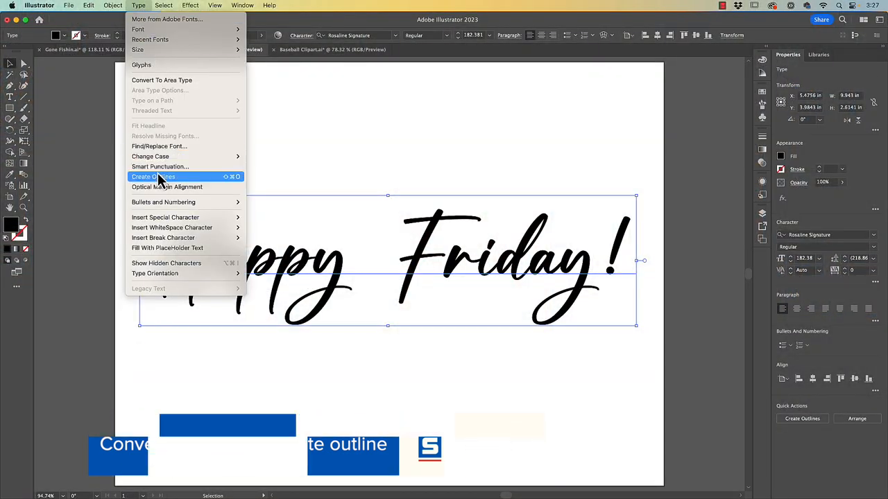
mouse_move(153, 79)
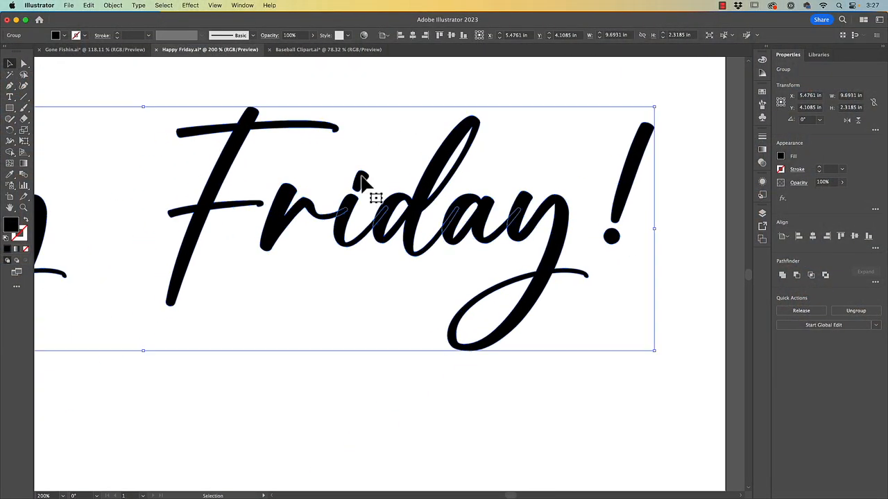
mouse_move(336, 116)
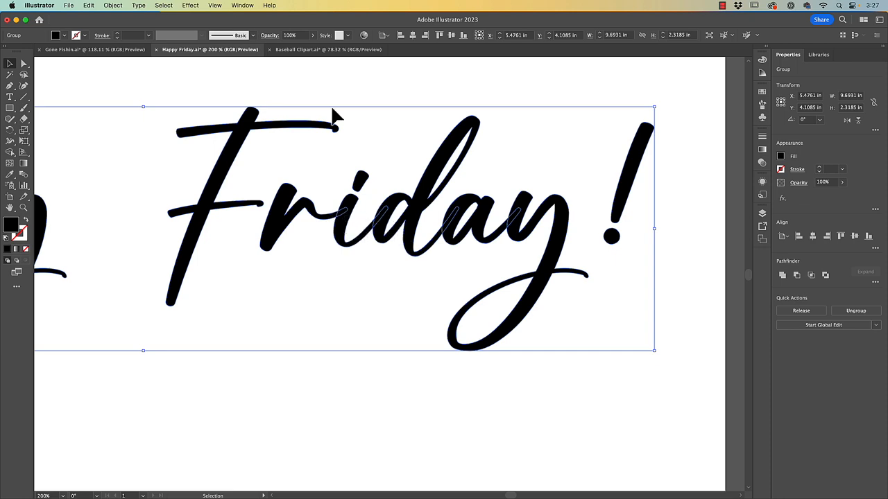
left_click(214, 5)
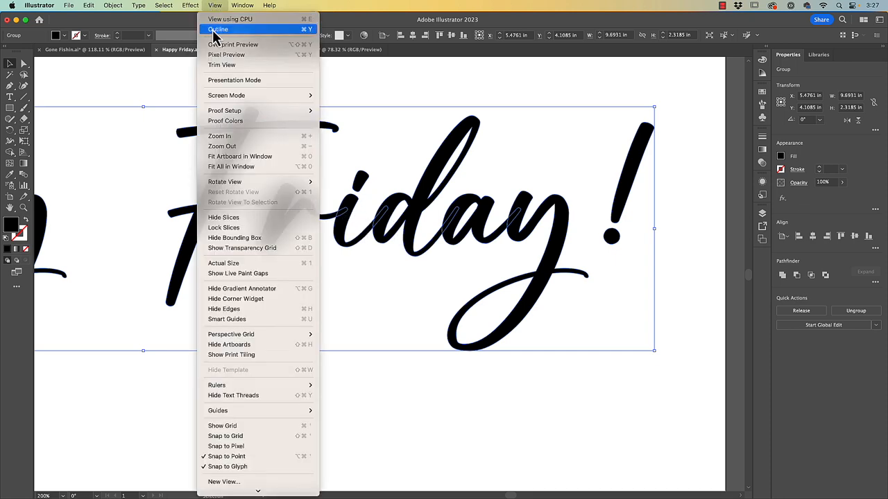
left_click(218, 29)
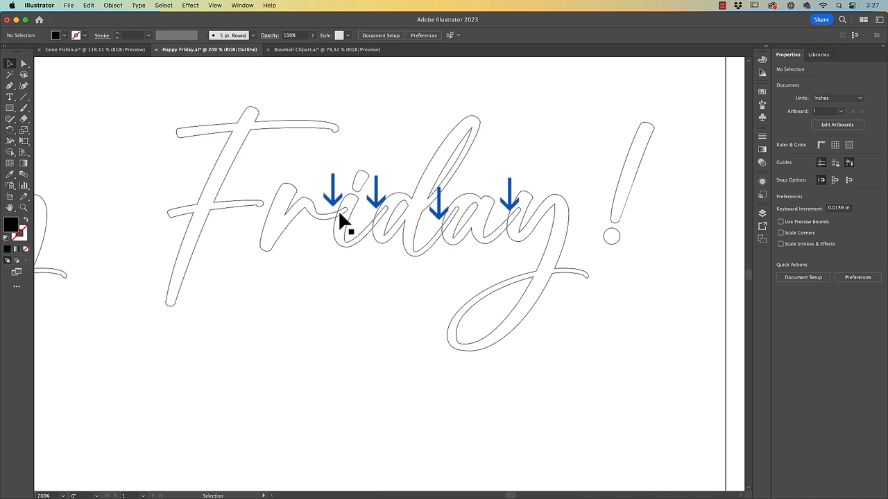
mouse_move(352, 214)
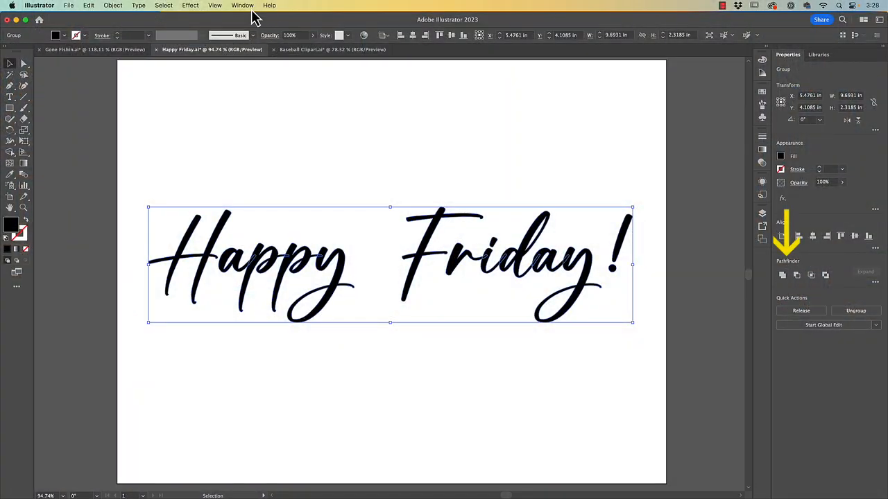
left_click(242, 6)
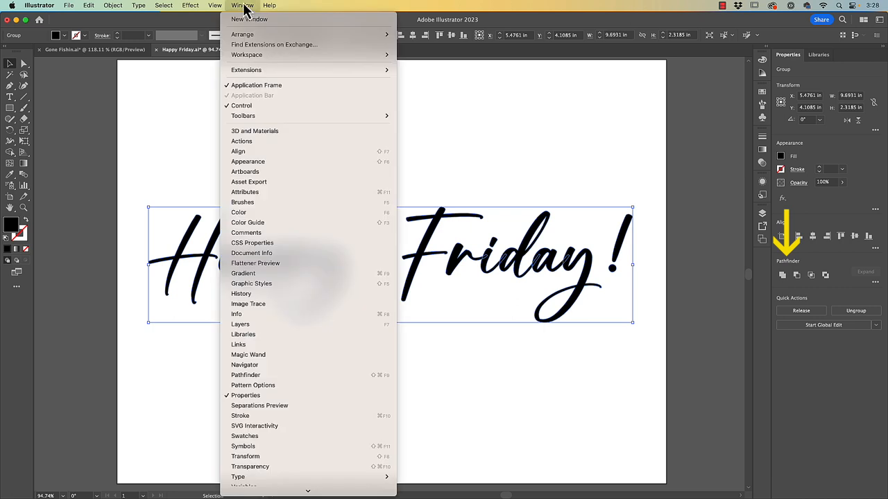
mouse_move(246, 396)
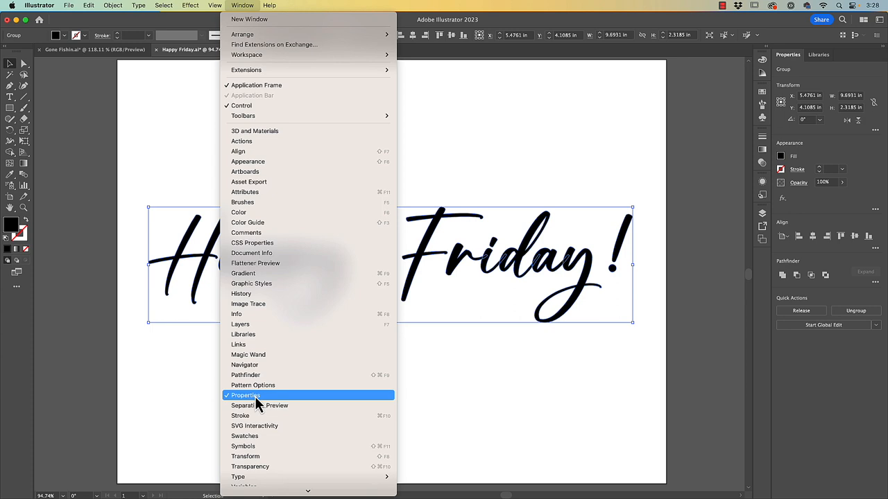
left_click(245, 396)
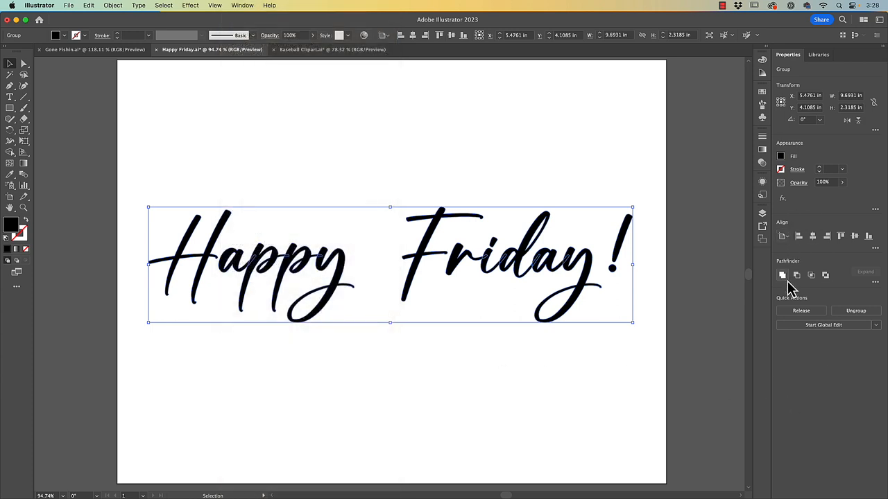
mouse_move(782, 275)
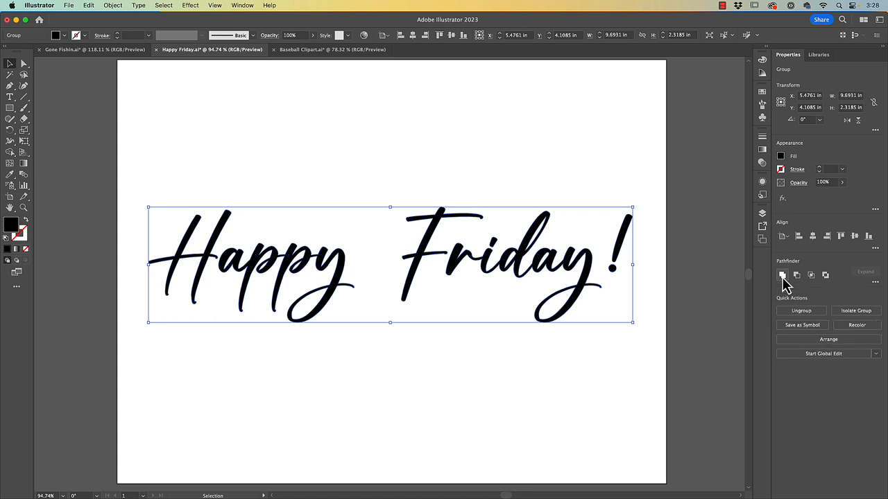
mouse_move(377, 183)
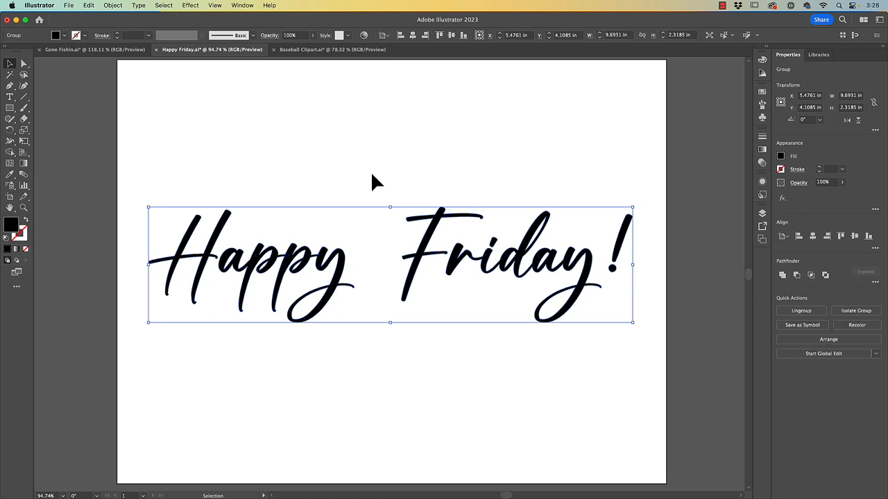
mouse_move(391, 140)
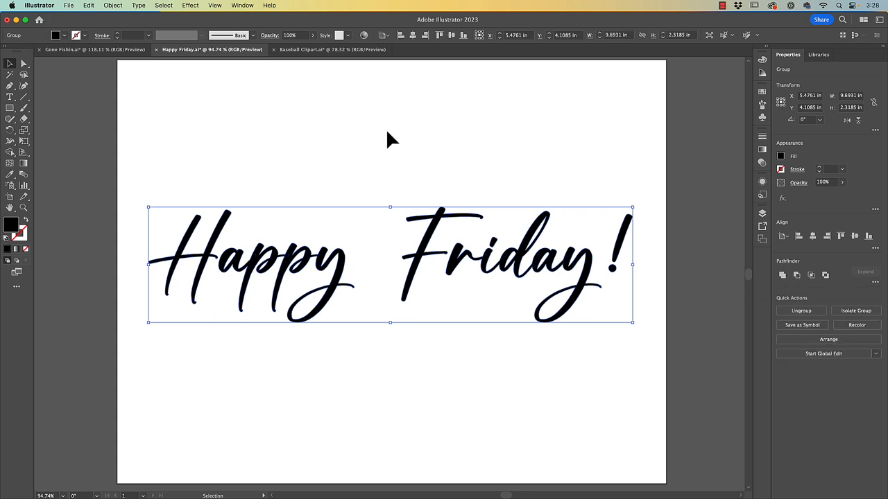
left_click(451, 160)
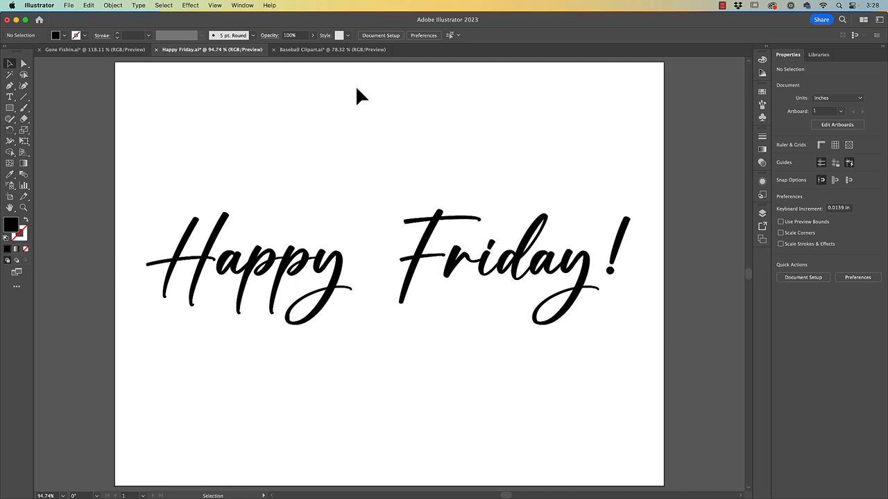
mouse_move(505, 130)
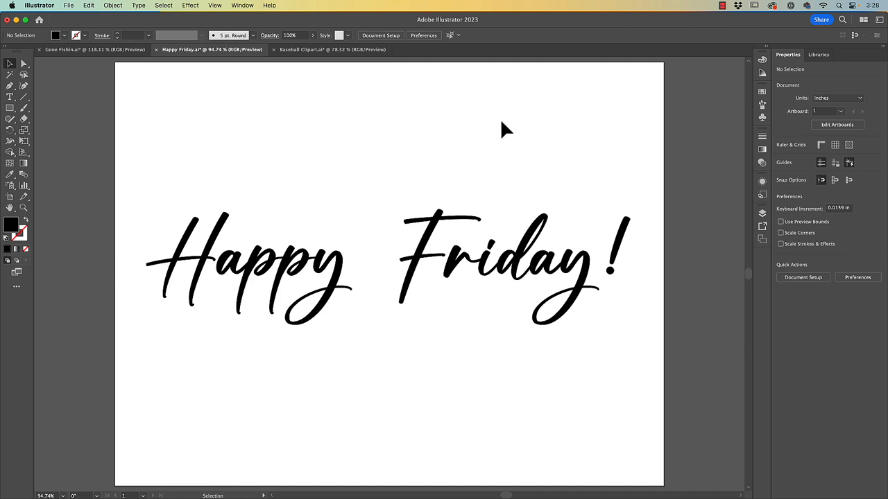
mouse_move(534, 124)
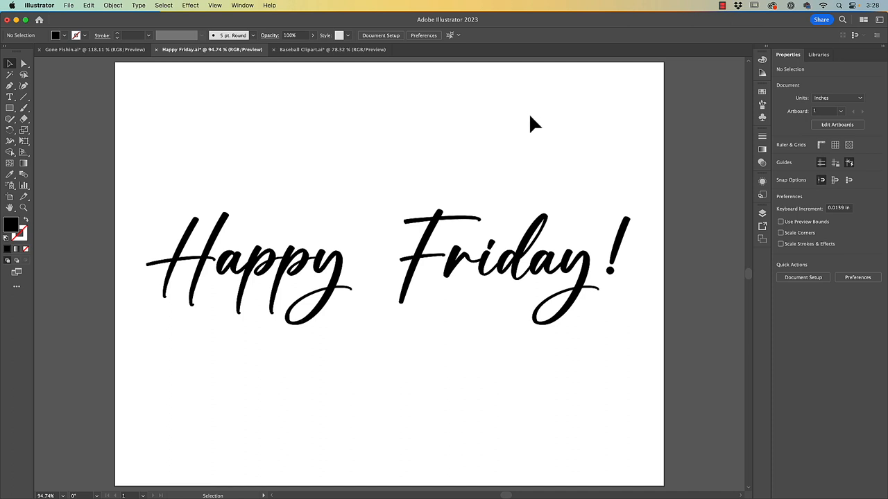
left_click(319, 266)
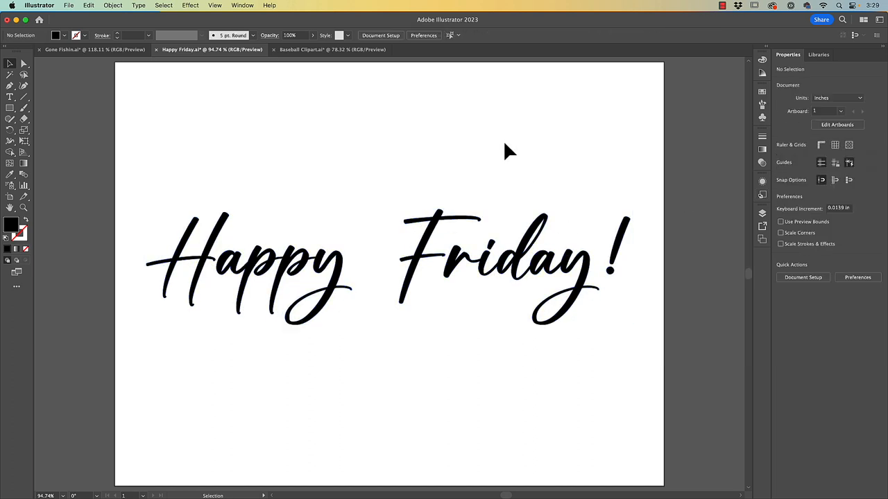
Preview the lettering at lowered opacity, then give it a solid gray fill swatch at 100% opacity
left_click(458, 220)
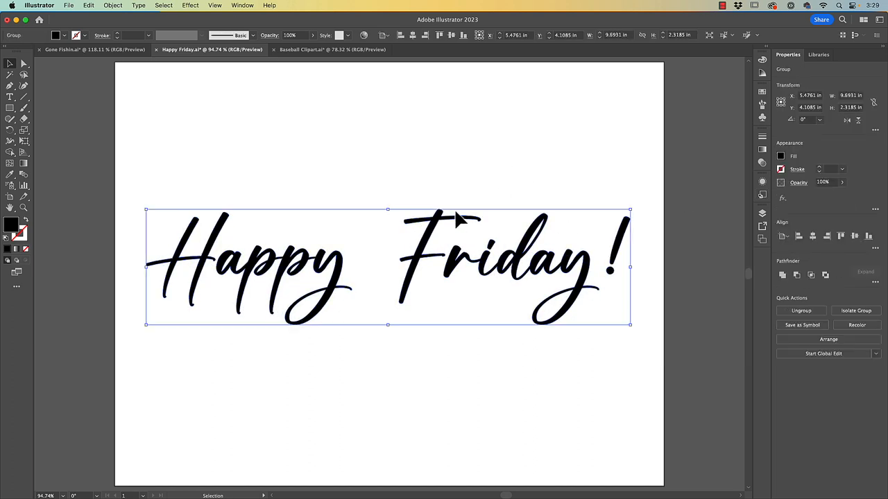
mouse_move(485, 208)
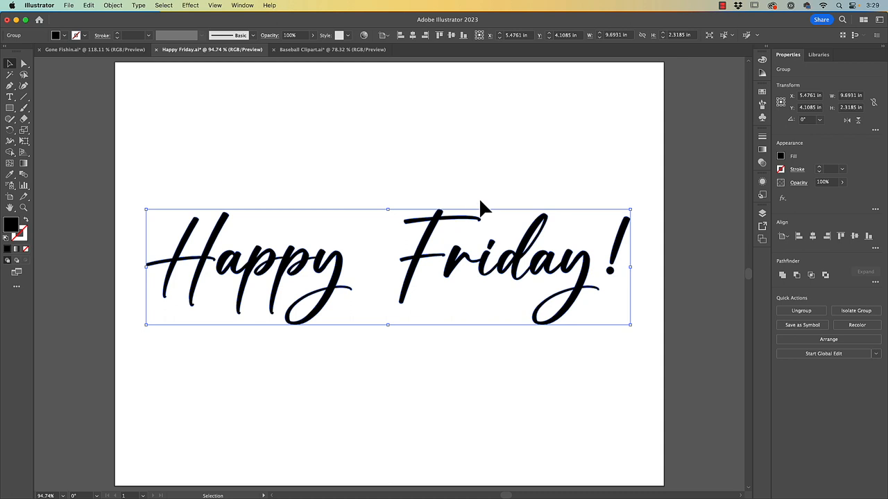
mouse_move(788, 66)
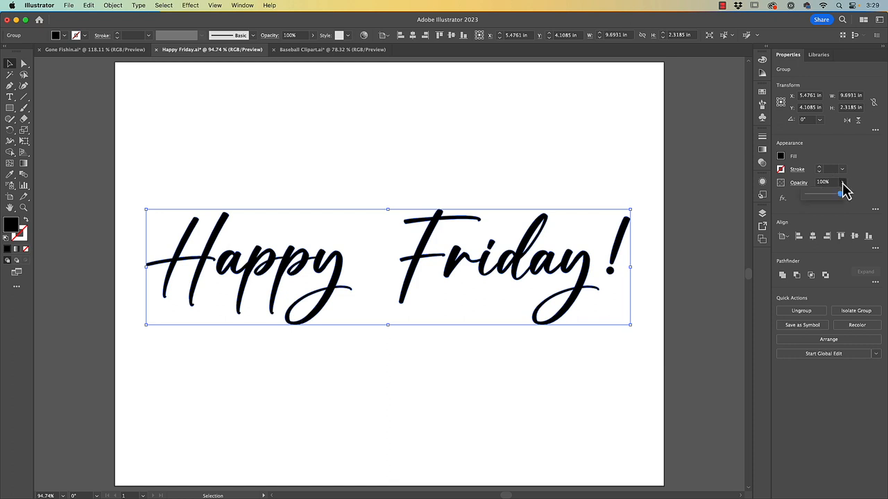
left_click_drag(840, 194, 820, 195)
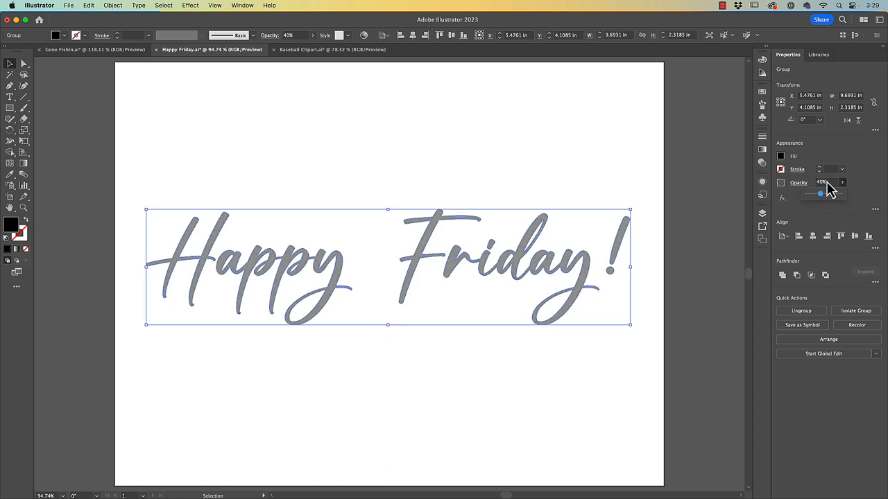
left_click(572, 143)
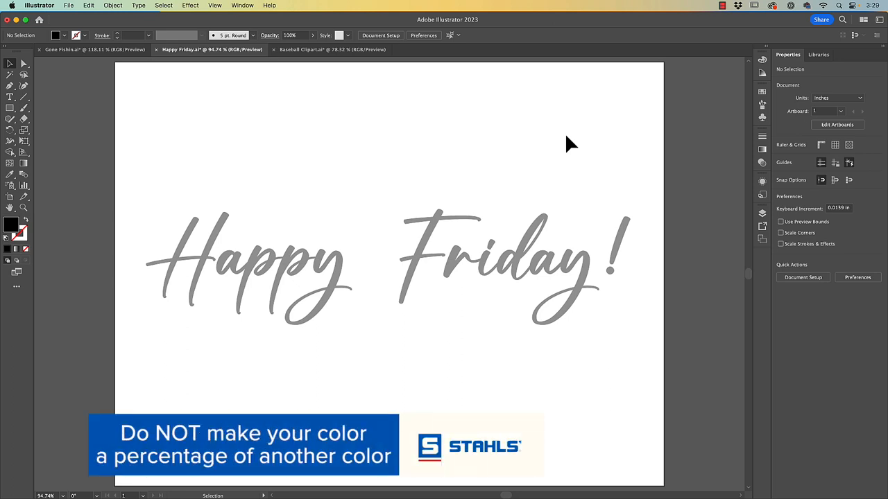
mouse_move(583, 252)
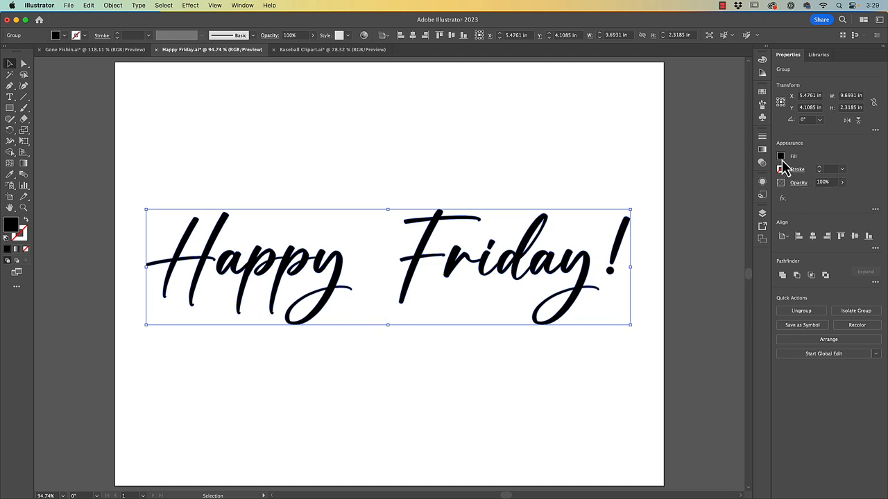
left_click(780, 155)
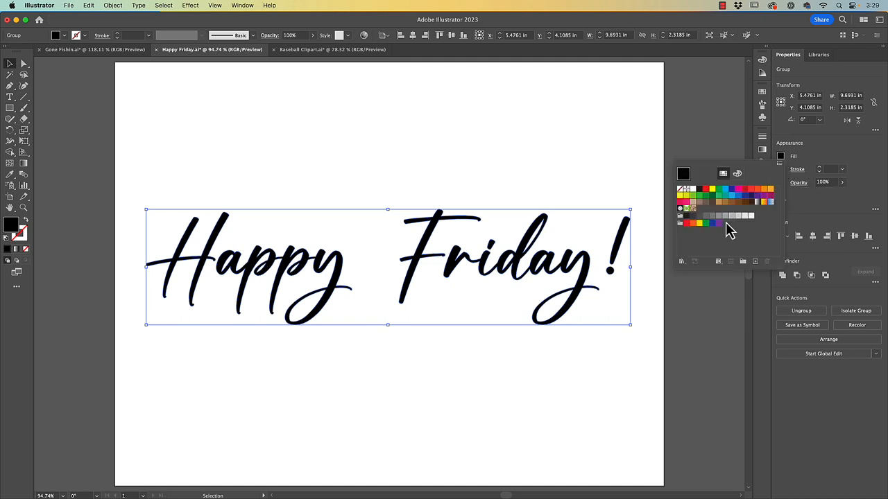
mouse_move(724, 224)
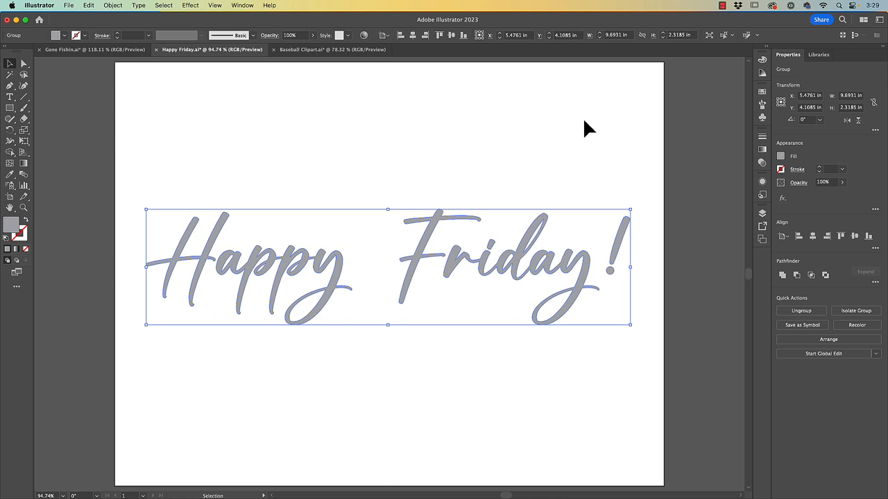
mouse_move(503, 146)
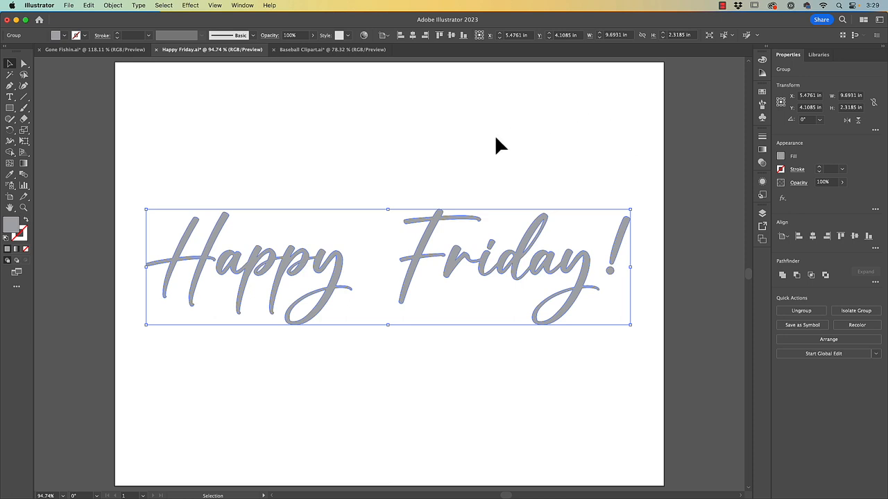
left_click(423, 122)
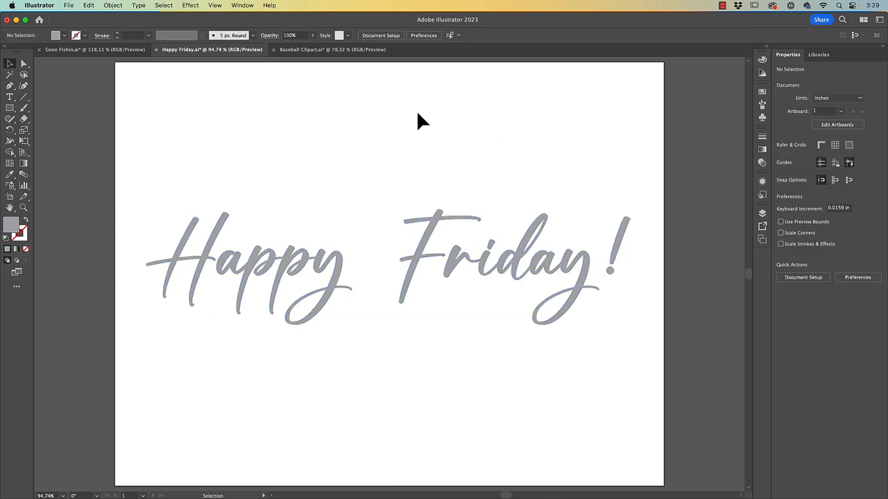
Switch to Baseball Clipart.ai and check in Outline view that the batter is a placed raster image
left_click(308, 50)
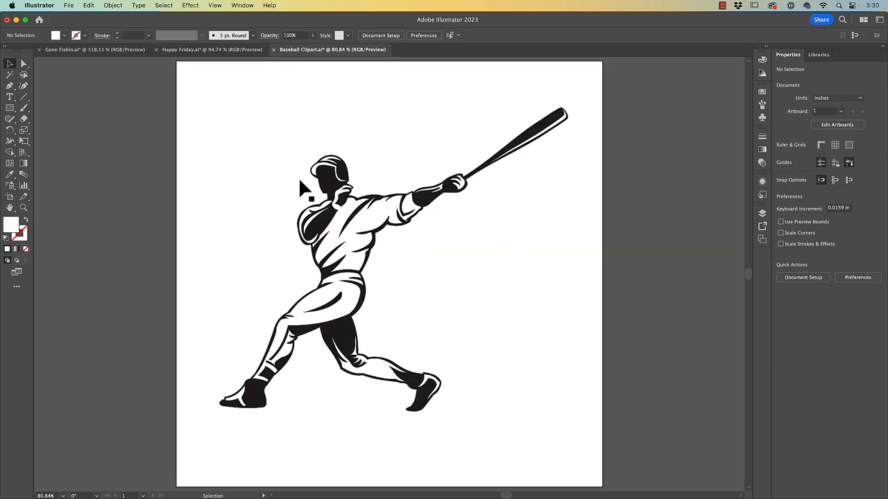
mouse_move(306, 110)
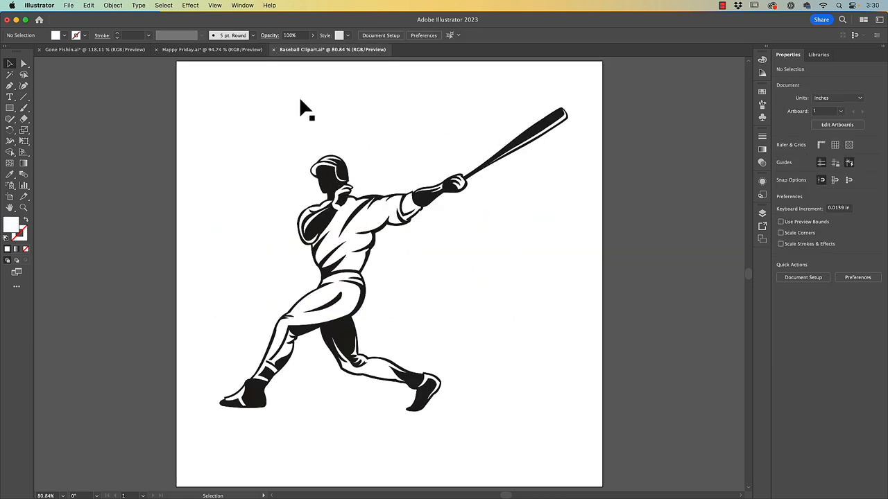
mouse_move(224, 25)
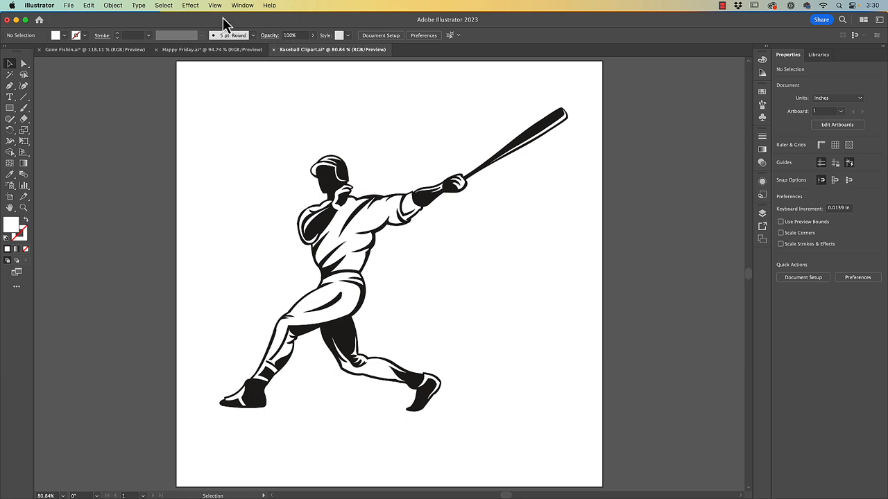
left_click(214, 6)
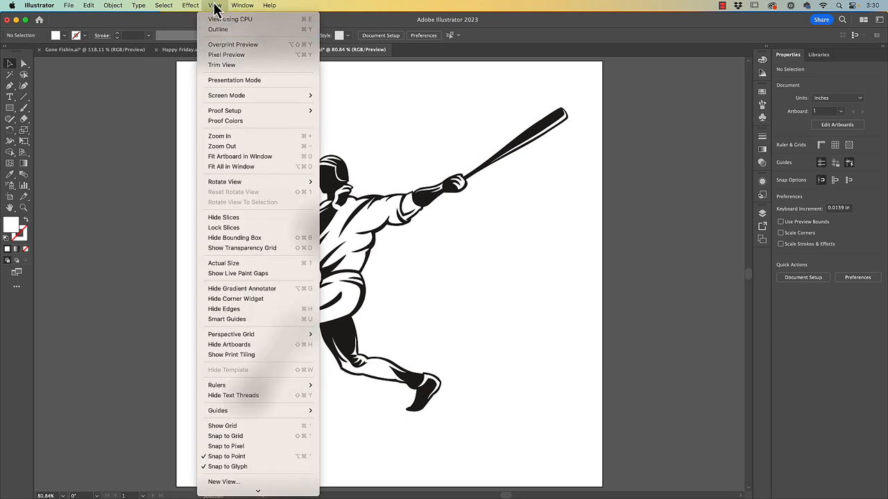
left_click(218, 29)
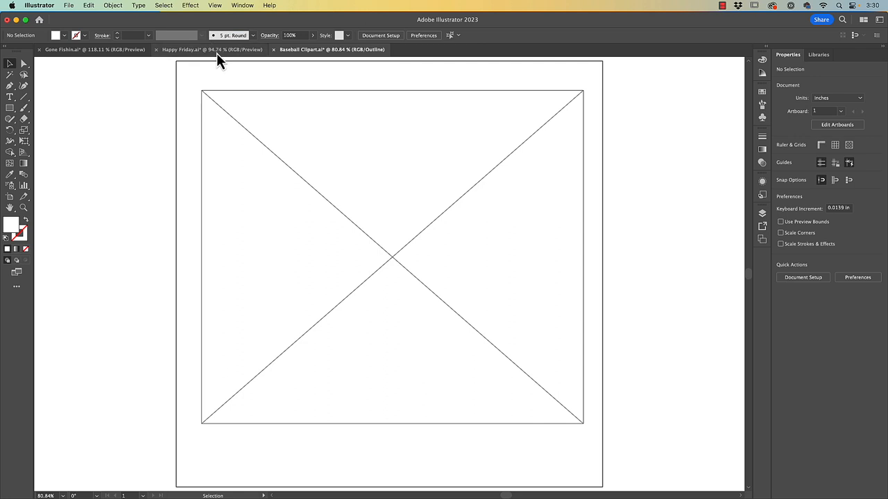
mouse_move(247, 56)
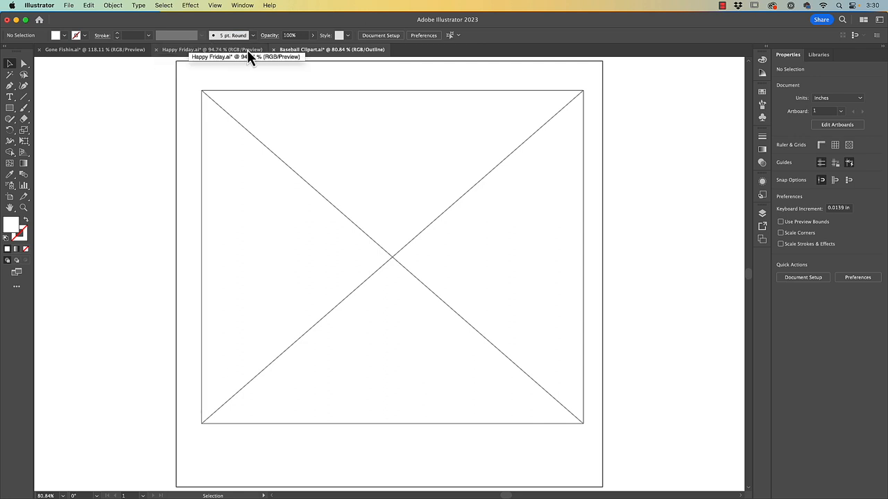
left_click(214, 6)
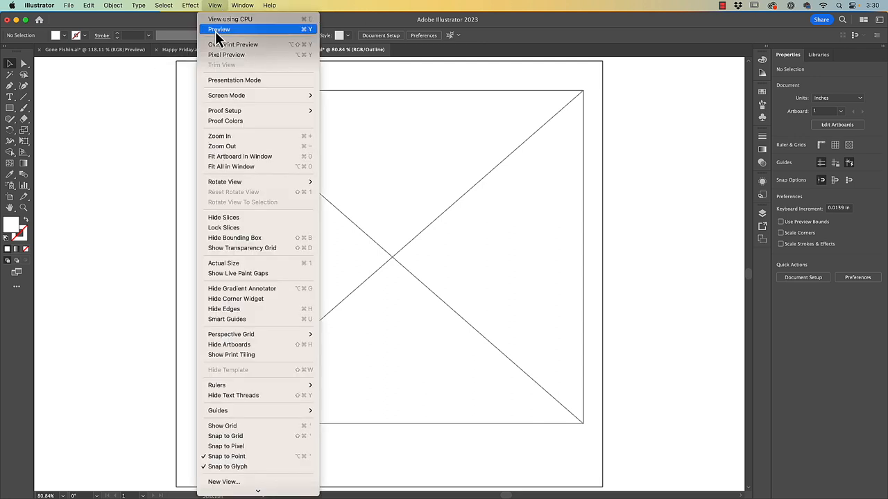
left_click(219, 29)
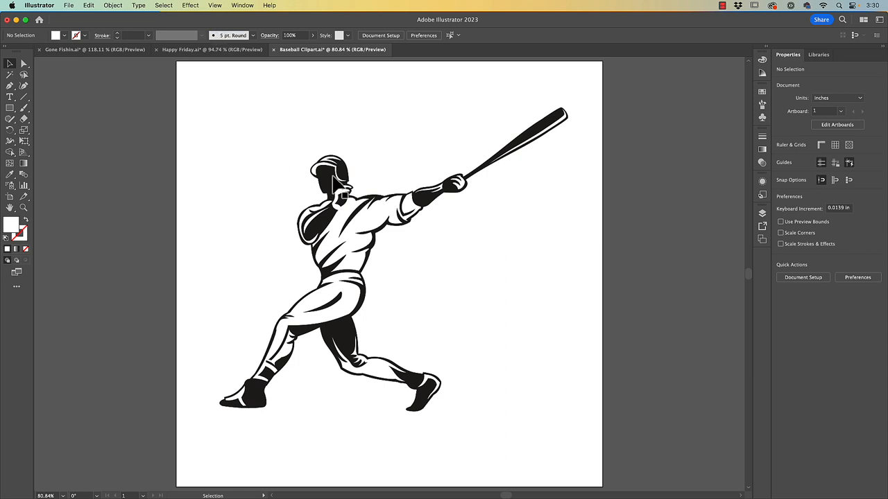
Run Image Trace on the batter image, accepting the large-image warning, and review the result
left_click(347, 257)
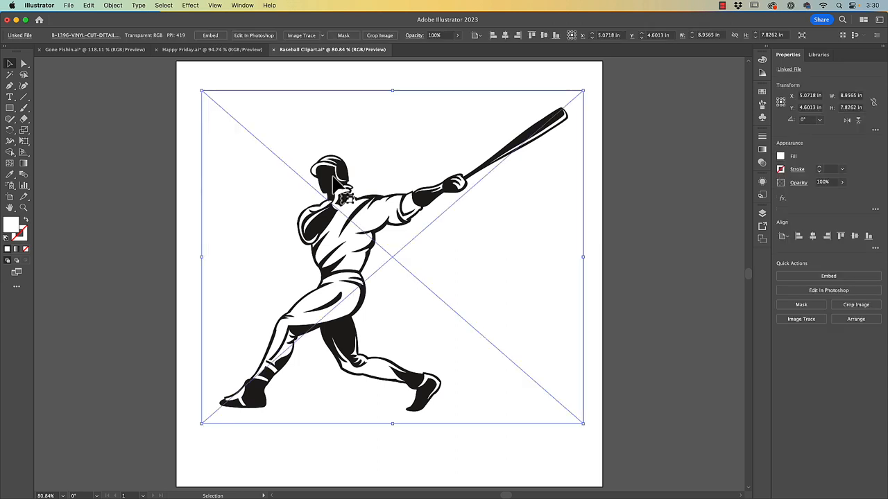
mouse_move(317, 145)
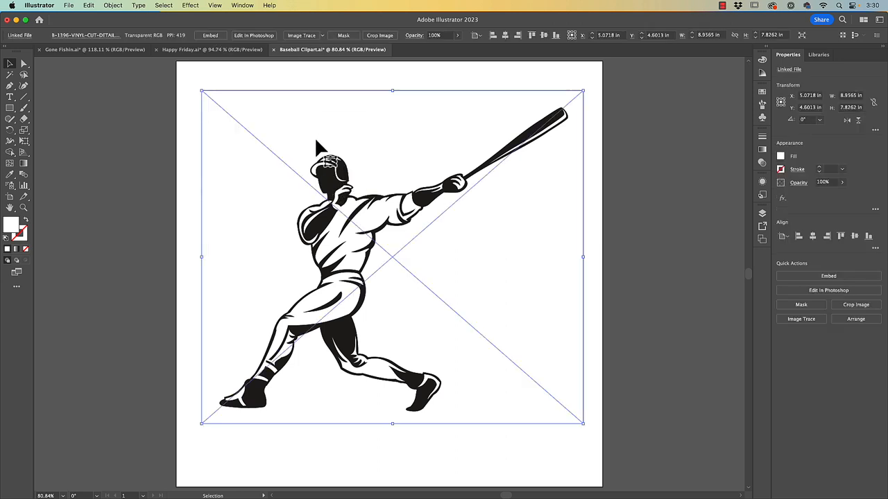
left_click(301, 36)
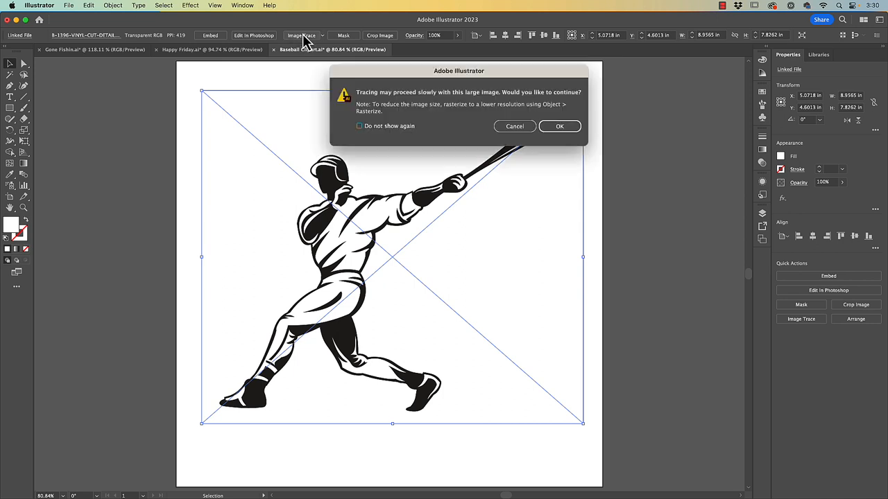
mouse_move(394, 105)
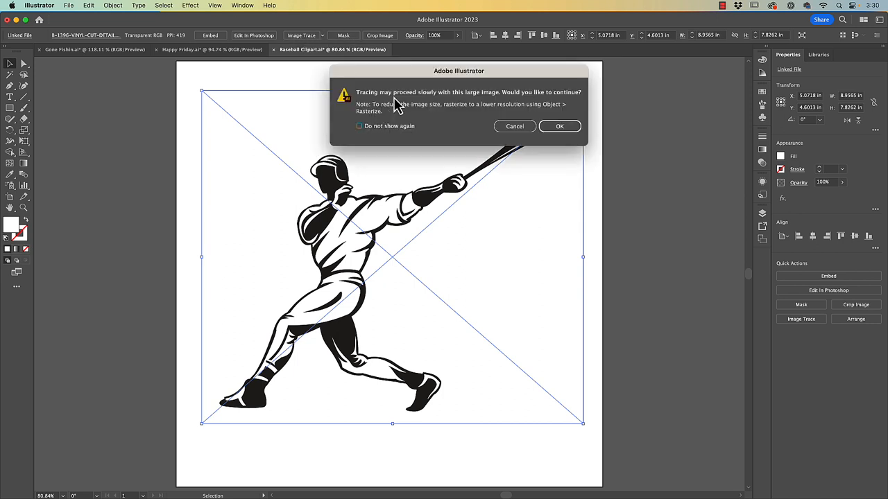
mouse_move(525, 91)
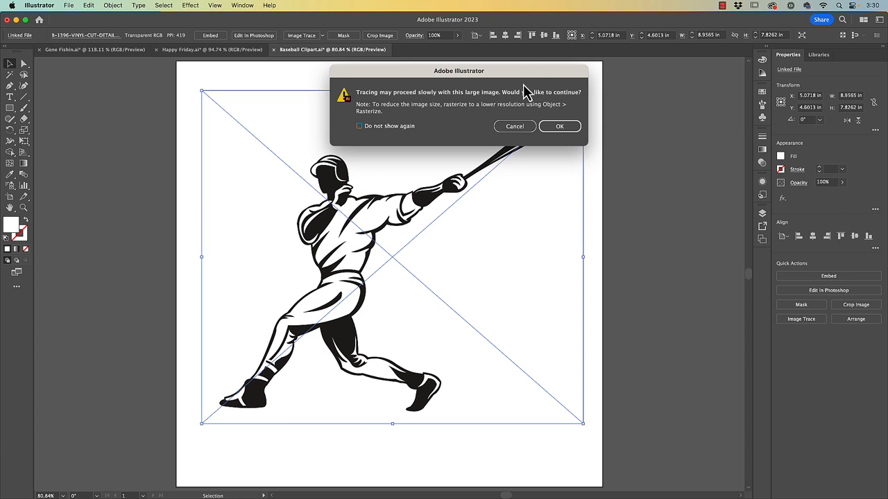
mouse_move(572, 123)
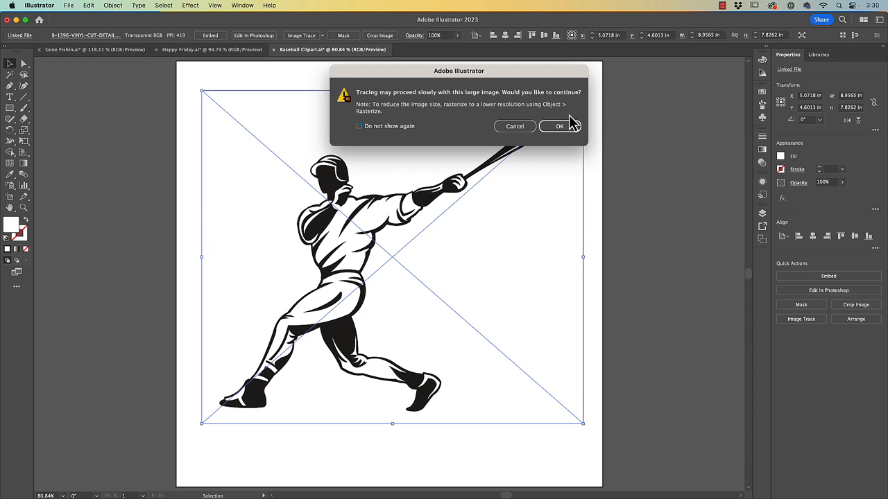
mouse_move(483, 117)
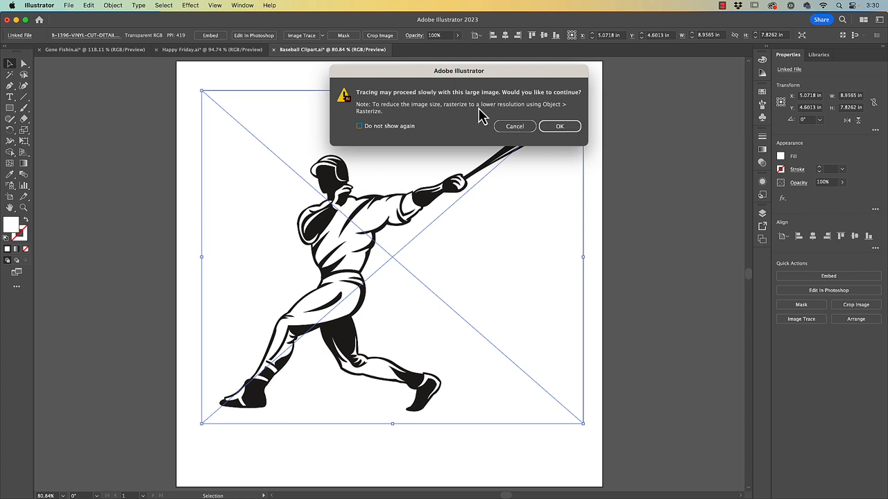
mouse_move(561, 127)
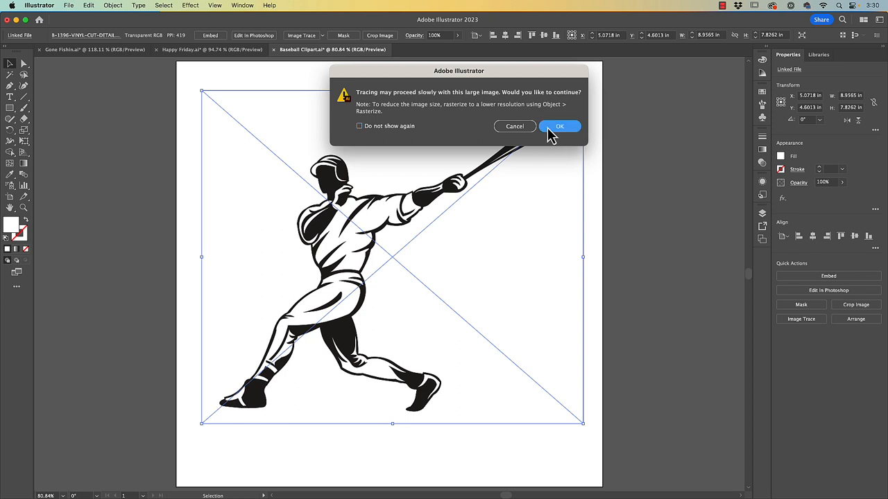
left_click(561, 126)
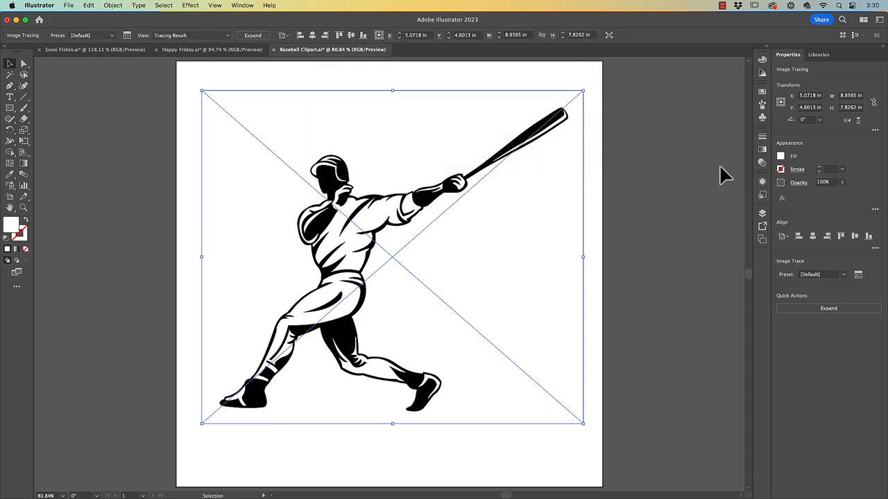
left_click(214, 6)
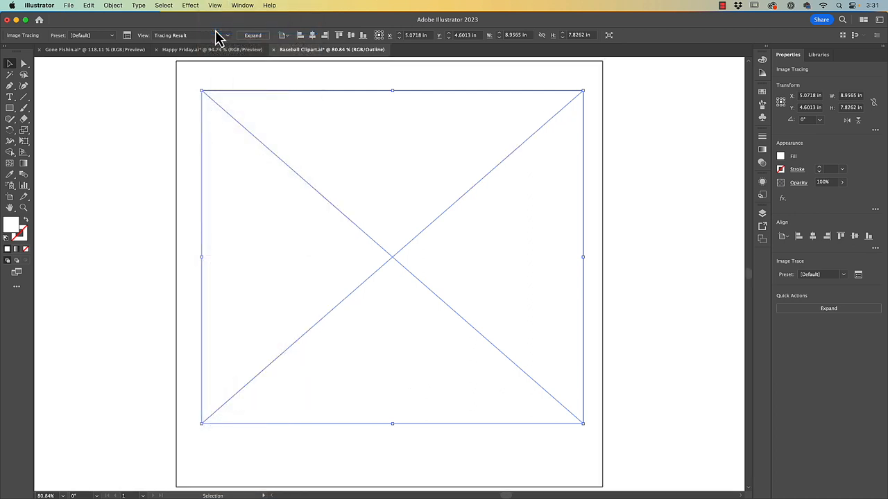
left_click(213, 5)
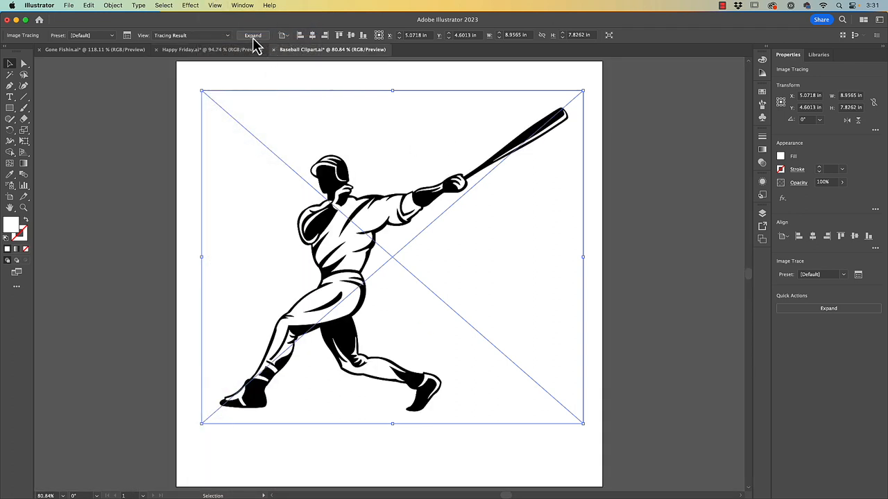
mouse_move(253, 36)
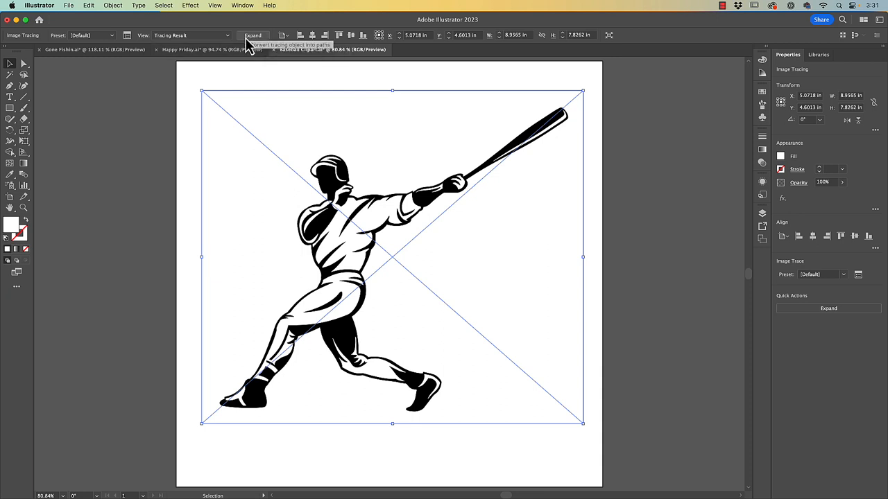
mouse_move(231, 25)
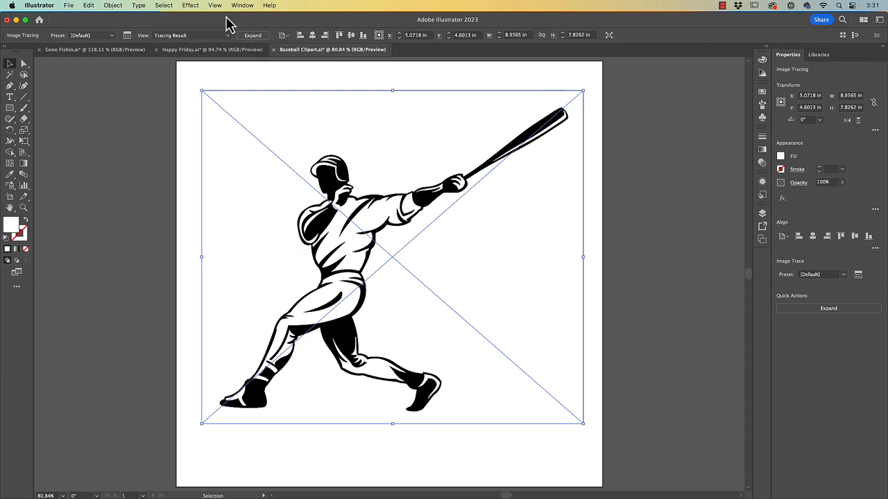
mouse_move(269, 59)
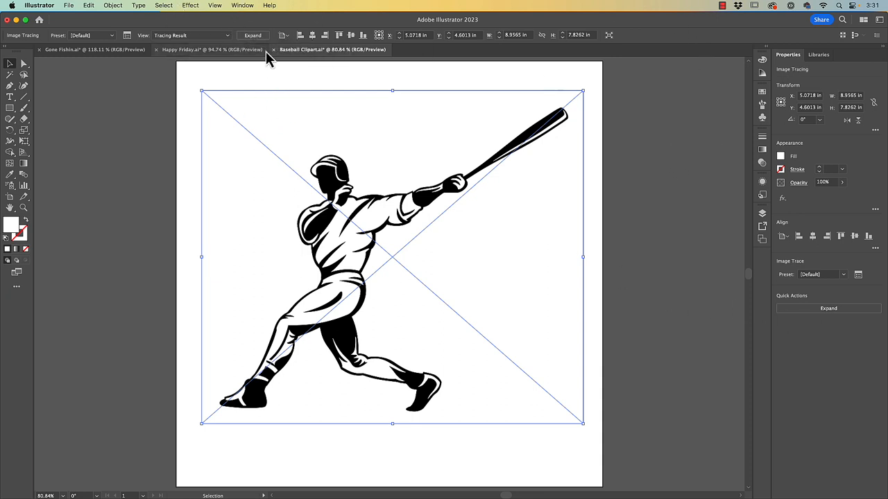
Expand the tracing into editable vector paths and confirm them in Outline view
left_click(252, 34)
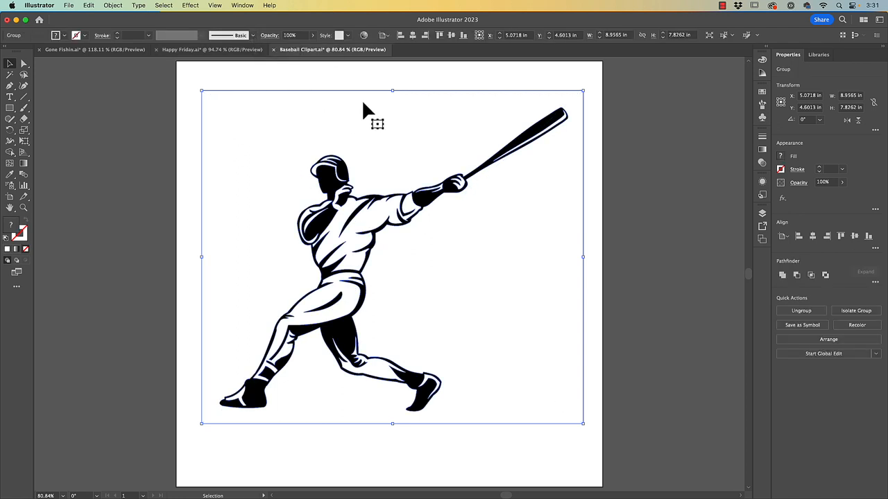
mouse_move(336, 174)
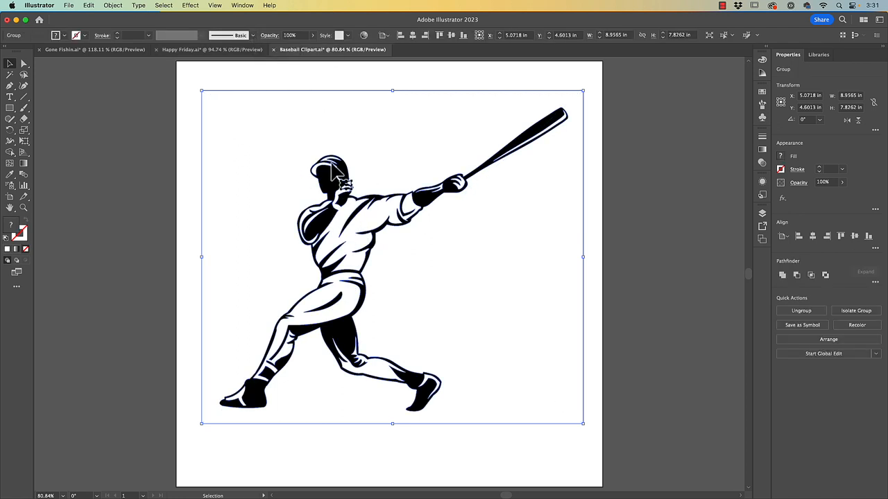
left_click(214, 6)
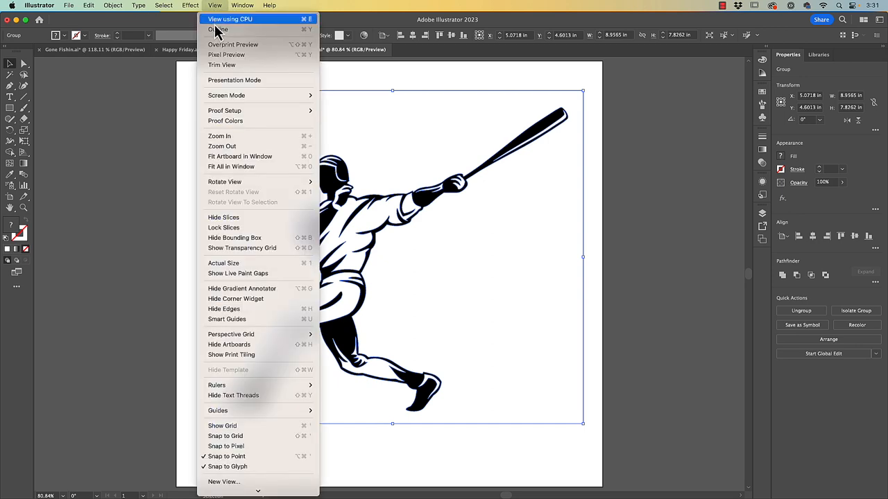
left_click(216, 29)
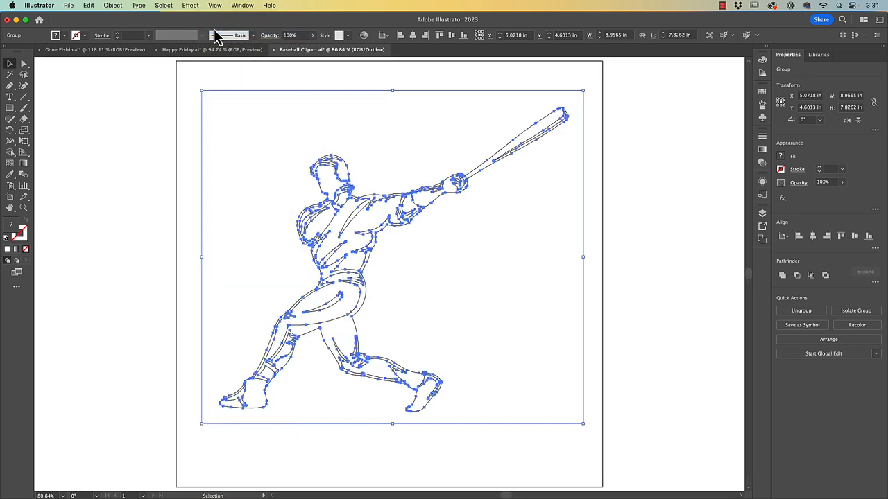
left_click(214, 5)
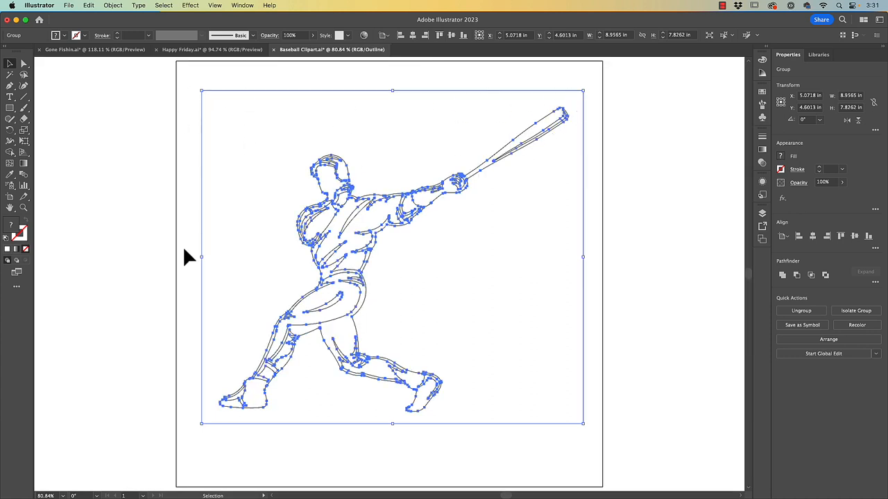
left_click(9, 74)
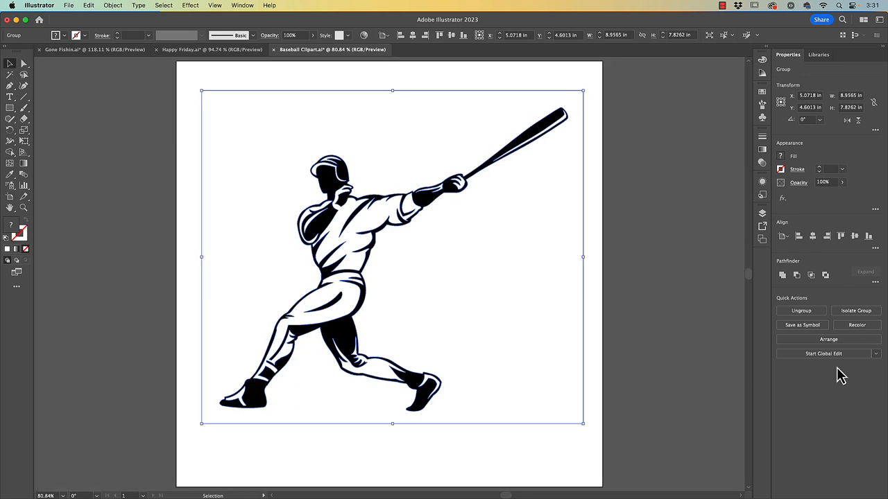
mouse_move(802, 317)
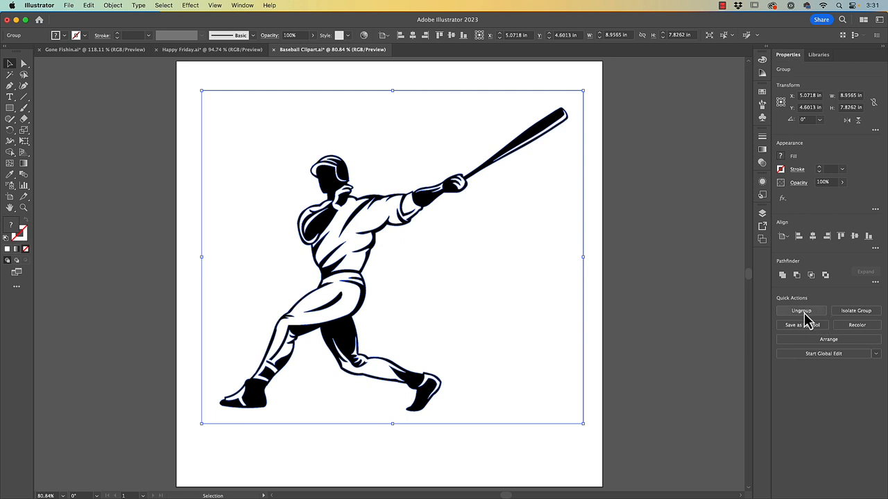
Ungroup the expanded batter artwork and pick out the white background behind the player
left_click(801, 311)
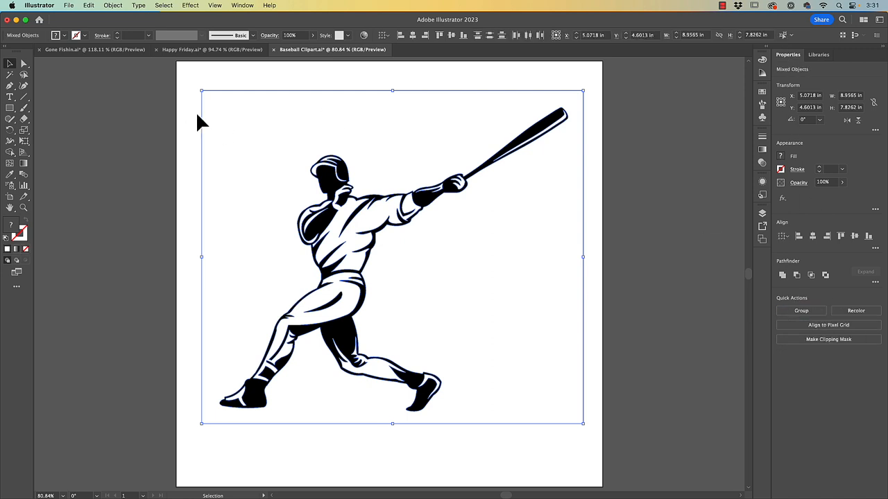
left_click(112, 5)
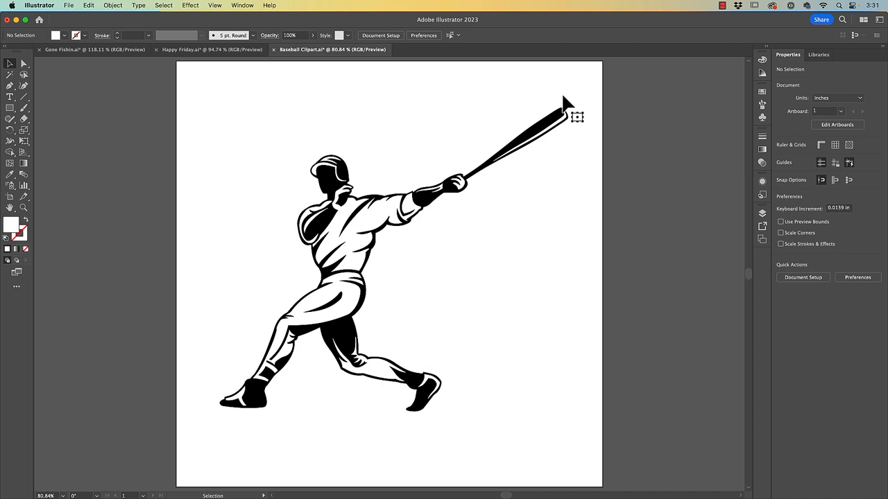
mouse_move(463, 118)
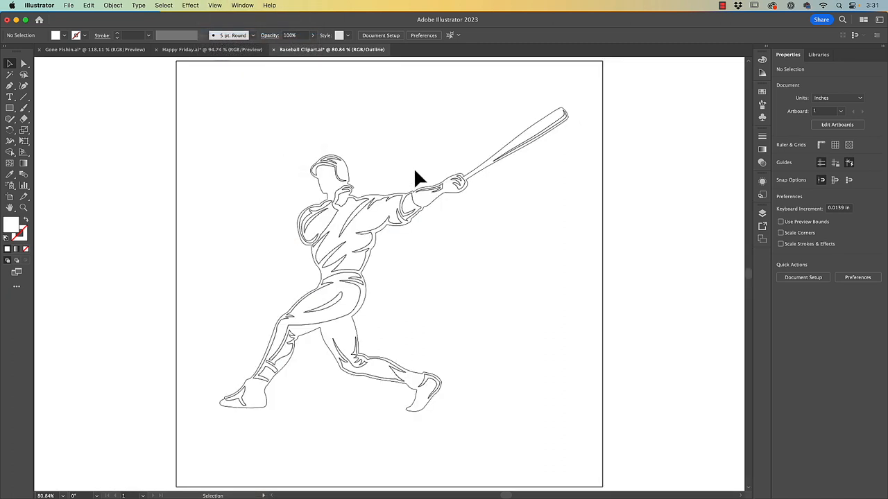
mouse_move(335, 150)
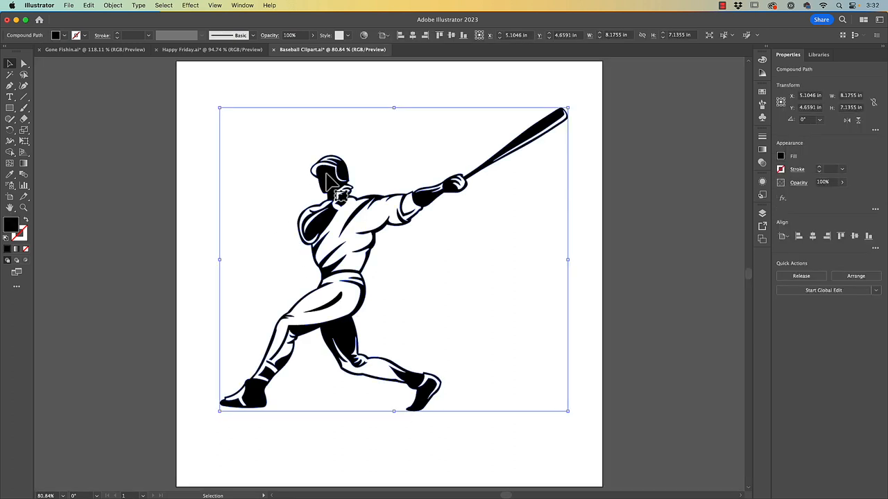
mouse_move(356, 89)
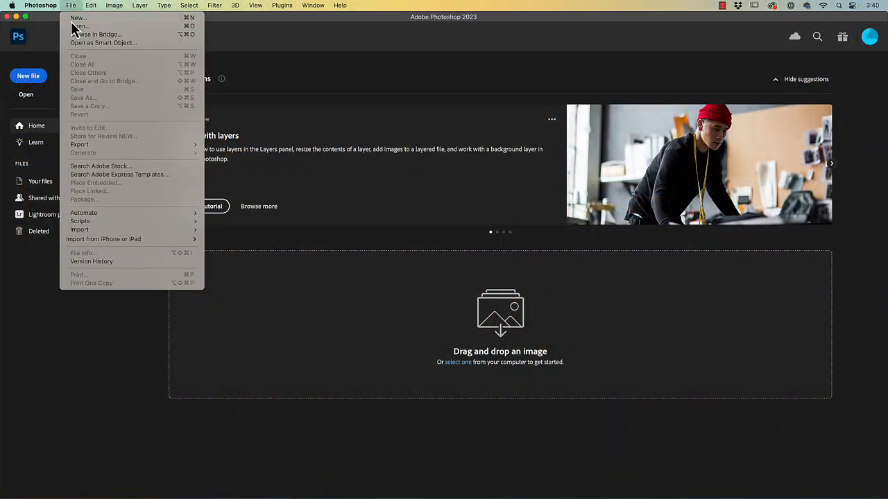
Begin a new 14 by 14 inch document at 300 pixels per inch
left_click(77, 17)
type("14")
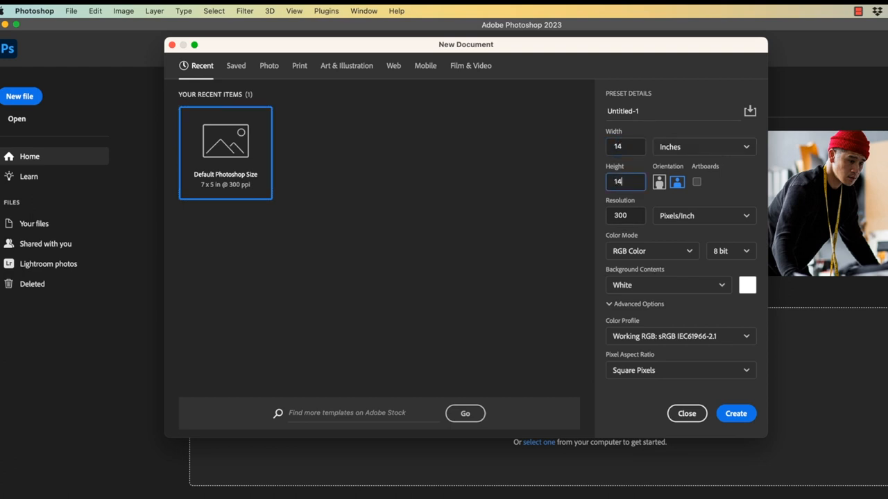
mouse_move(641, 219)
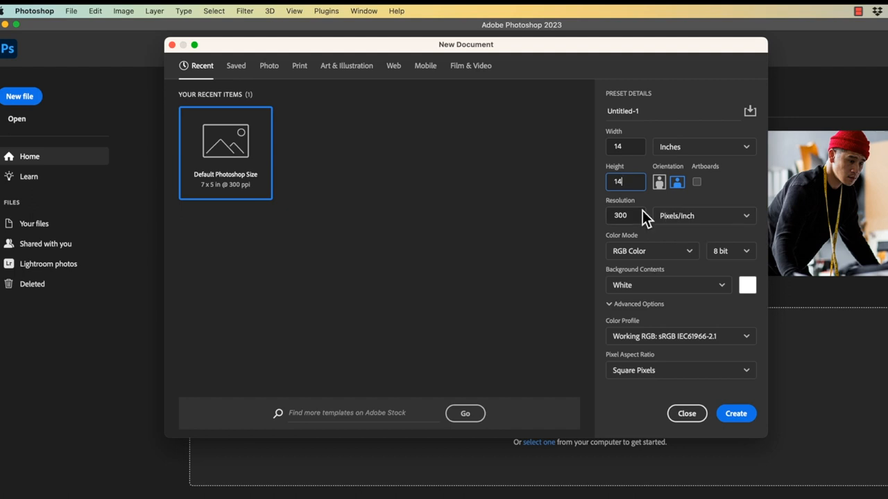
mouse_move(677, 239)
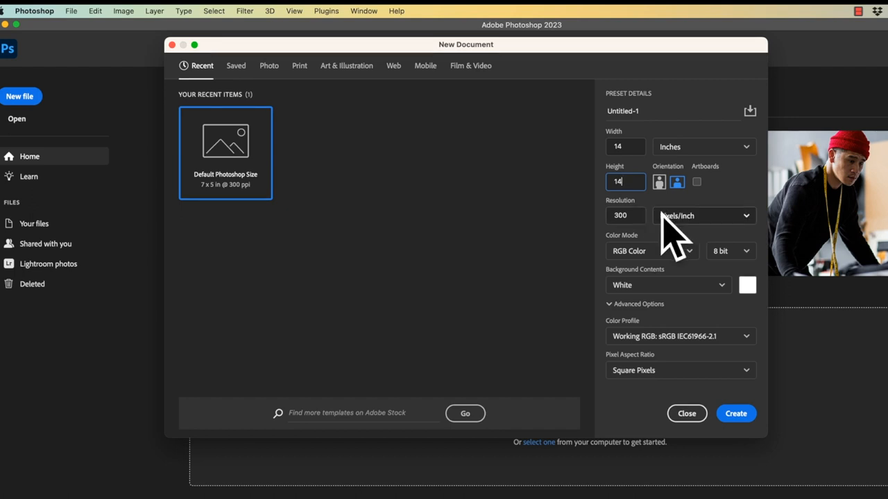
mouse_move(672, 236)
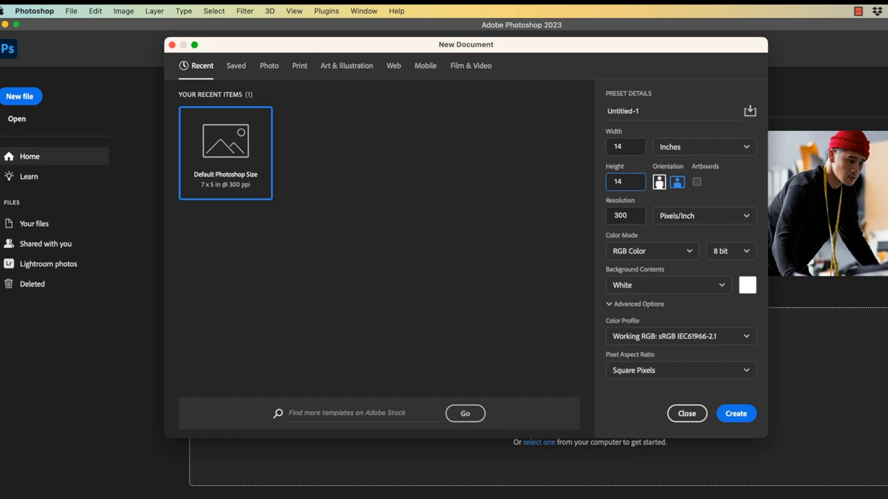
Change the new document's width and height to 11 inches
left_click(625, 180)
type("11")
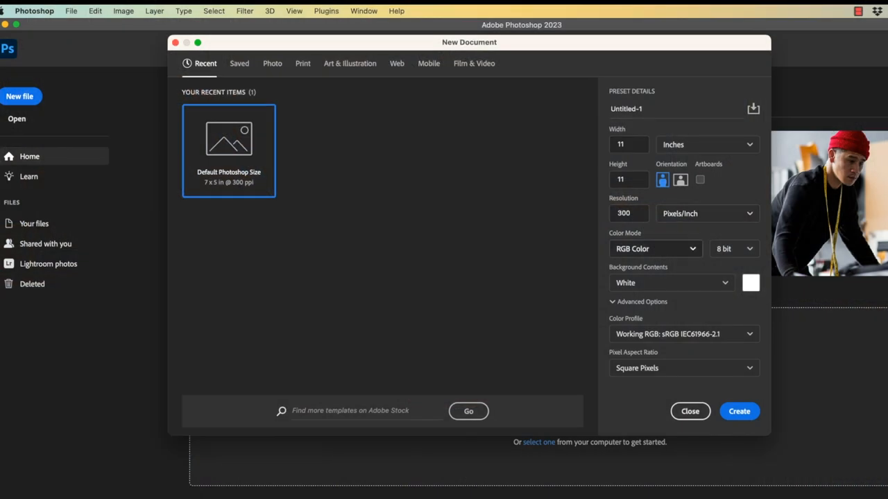
Set Background Contents to Transparent and keep the Working RGB sRGB colour profile
left_click(670, 283)
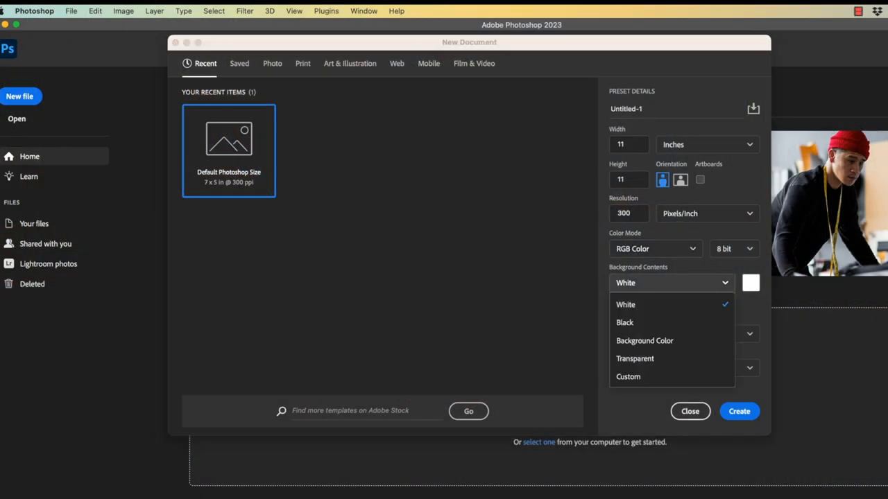
left_click(634, 358)
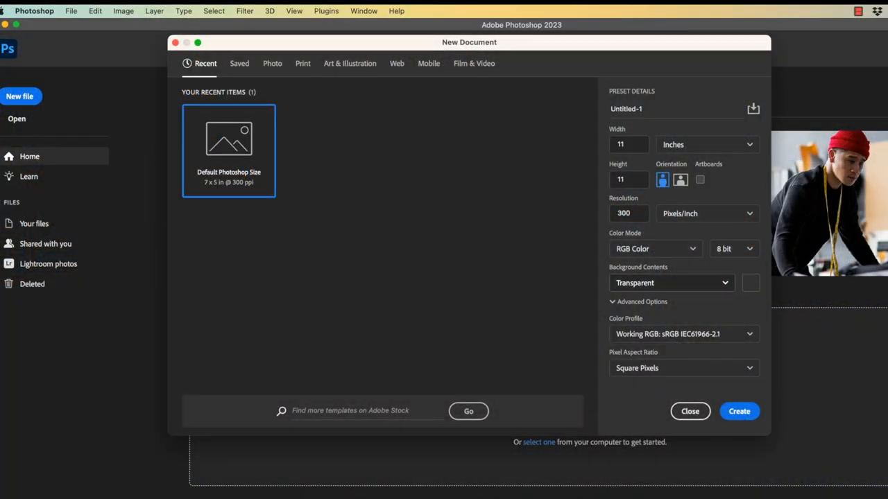
mouse_move(616, 333)
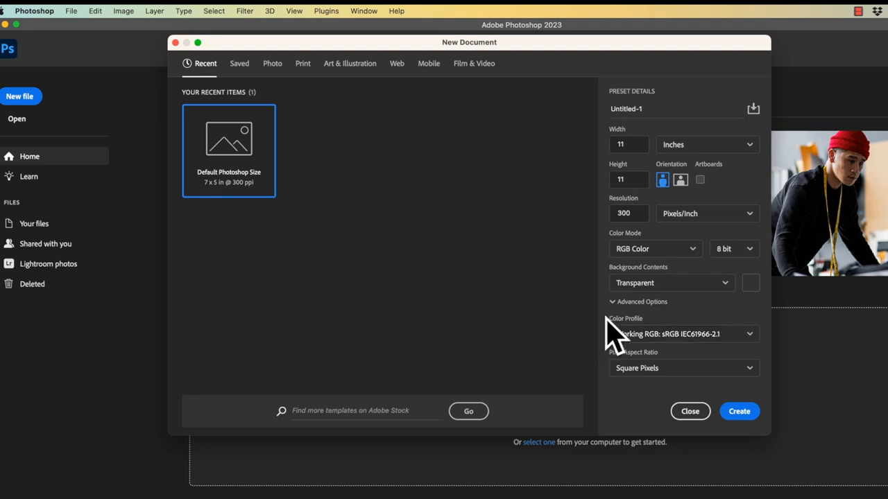
left_click(749, 333)
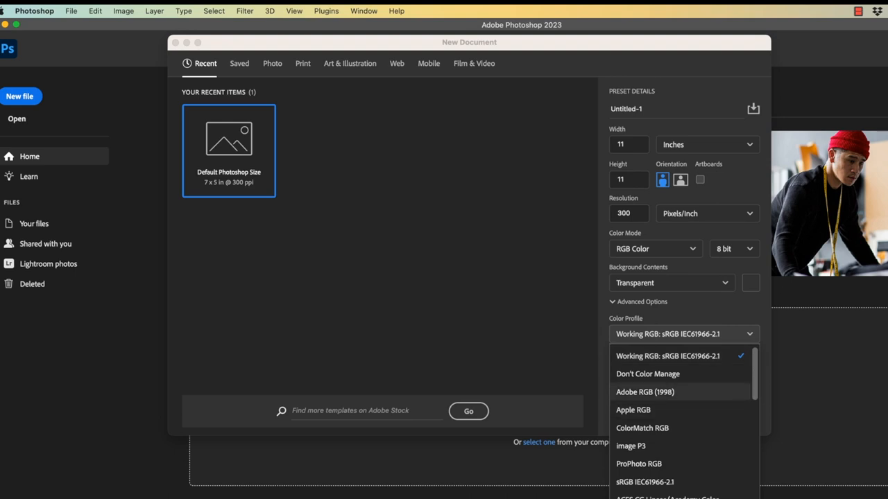
left_click(666, 355)
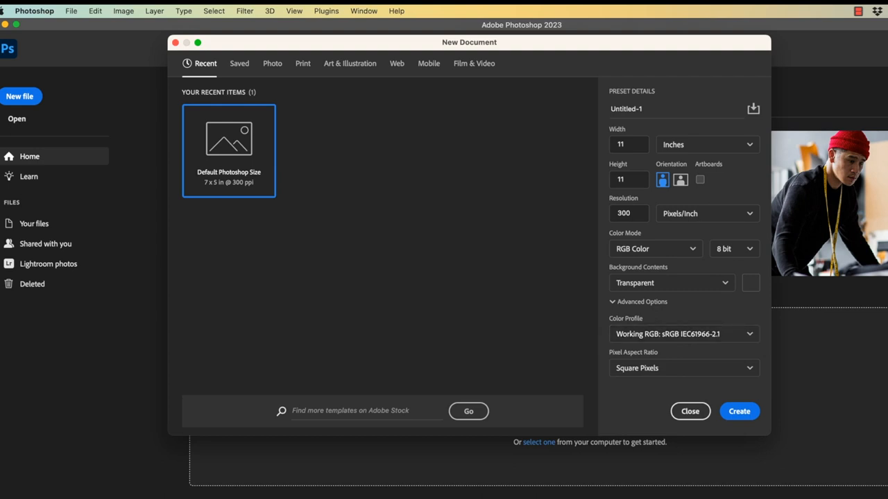
left_click(738, 411)
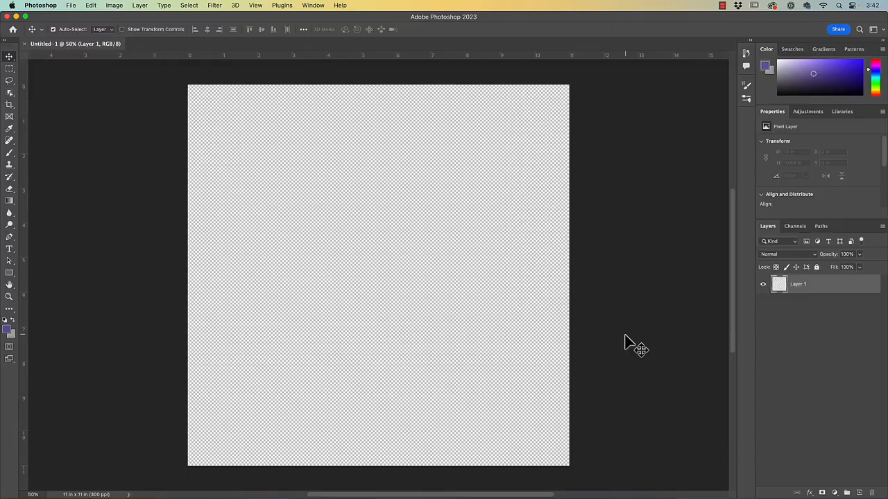
mouse_move(429, 216)
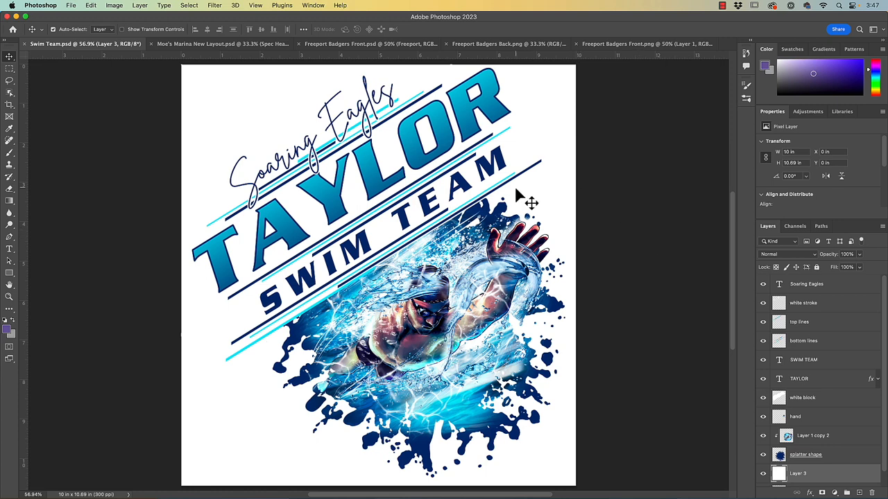
mouse_move(455, 392)
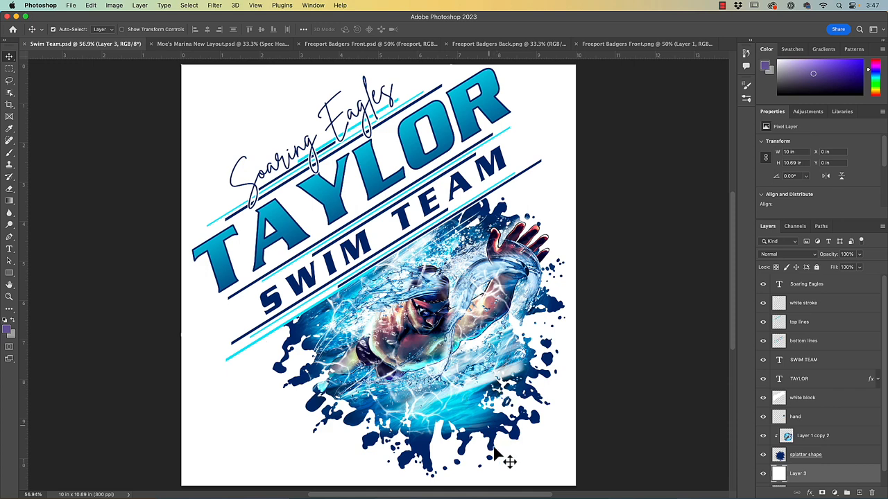
mouse_move(478, 319)
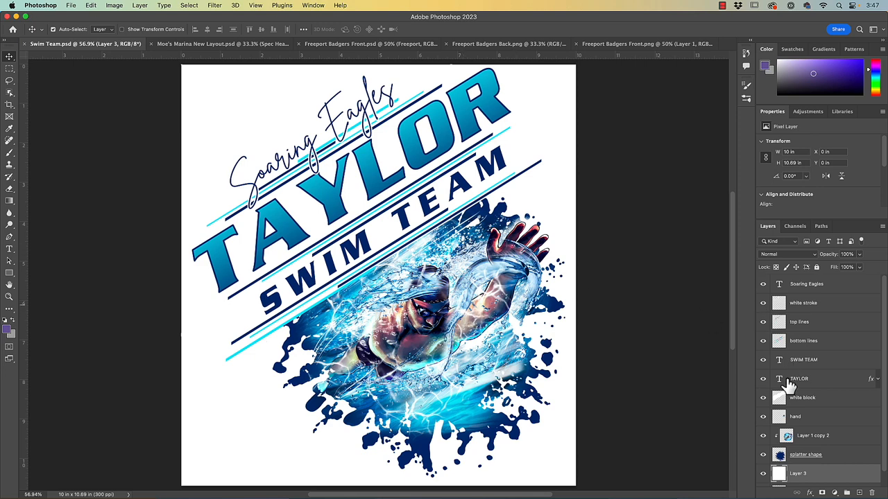
scroll("down", 3)
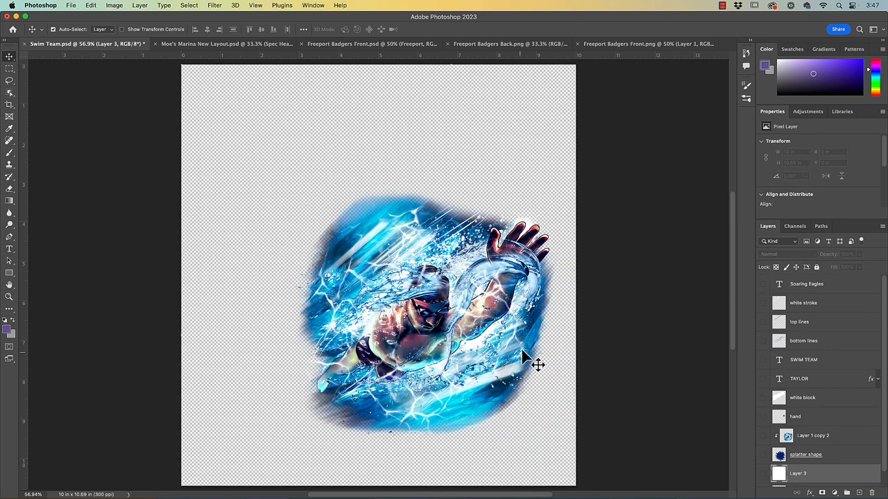
mouse_move(541, 345)
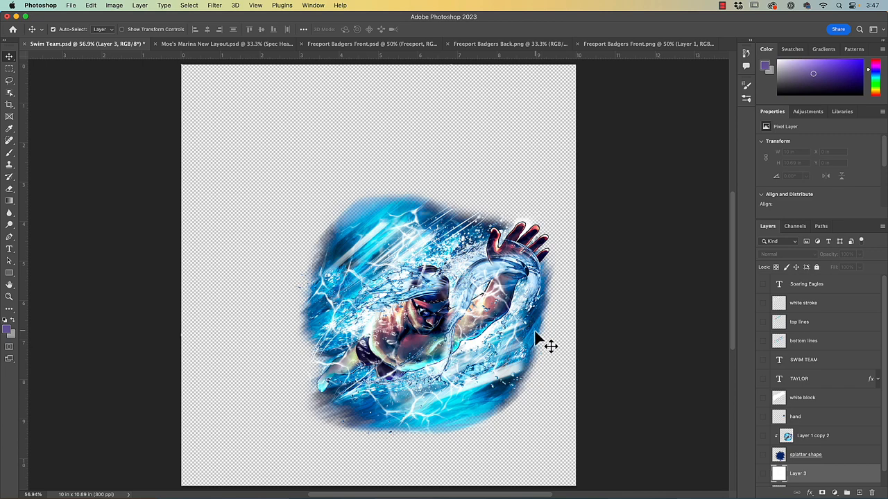
mouse_move(354, 239)
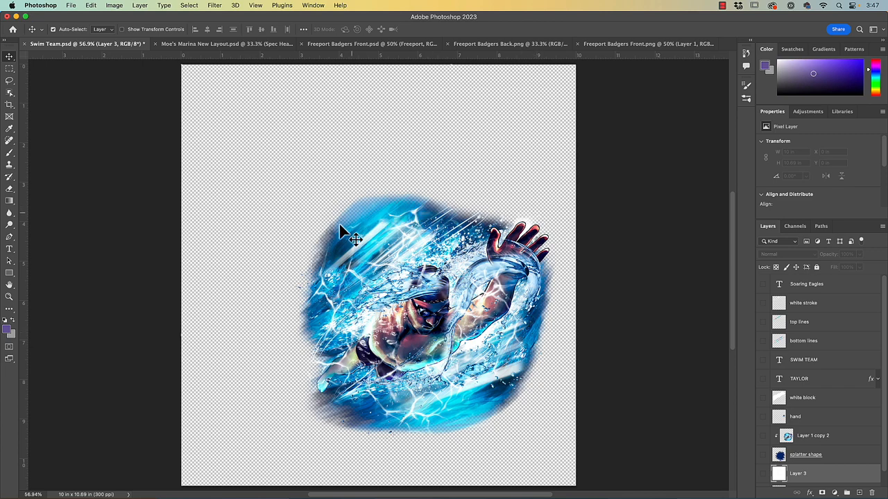
mouse_move(645, 381)
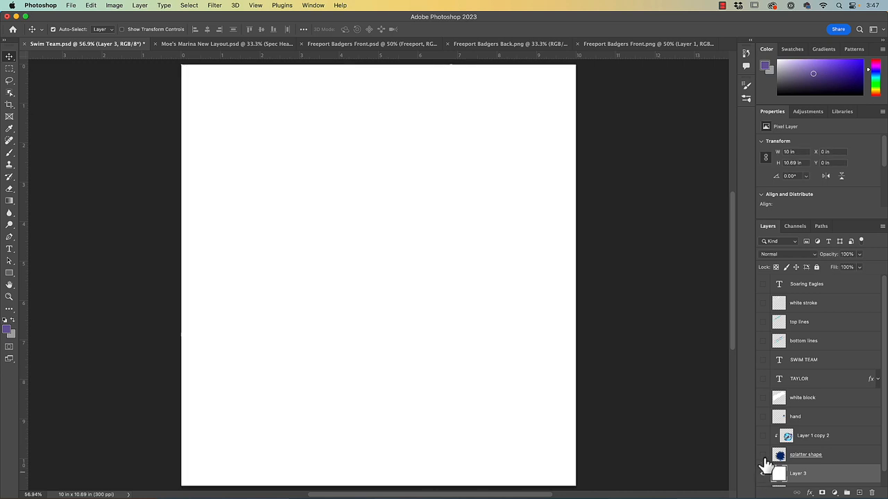
left_click(763, 455)
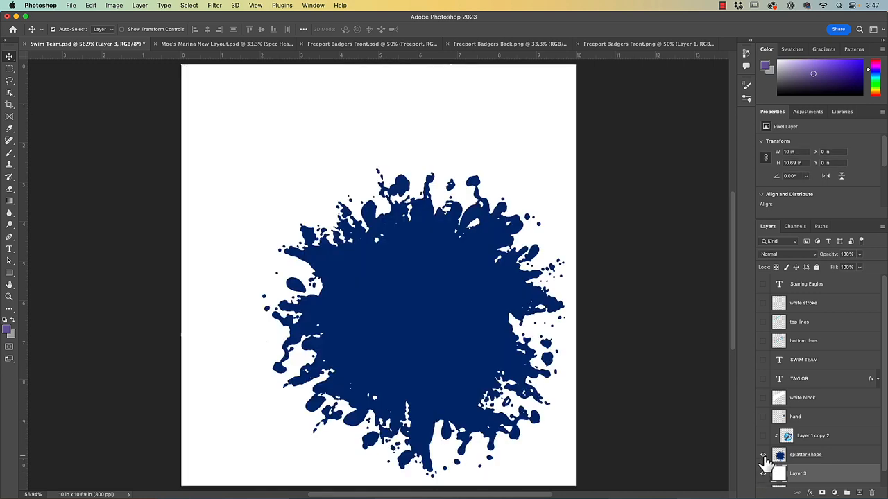
mouse_move(763, 465)
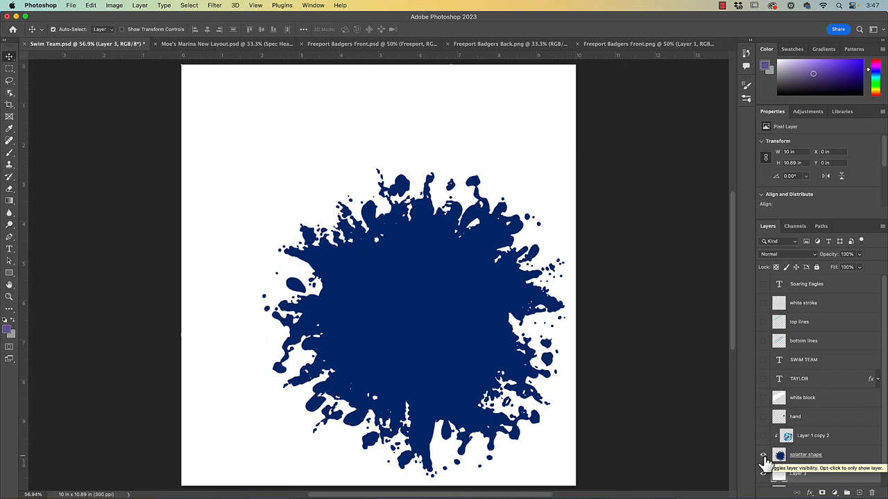
mouse_move(778, 475)
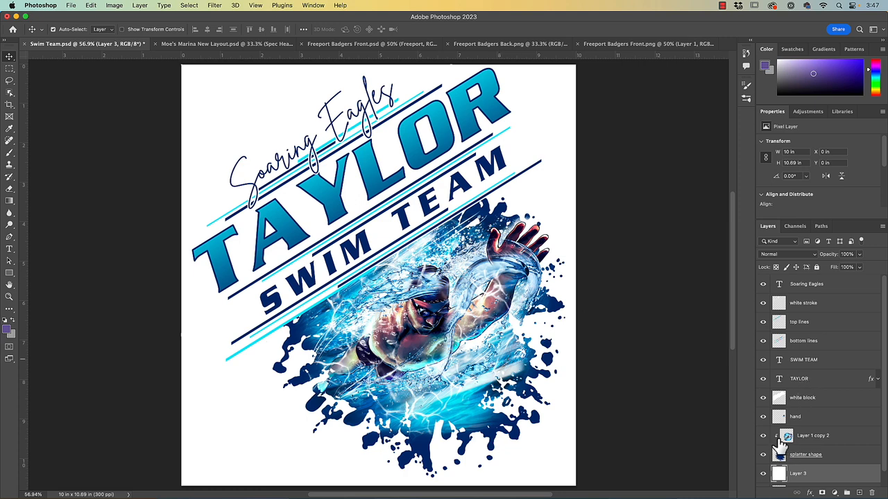
scroll("down", 3)
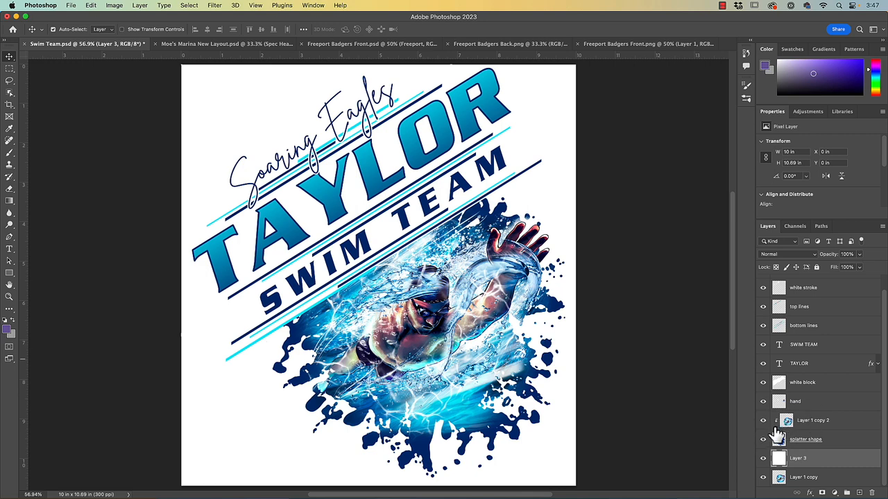
mouse_move(778, 442)
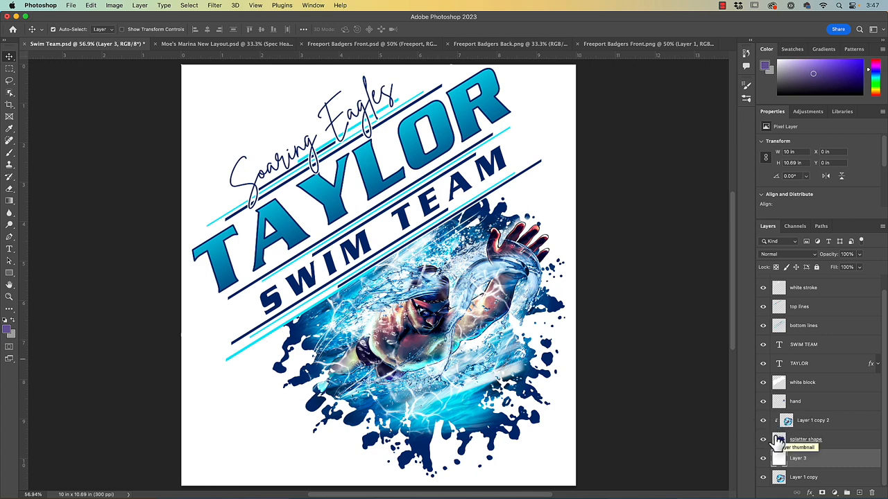
left_click(763, 421)
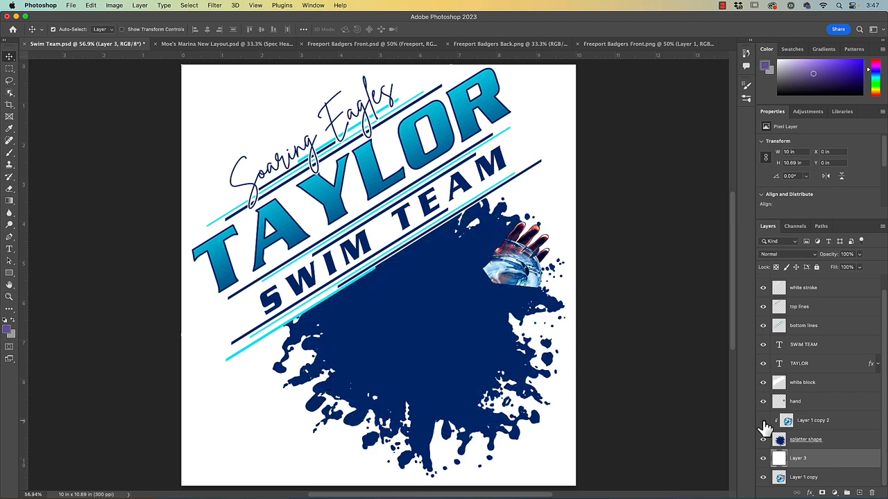
mouse_move(763, 408)
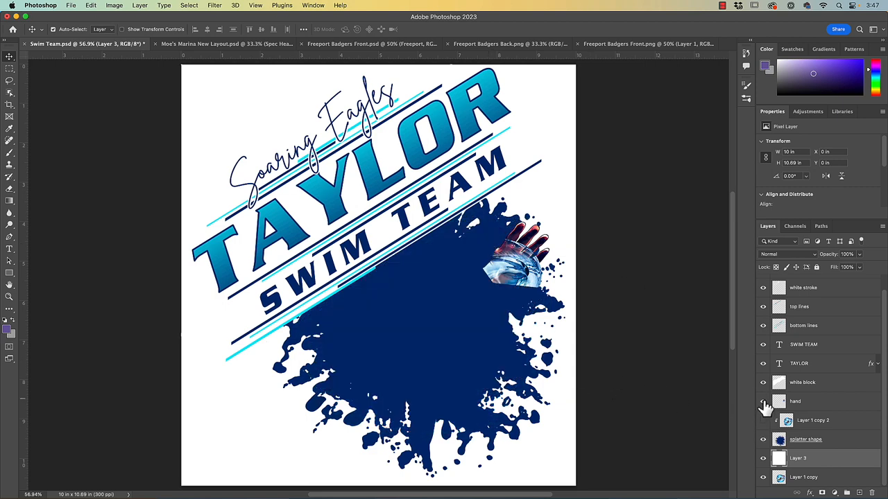
mouse_move(763, 430)
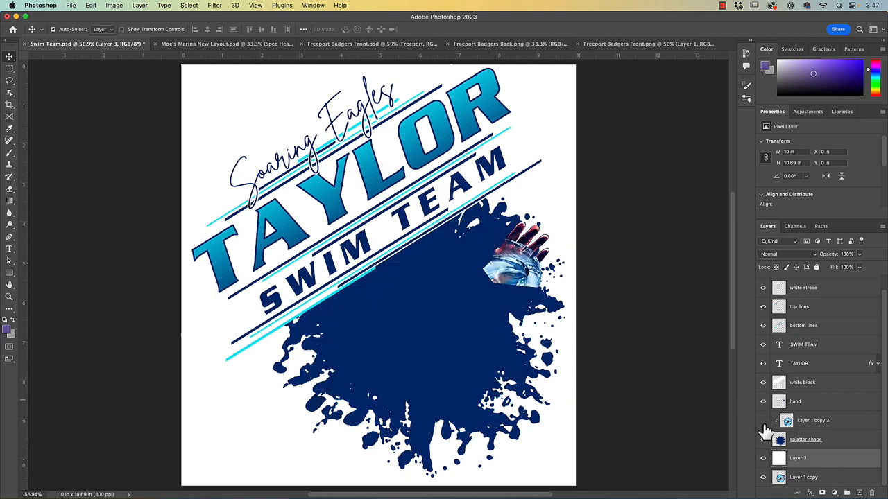
left_click(763, 421)
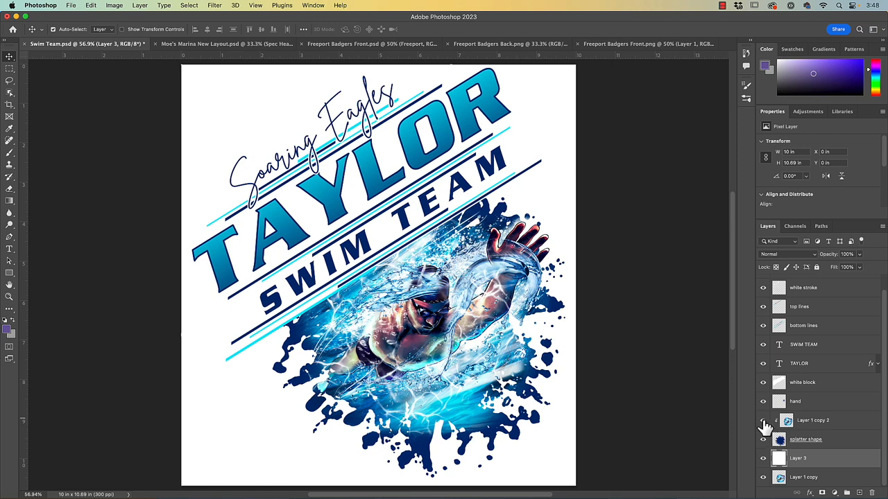
left_click(763, 420)
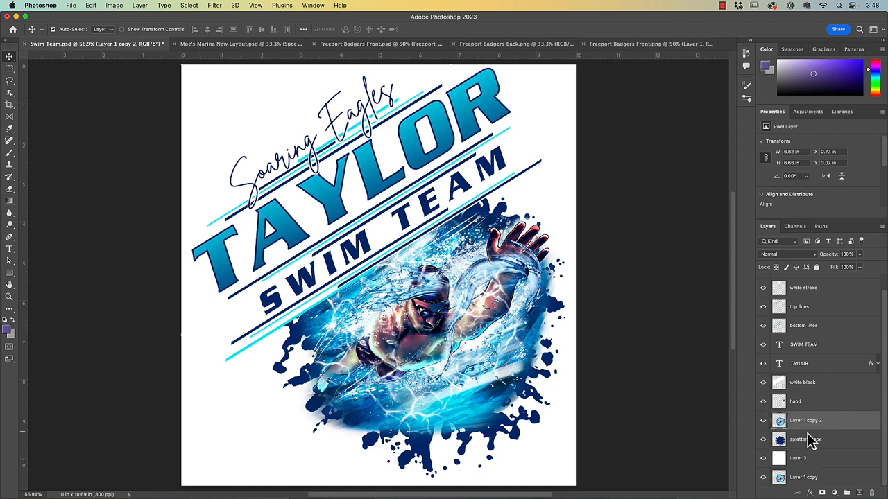
left_click(763, 420)
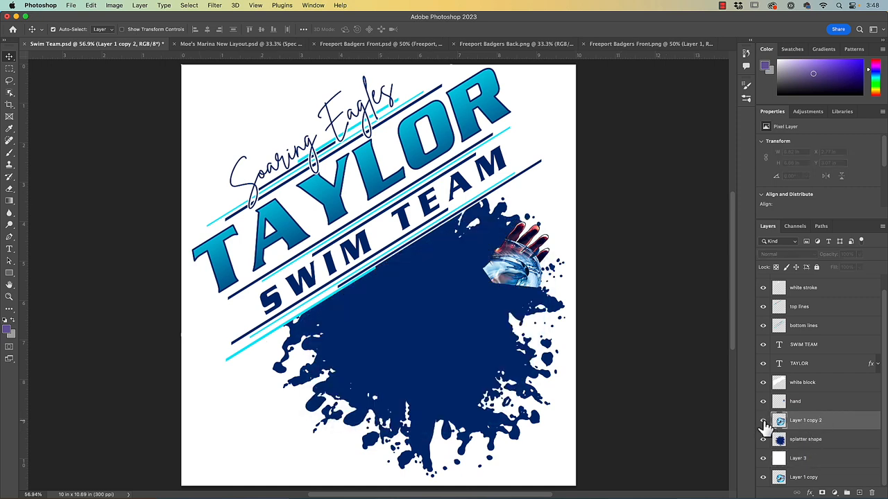
left_click(763, 421)
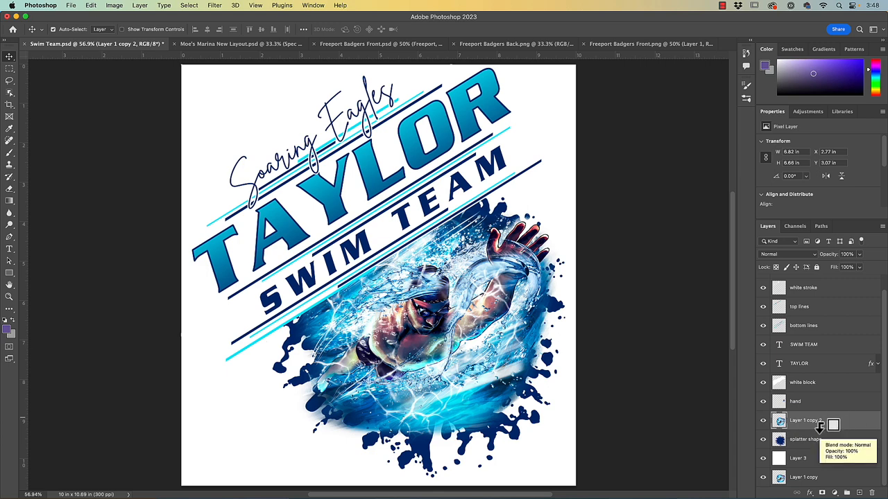
left_click(812, 420)
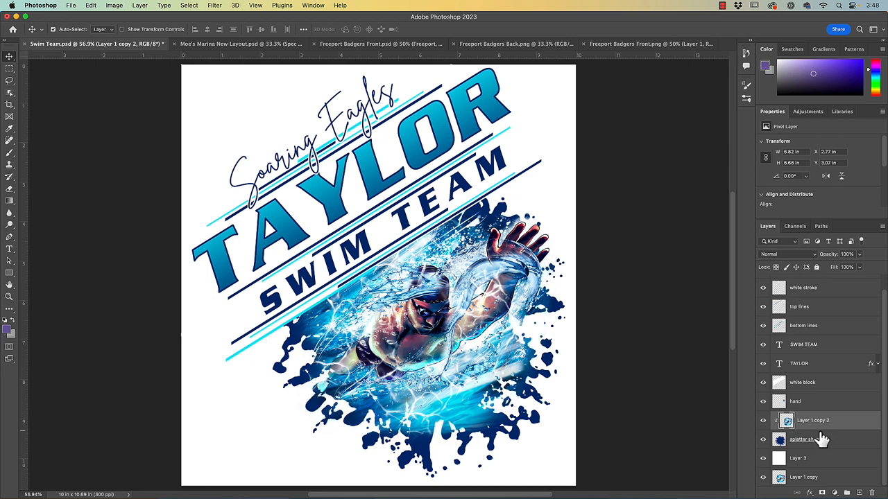
mouse_move(805, 438)
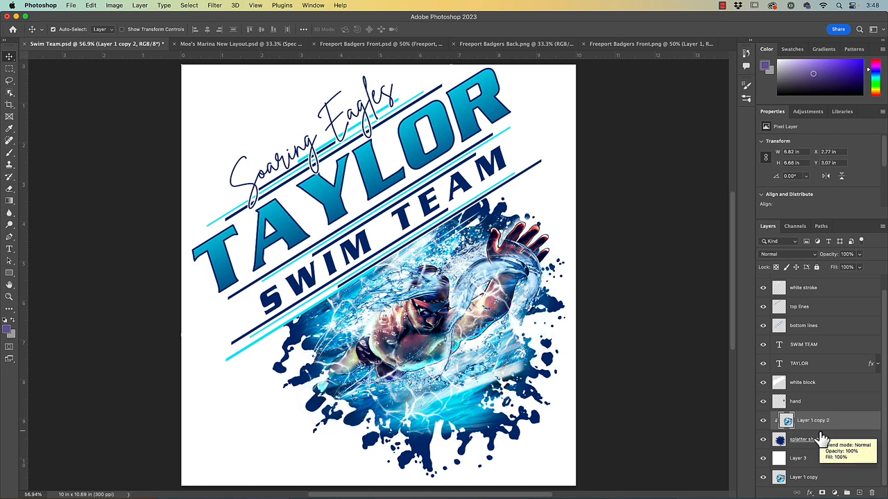
mouse_move(632, 274)
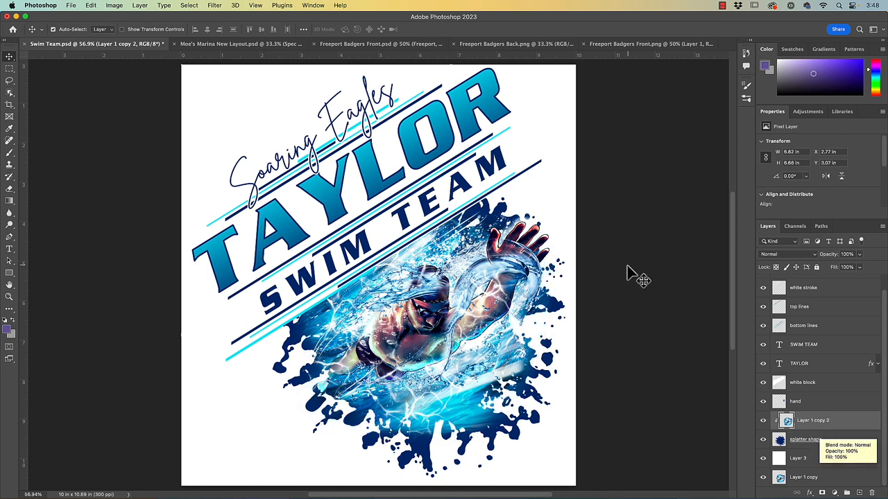
mouse_move(613, 290)
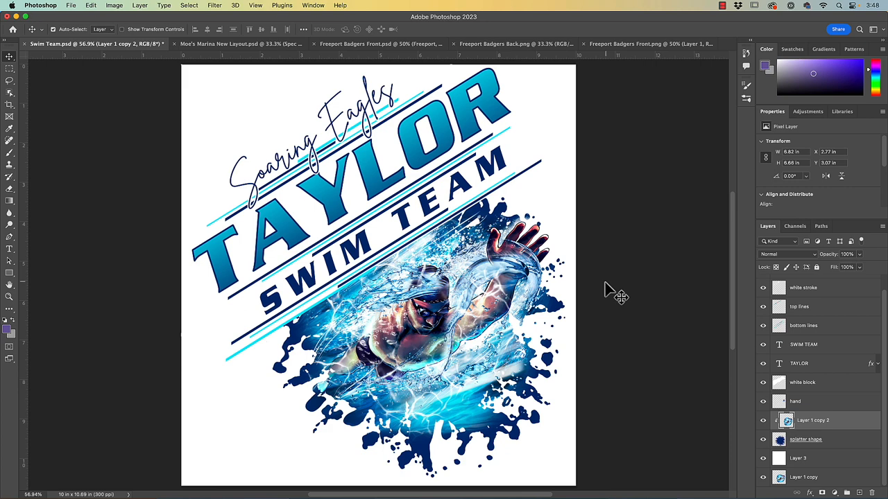
mouse_move(261, 94)
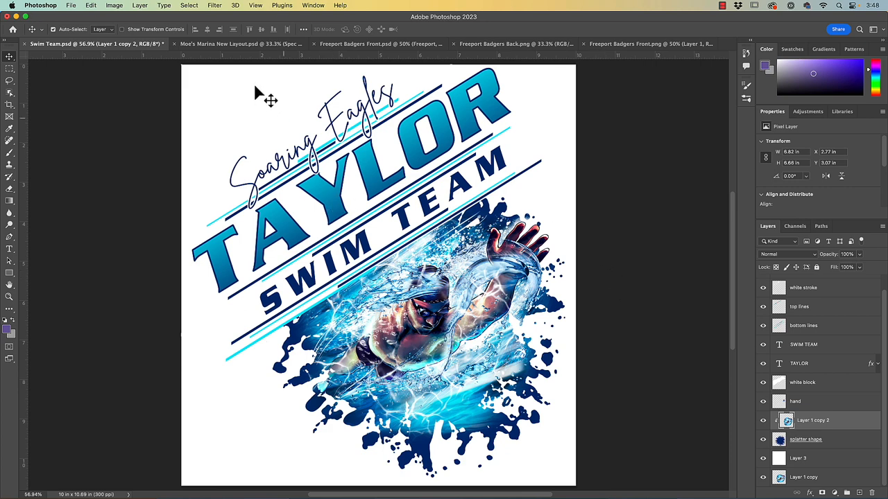
Switch to Moe's Marina New Layout.psd, solo the original fish artwork layer, then show all layers again
left_click(239, 43)
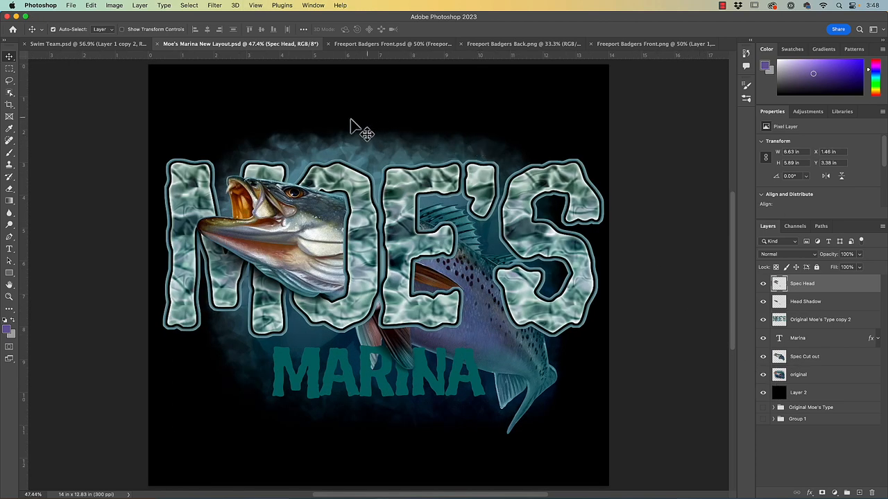
mouse_move(627, 330)
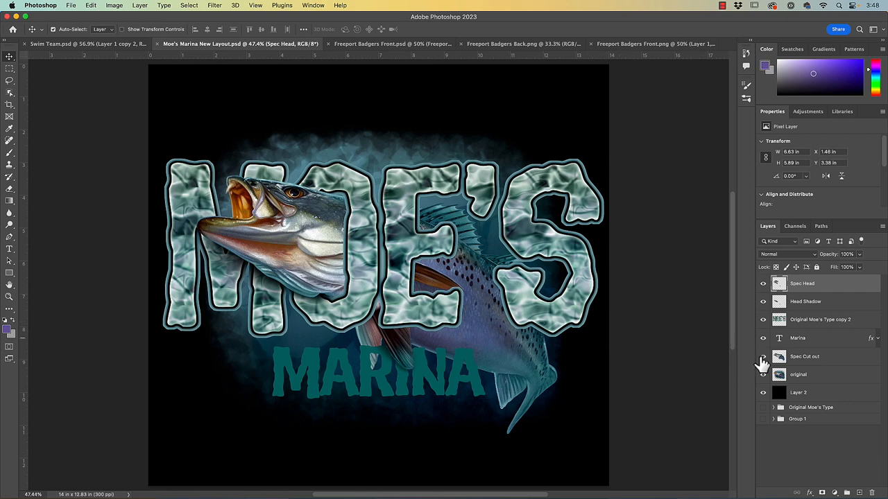
left_click(763, 283)
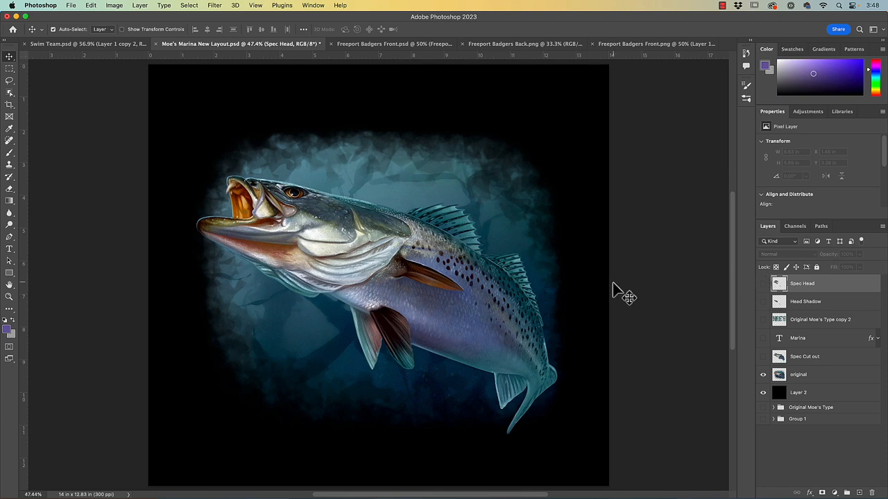
mouse_move(754, 355)
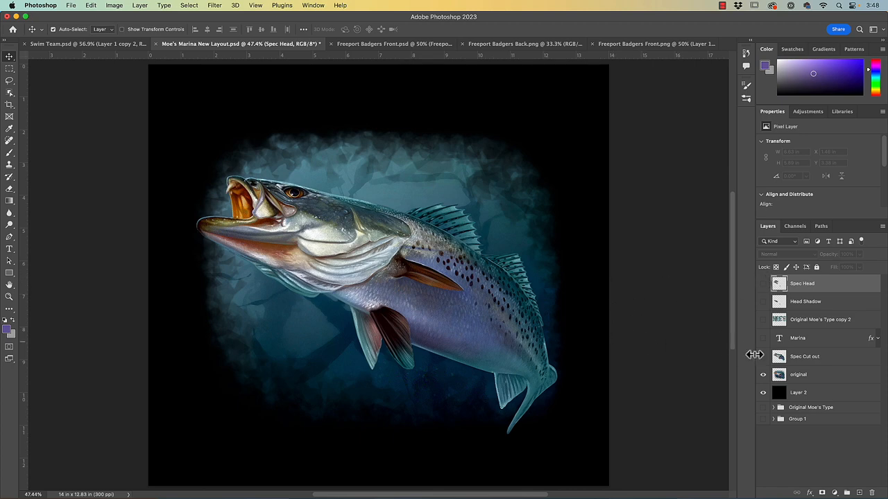
left_click(763, 283)
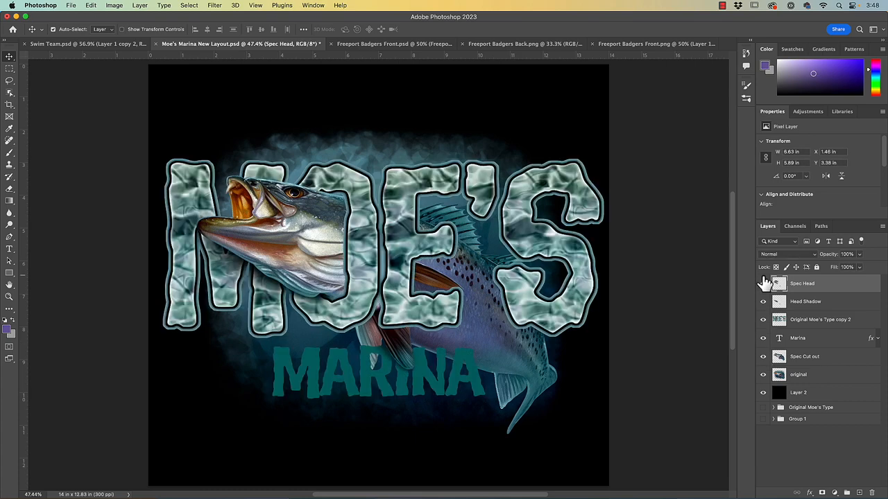
Select and inspect the copied path 'Path 1 copy' in the Paths panel, then deselect it
left_click(822, 226)
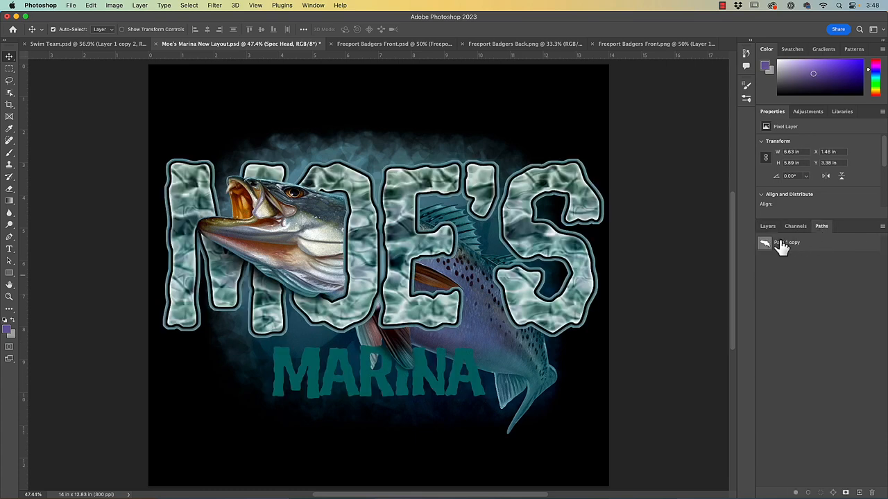
left_click(788, 241)
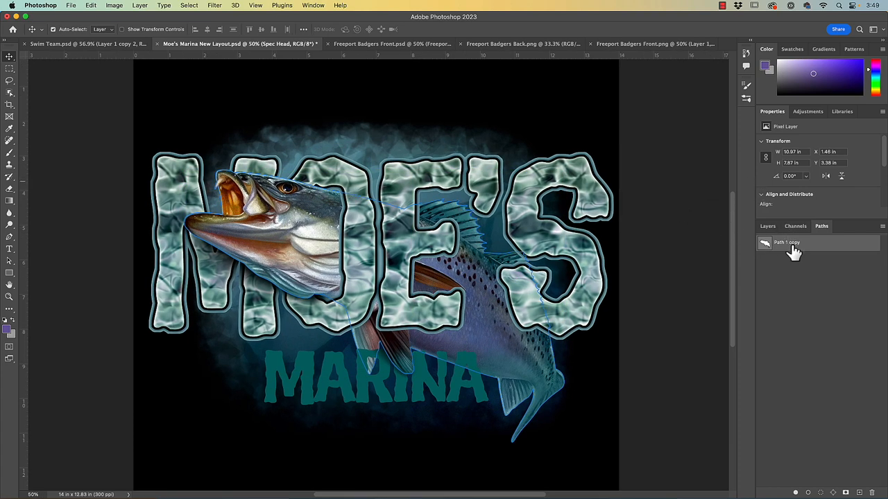
left_click(764, 248)
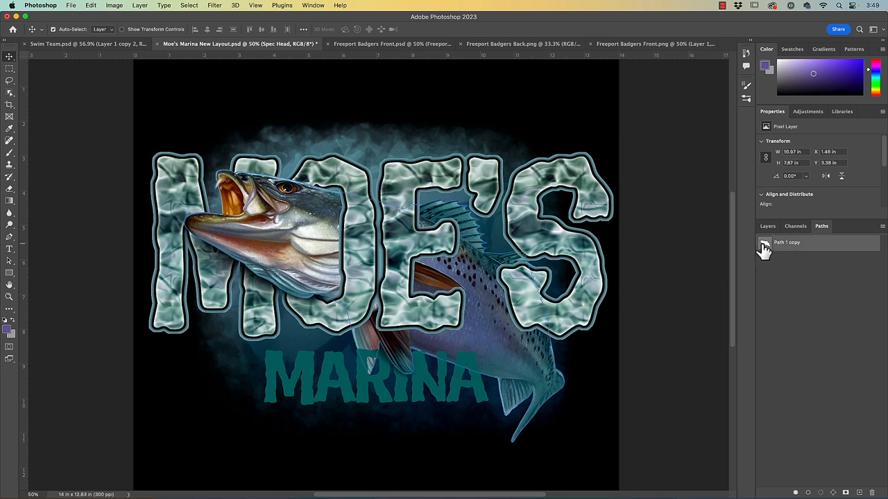
left_click(10, 238)
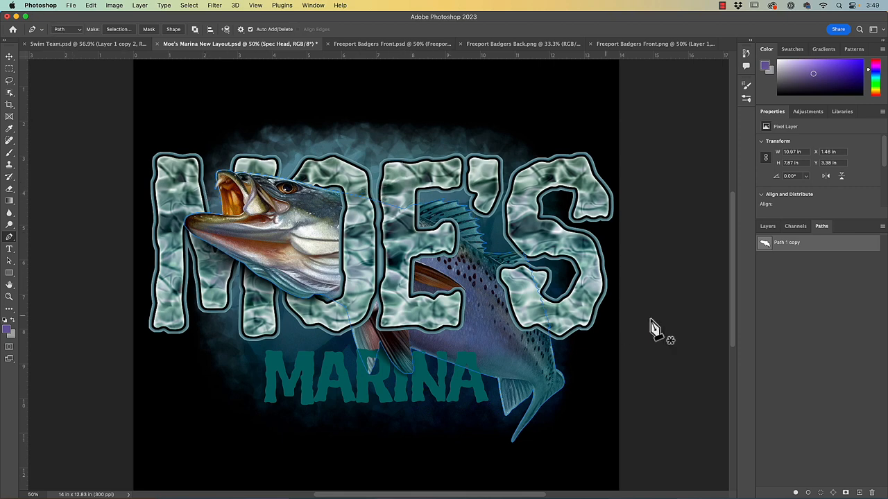
mouse_move(797, 275)
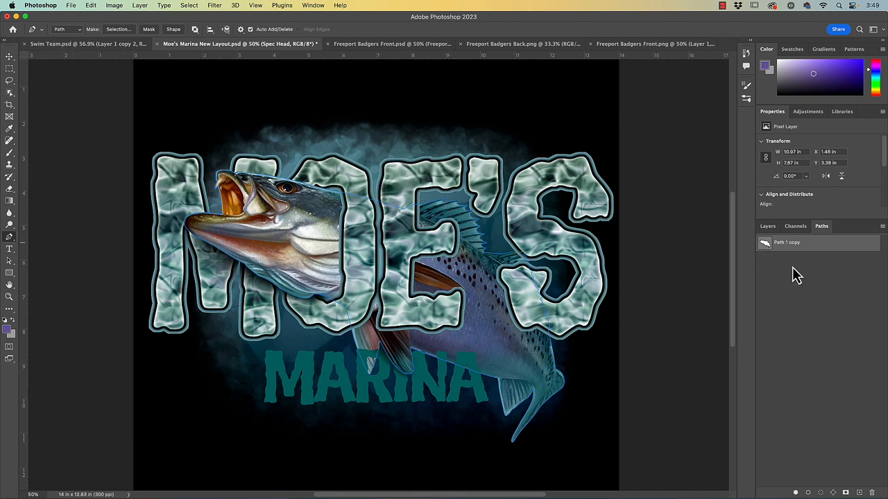
left_click(788, 242)
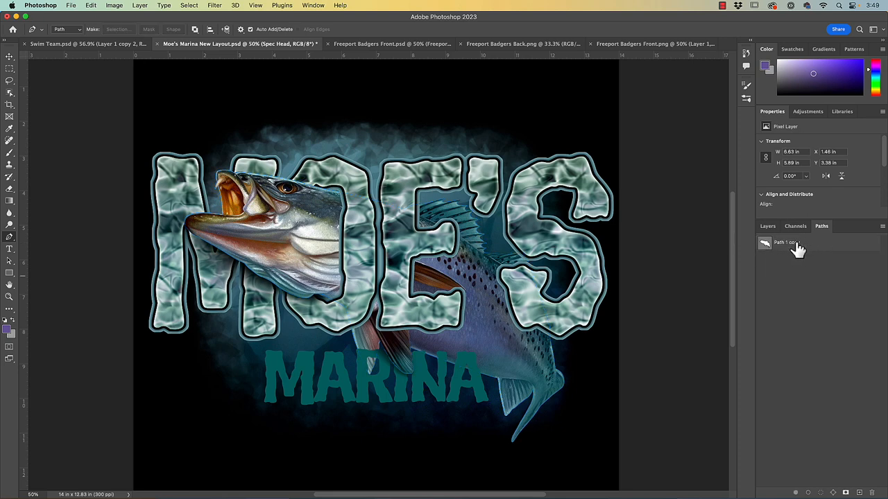
Rename 'Path 1 copy' to 'fish outline' and check the Layers panel before returning to Paths
double_click(784, 241)
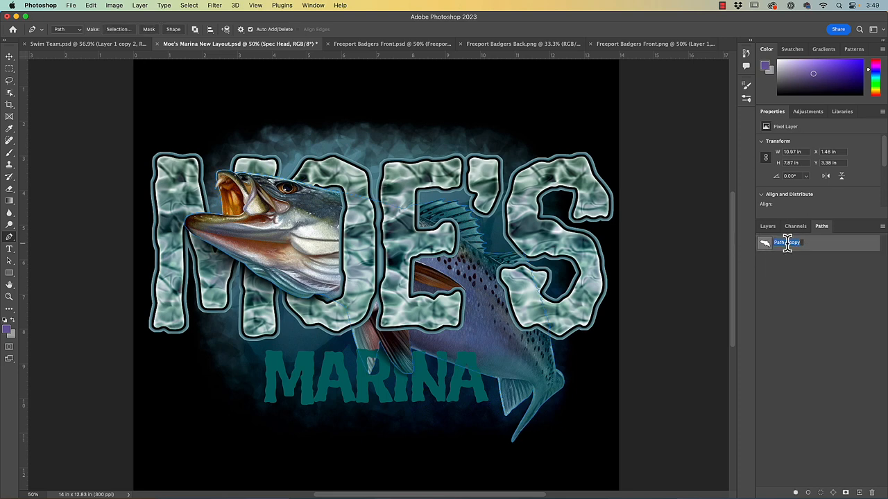
double_click(788, 243)
type("utline")
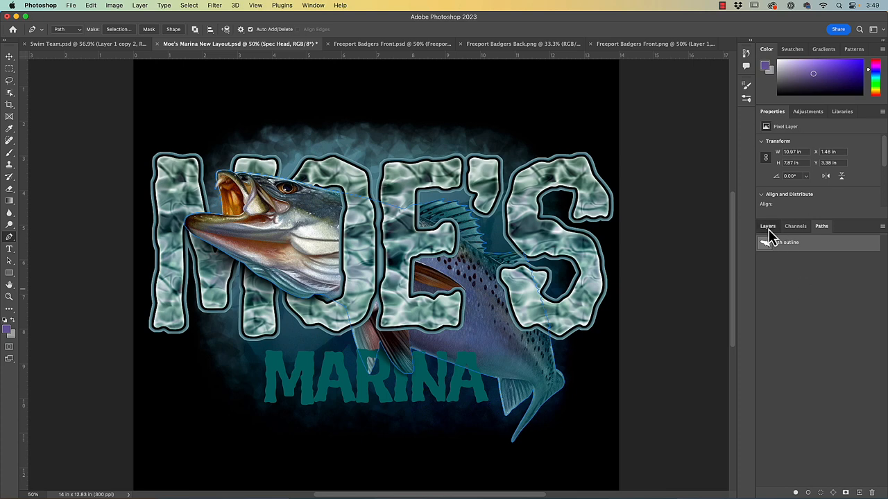
left_click(768, 225)
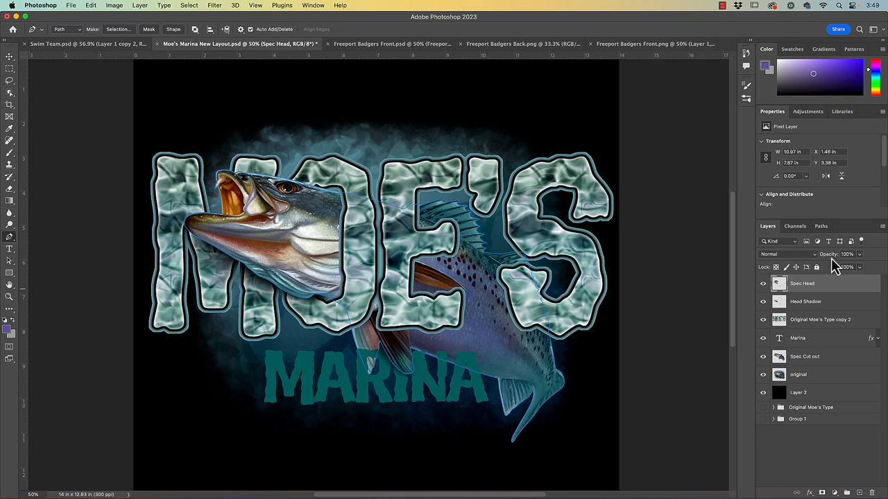
left_click(822, 226)
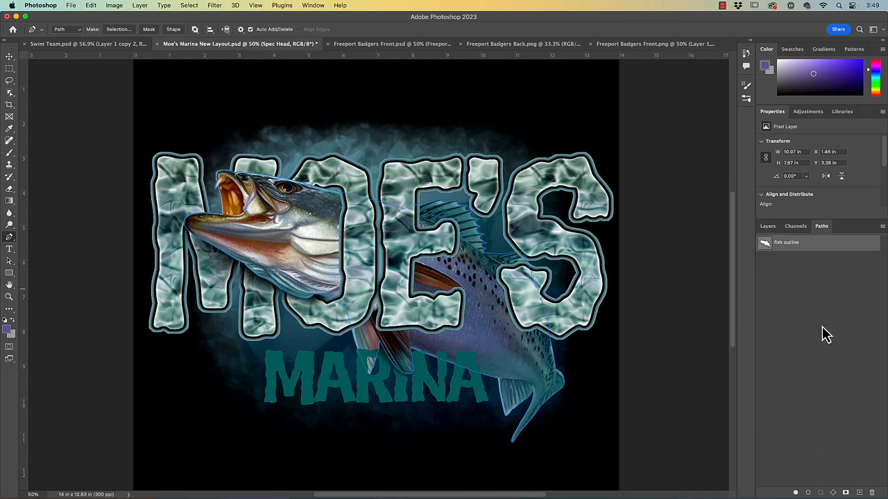
Show the layer list and toggle the Spec Head layer off and back on
left_click(768, 226)
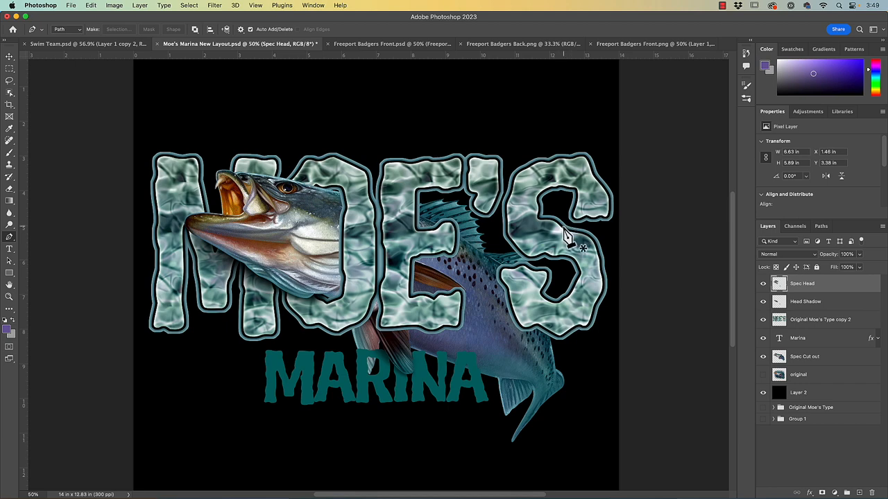
mouse_move(680, 220)
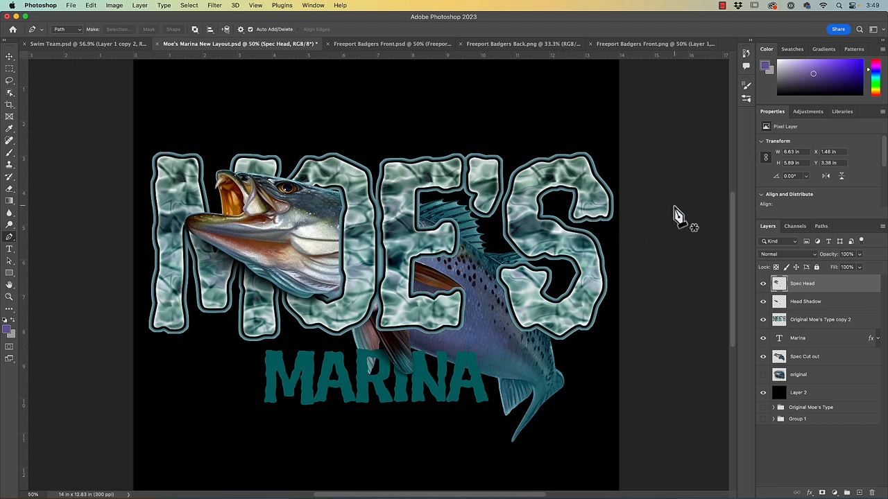
mouse_move(755, 294)
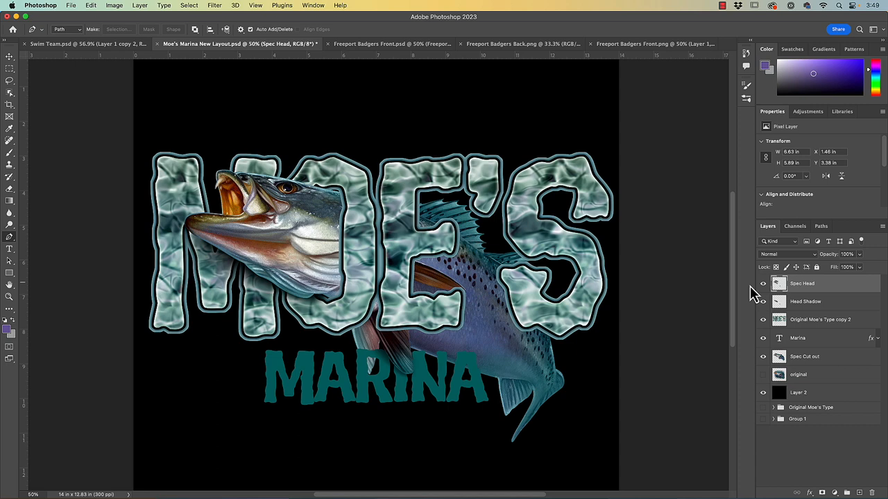
mouse_move(760, 290)
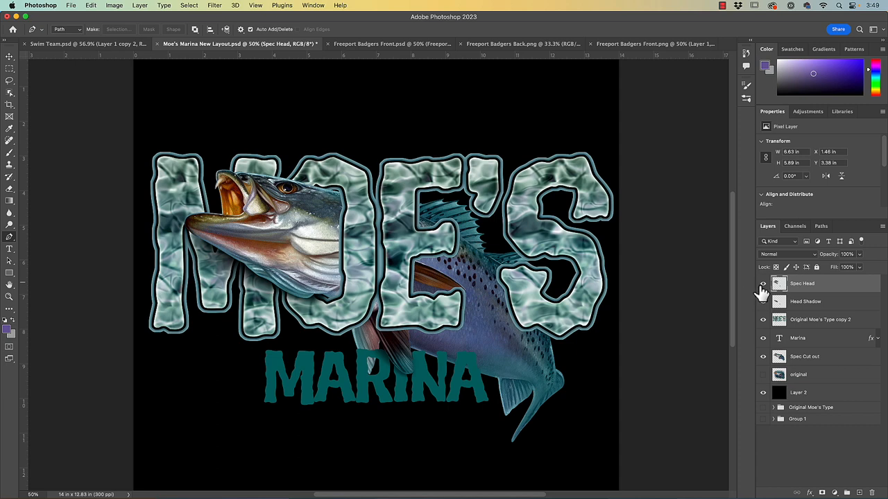
left_click(763, 283)
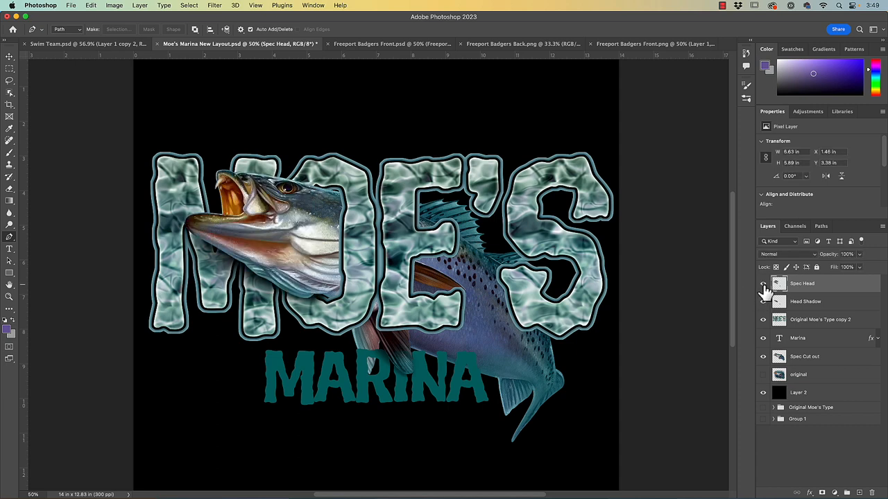
left_click(763, 283)
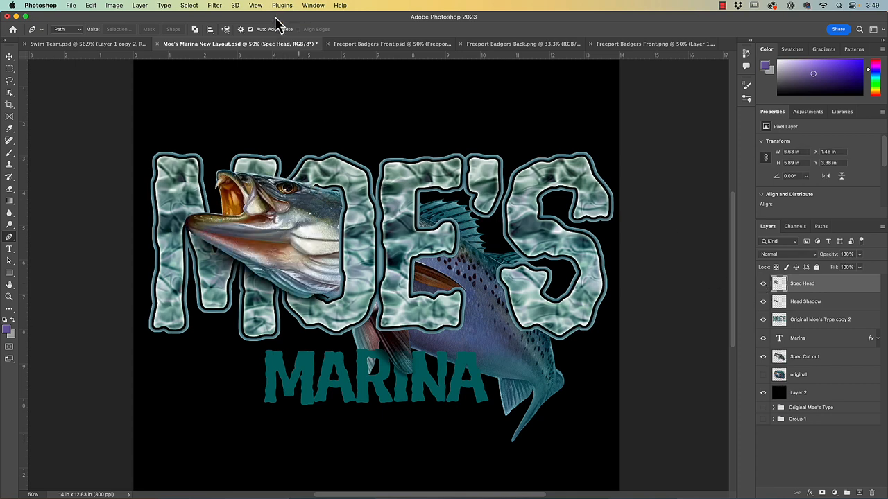
Switch to Freeport Badgers Front.psd and toggle the purple Layer 2 background off and on twice
left_click(374, 43)
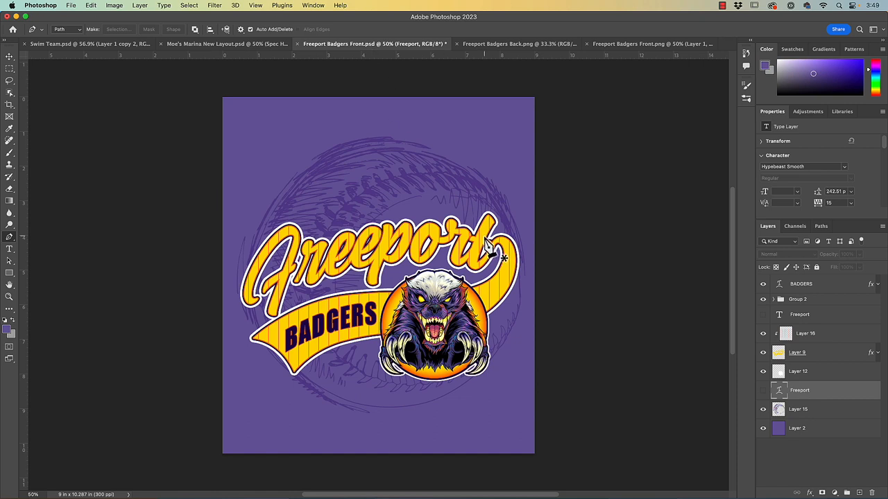
mouse_move(659, 242)
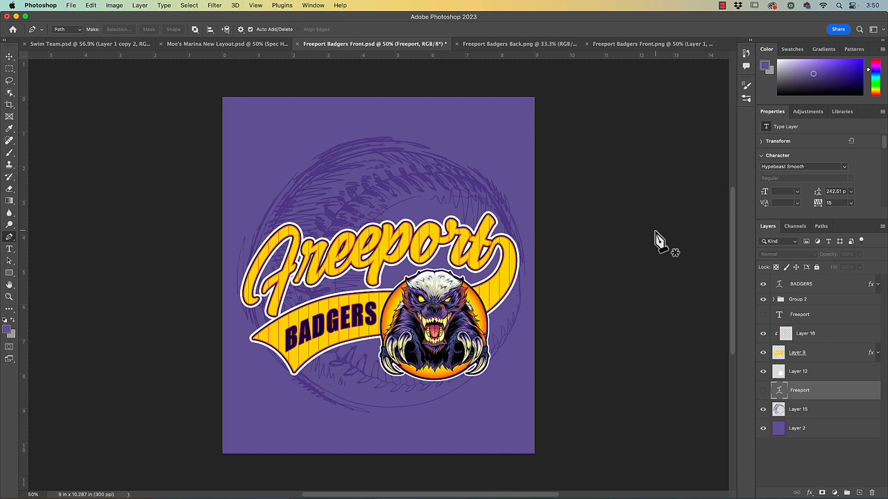
mouse_move(512, 200)
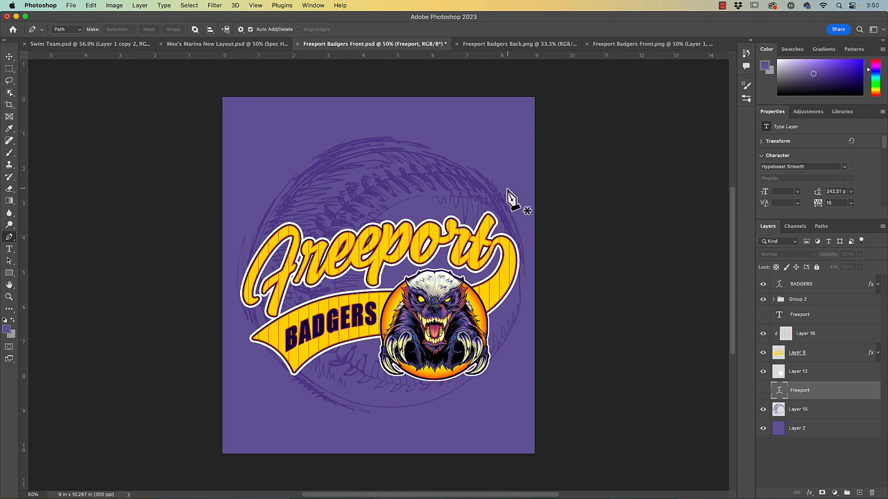
mouse_move(487, 155)
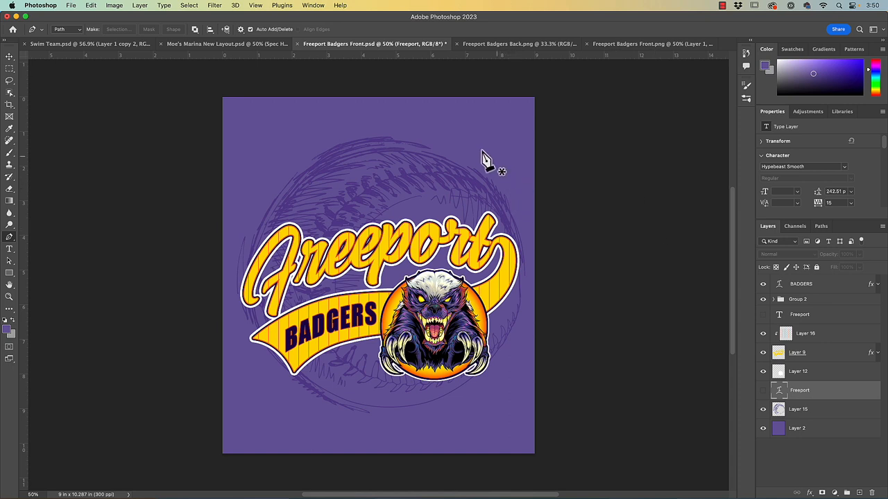
mouse_move(755, 446)
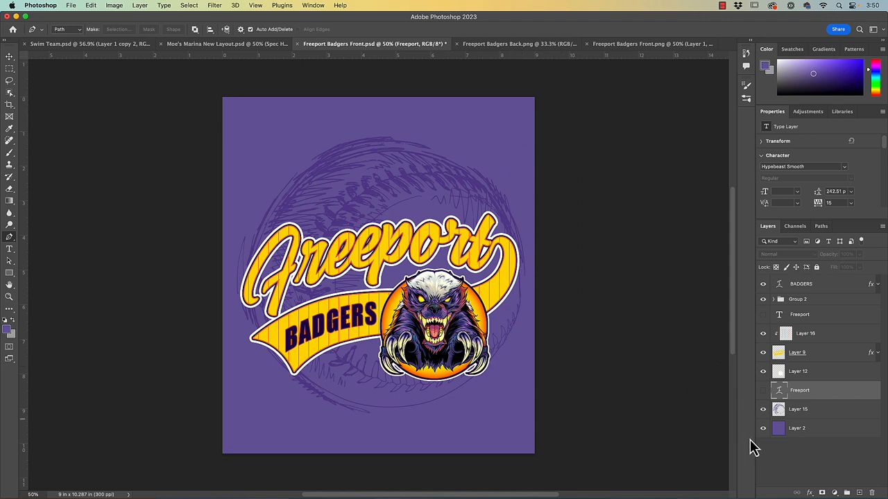
left_click(763, 428)
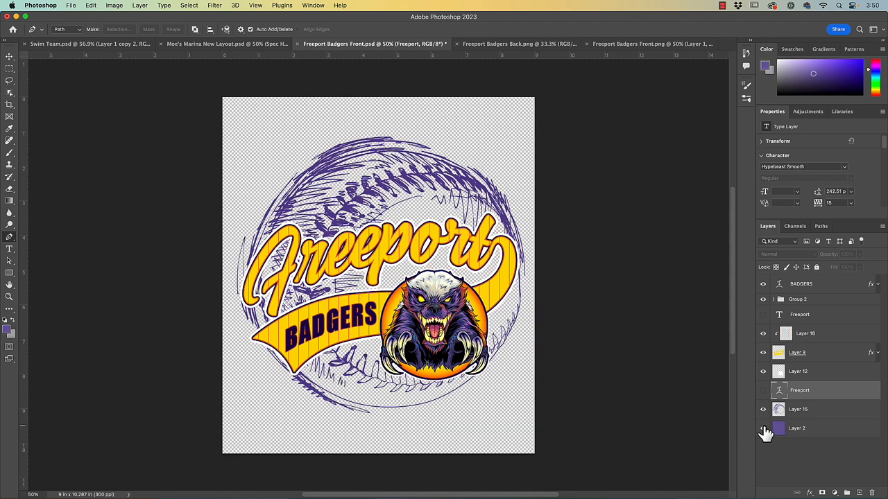
left_click(763, 428)
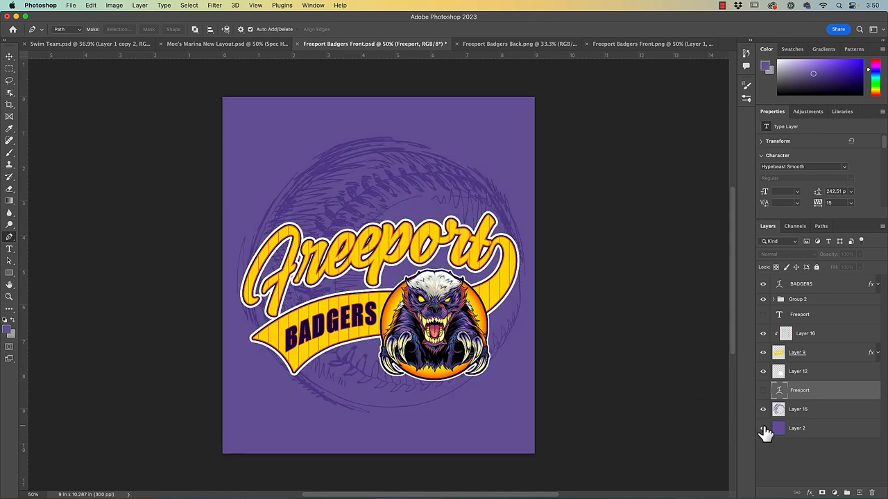
left_click(763, 427)
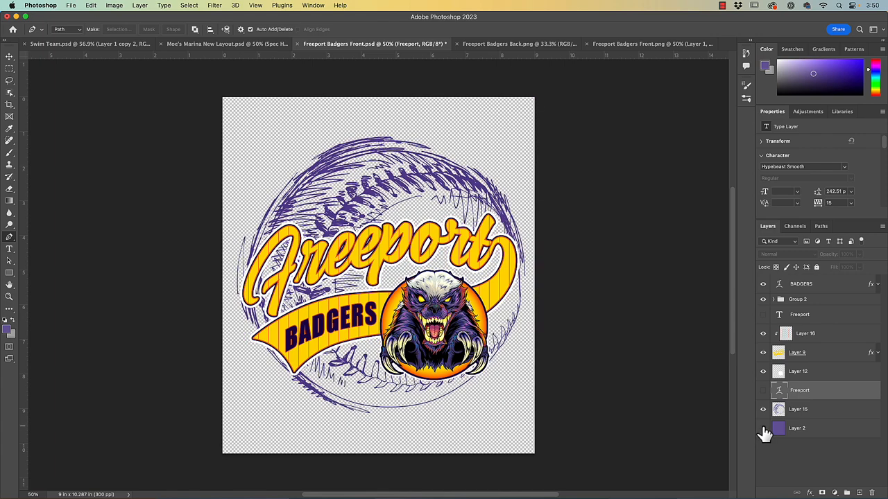
left_click(763, 428)
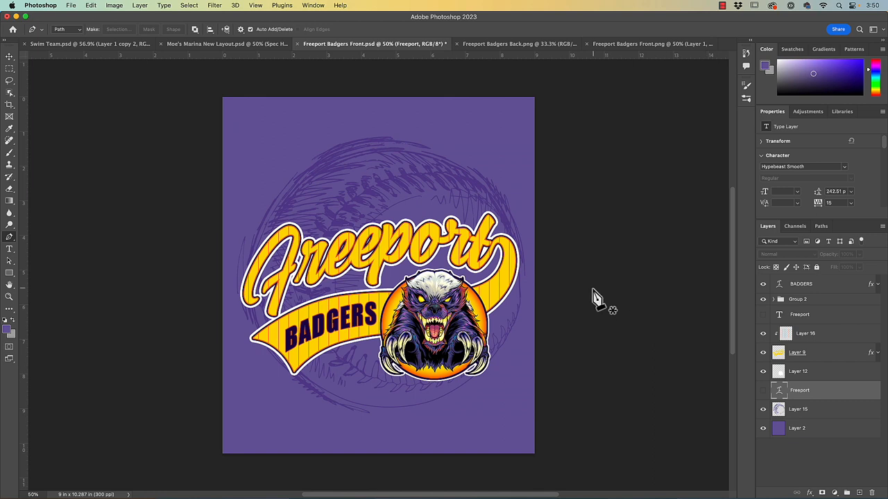
mouse_move(432, 211)
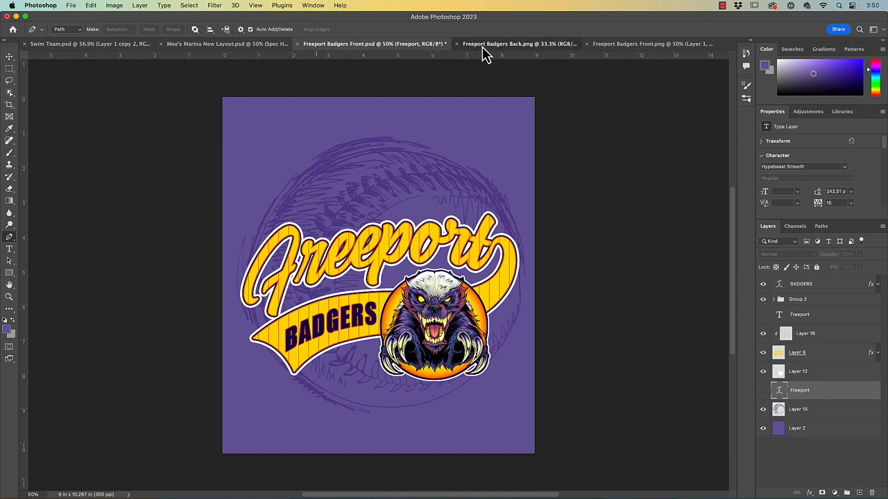
Switch to the Freeport Badgers Back.png document showing the PETERS 28 design
left_click(510, 43)
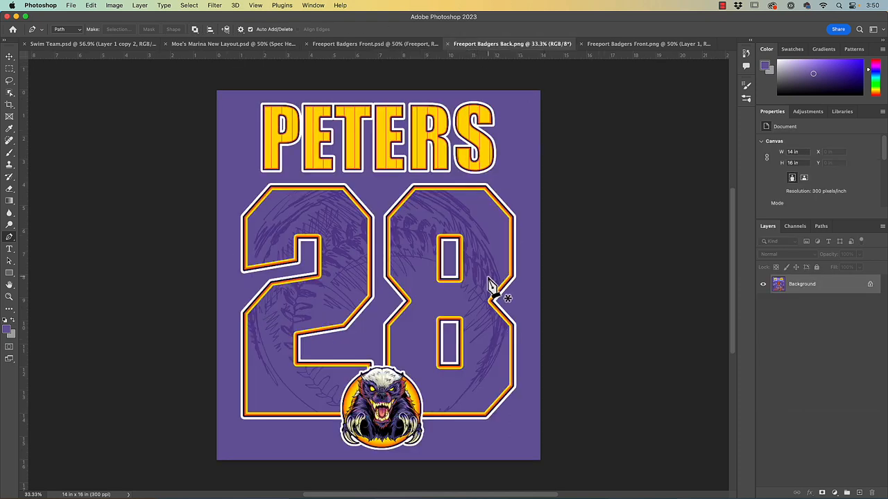
mouse_move(516, 174)
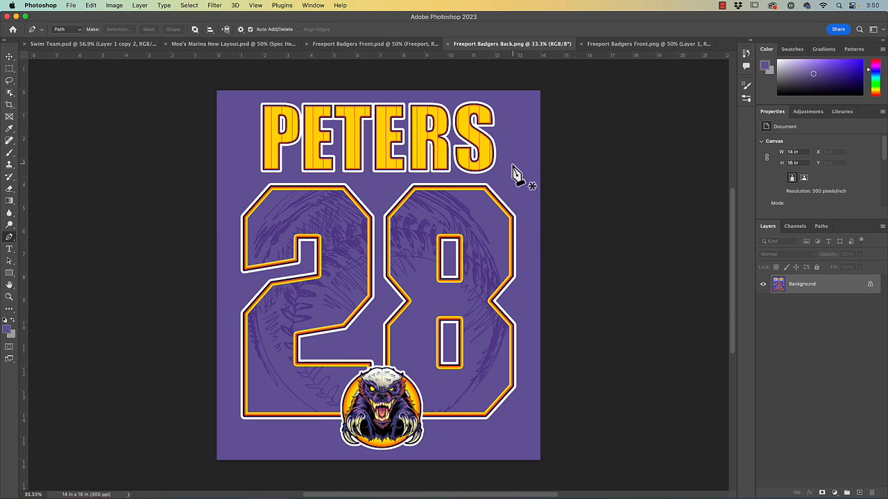
mouse_move(347, 303)
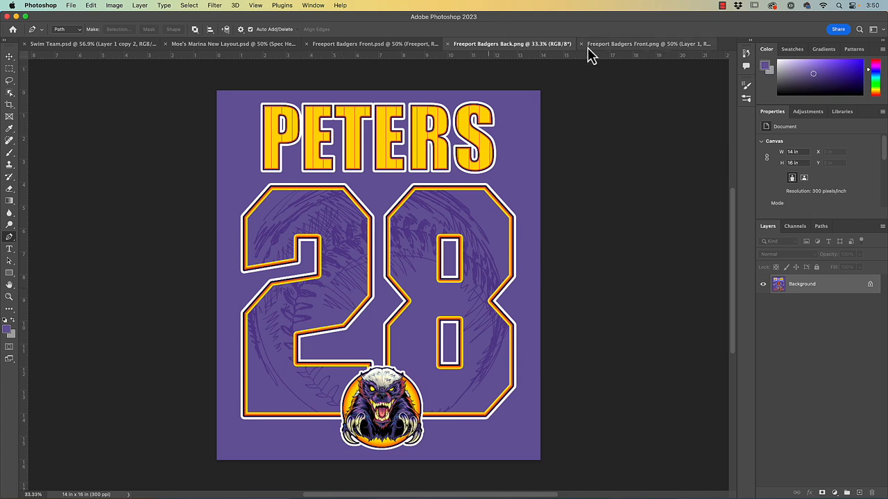
mouse_move(447, 264)
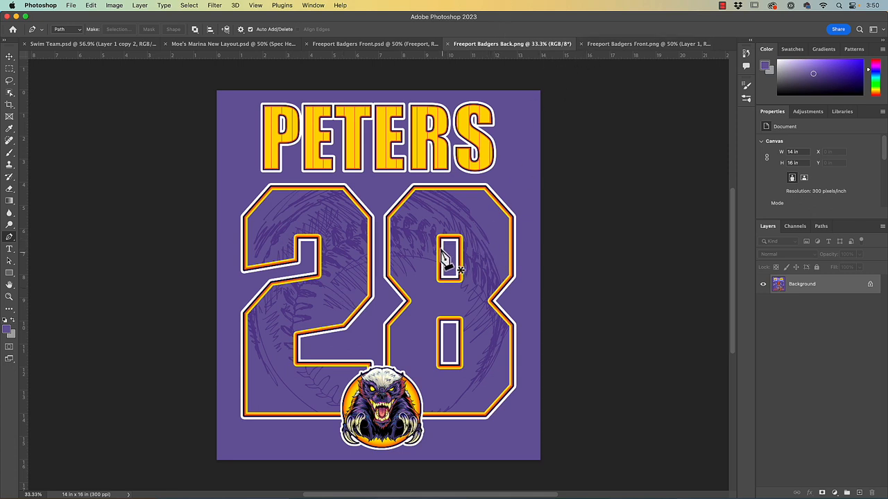
mouse_move(317, 219)
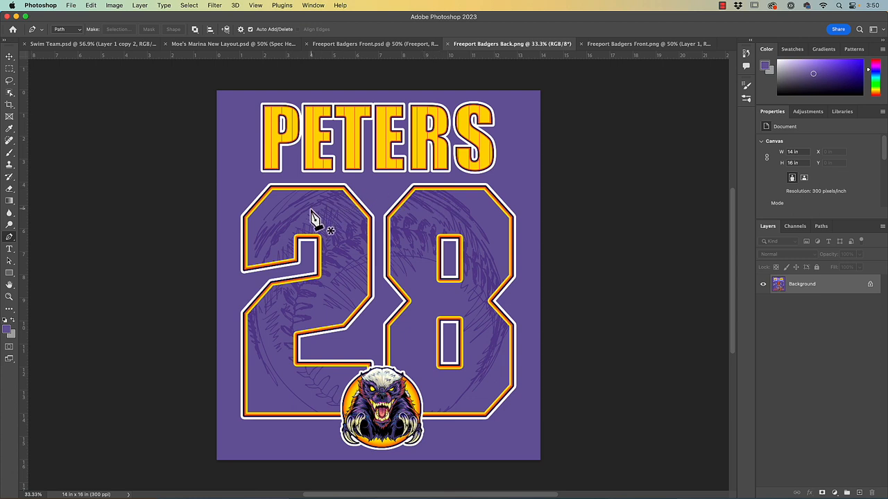
mouse_move(603, 94)
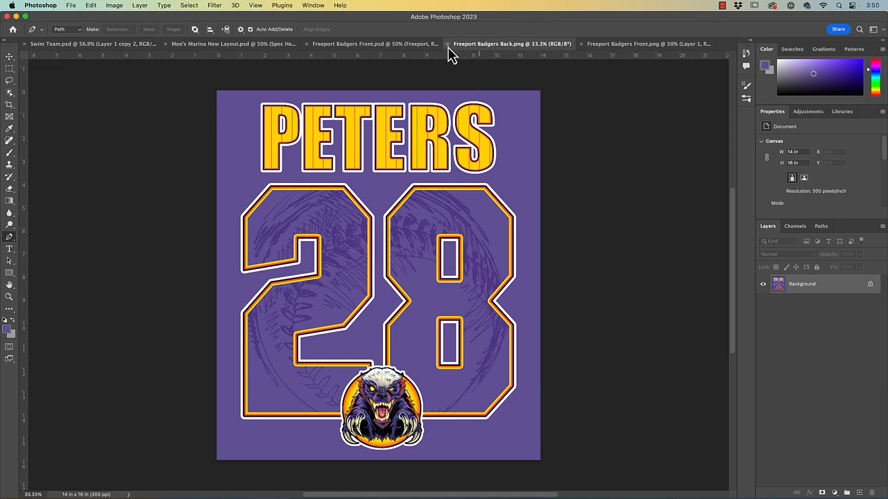
Return to Freeport Badgers Front and hide the purple Layer 2 background to reveal transparency
left_click(416, 43)
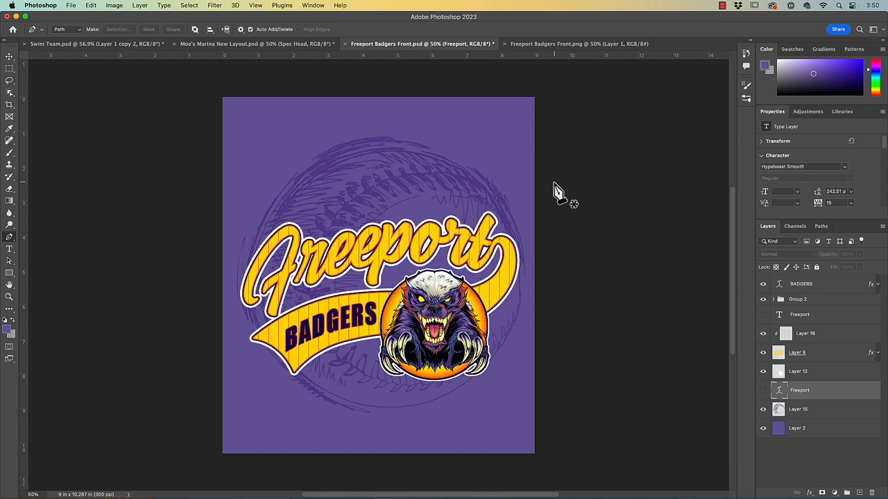
mouse_move(796, 304)
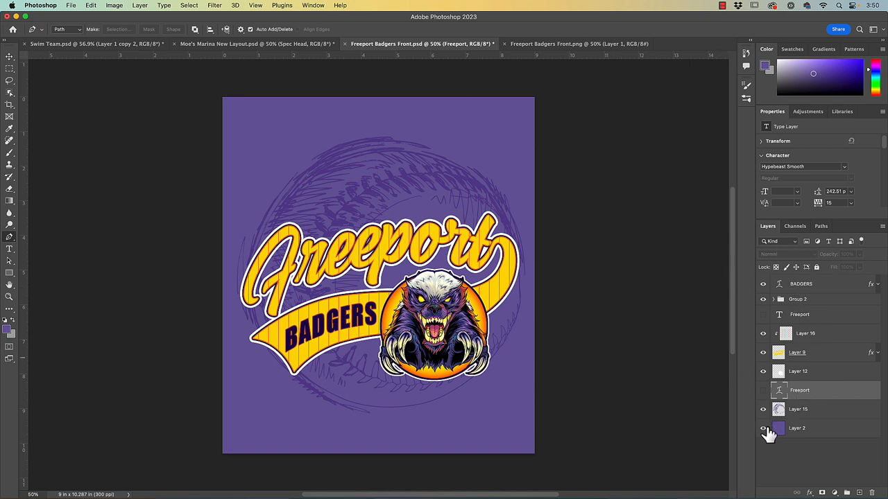
mouse_move(763, 427)
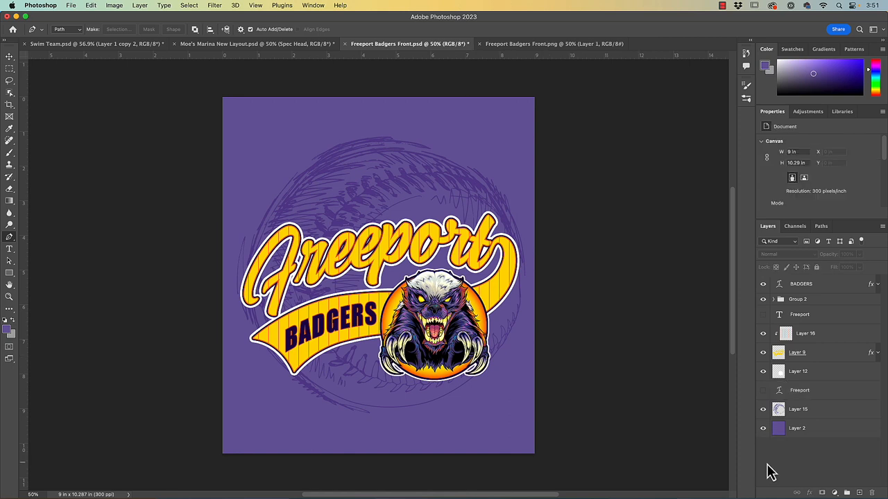
mouse_move(766, 438)
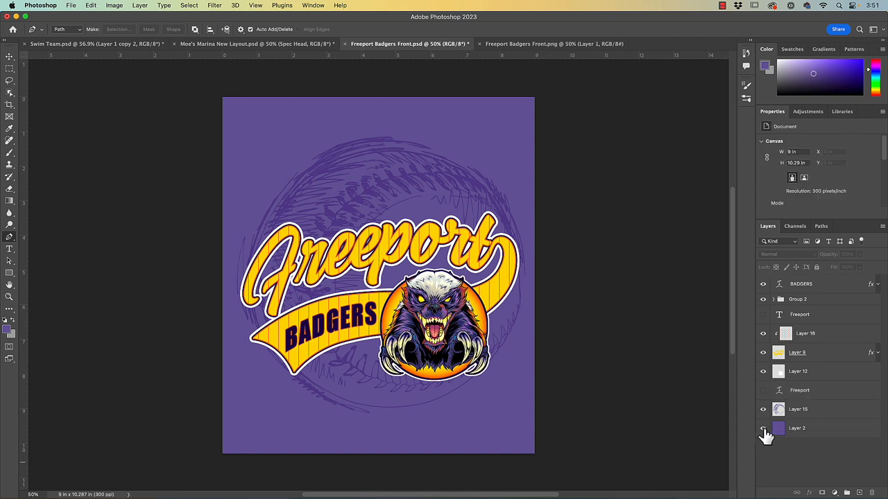
mouse_move(763, 428)
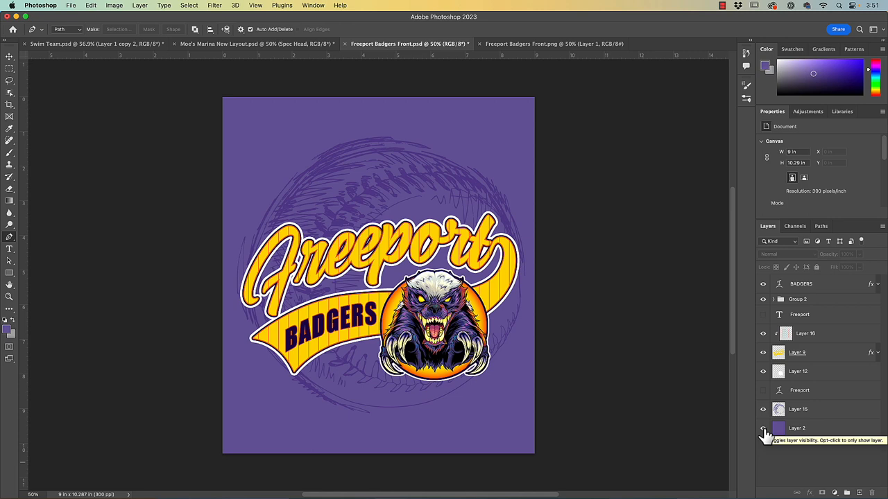
left_click(763, 428)
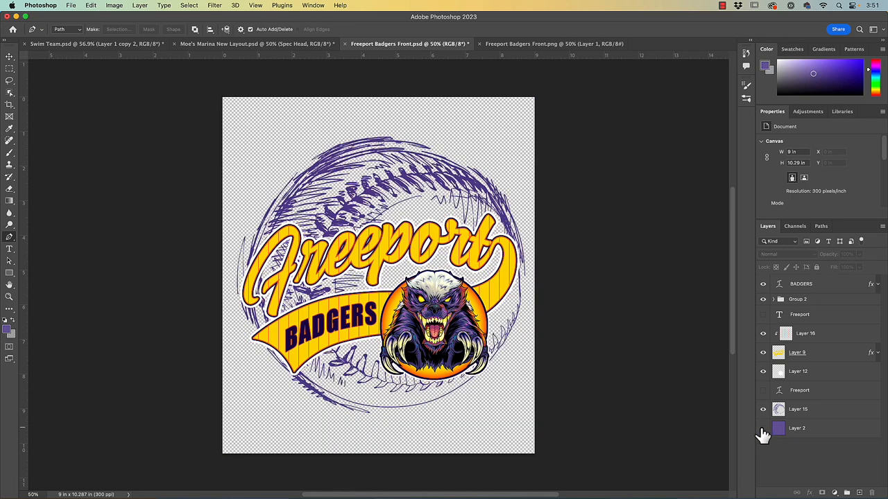
mouse_move(758, 436)
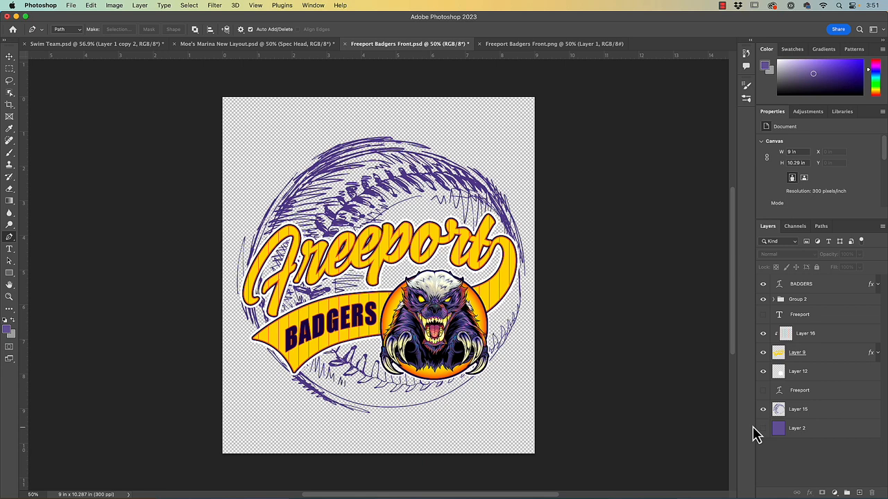
mouse_move(447, 178)
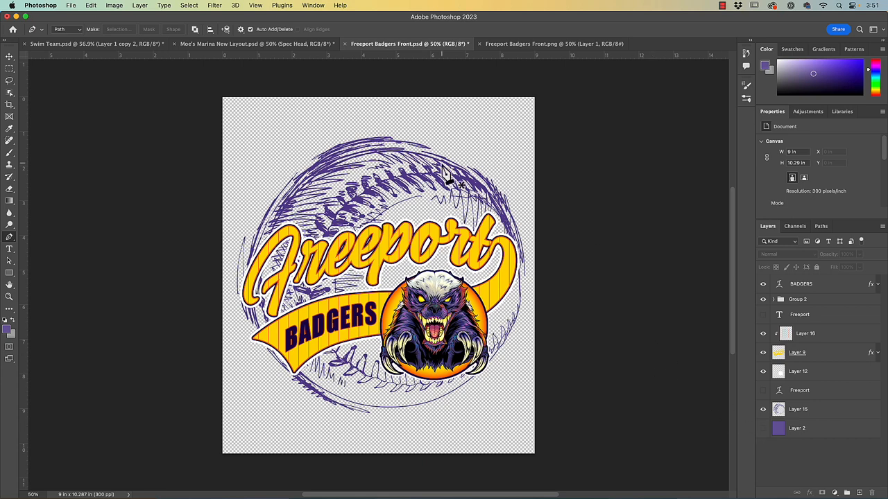
Start the File menu export of the transparent artwork as Freeport Badgers Front.png
left_click(71, 6)
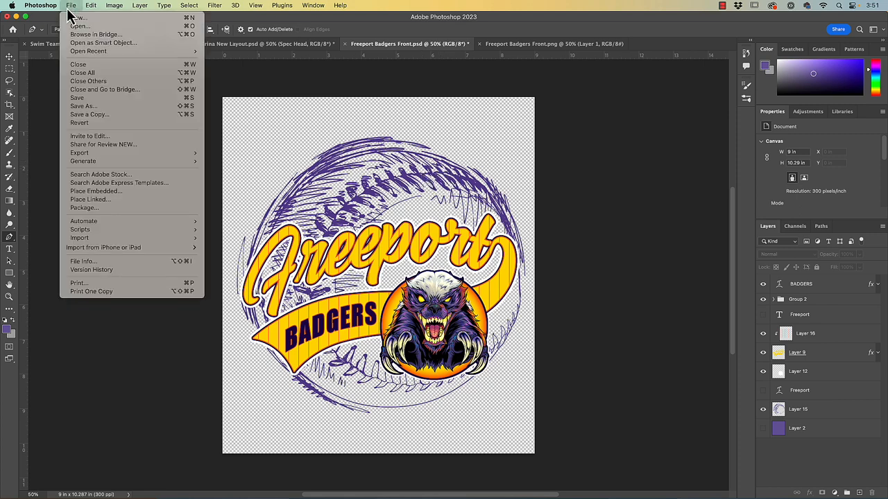
mouse_move(80, 152)
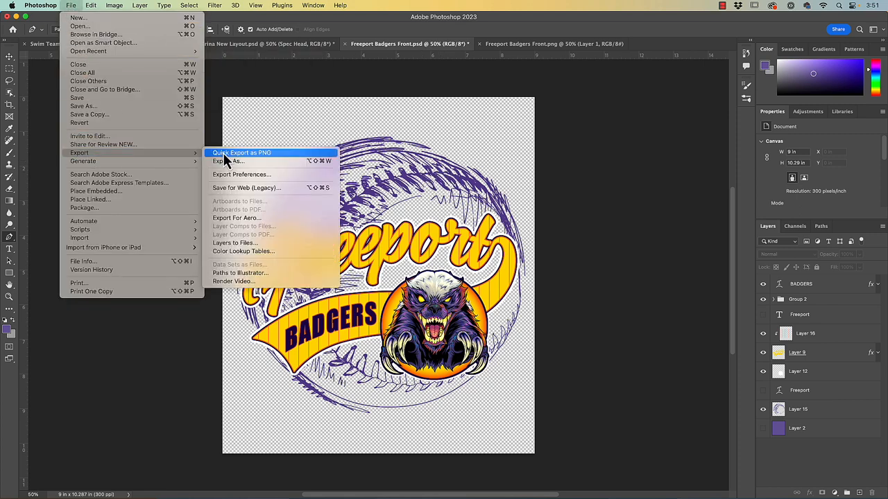
mouse_move(243, 161)
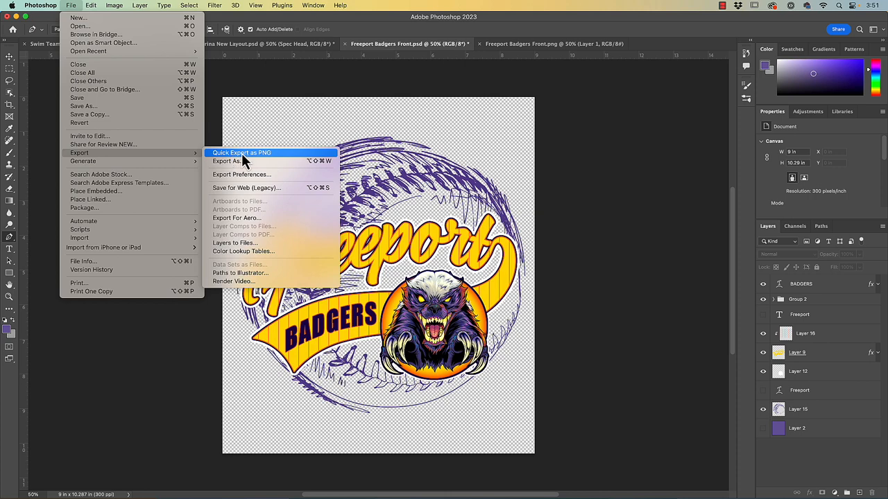
mouse_move(566, 94)
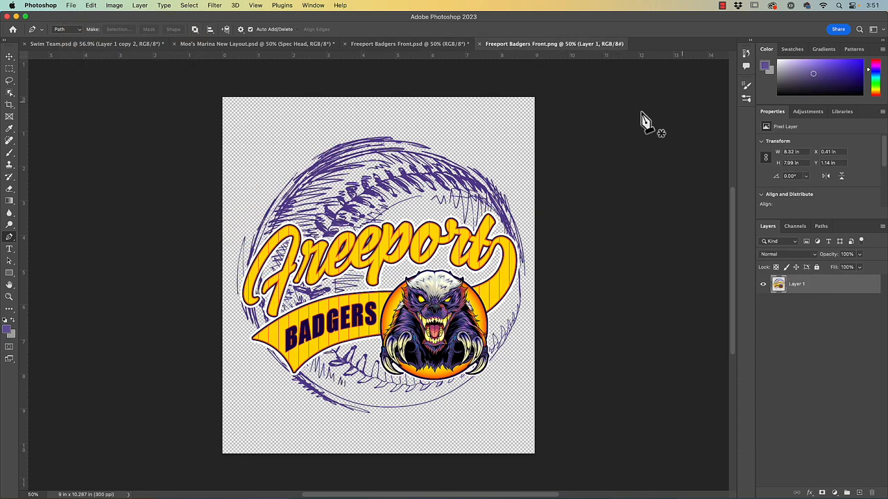
mouse_move(853, 319)
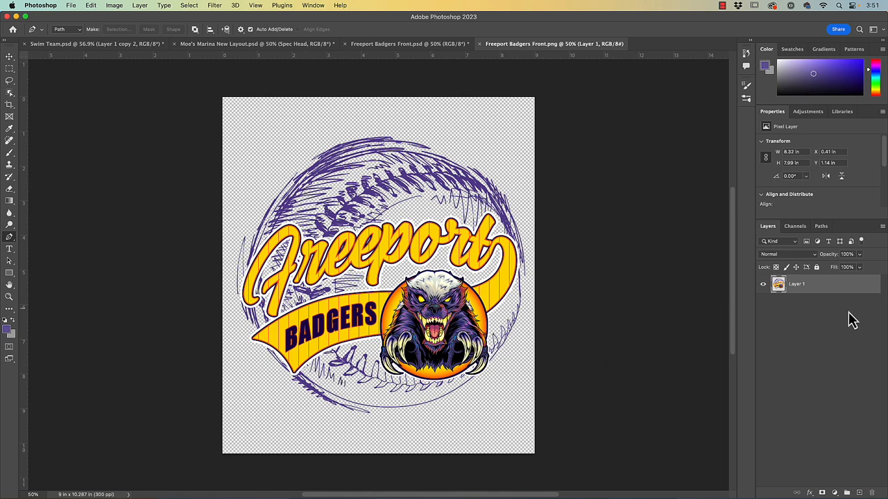
mouse_move(788, 288)
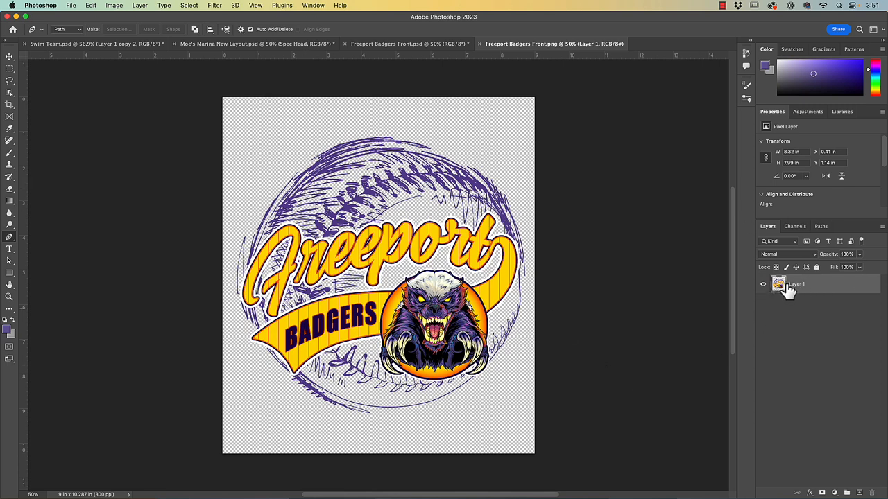
mouse_move(519, 208)
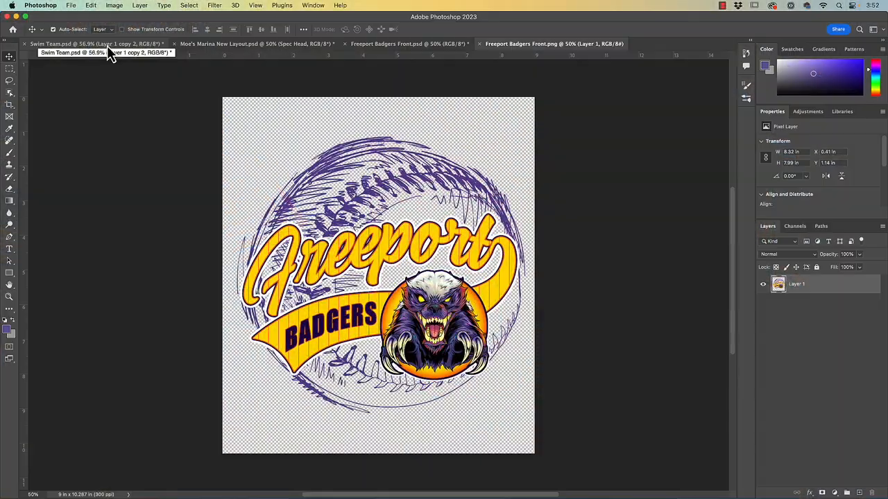
Trim the PNG canvas to the artwork using Transparent Pixels on all four sides
left_click(114, 6)
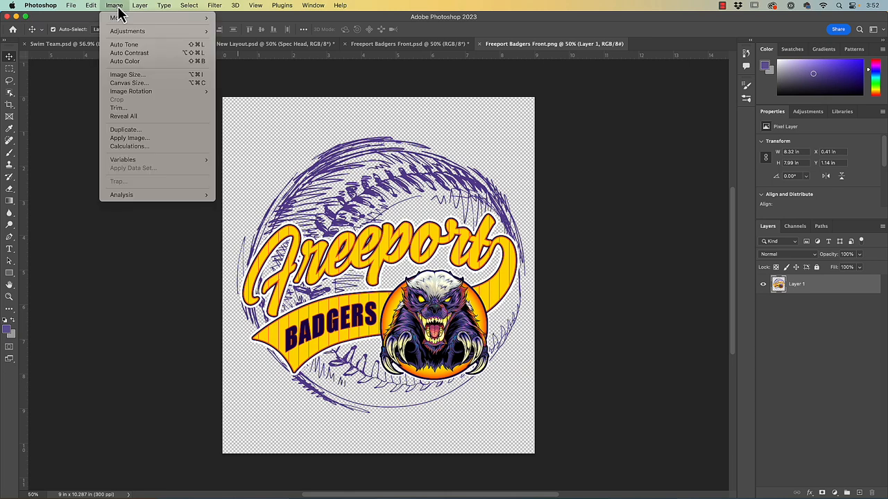
left_click(118, 108)
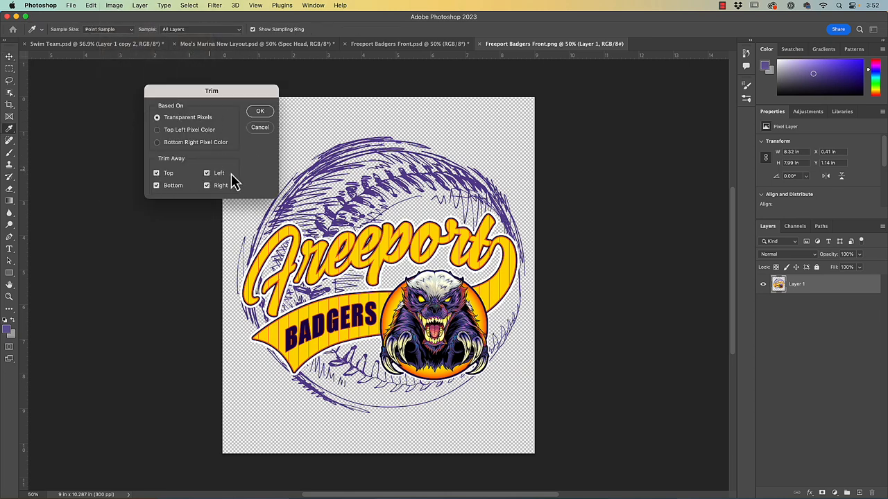
mouse_move(197, 179)
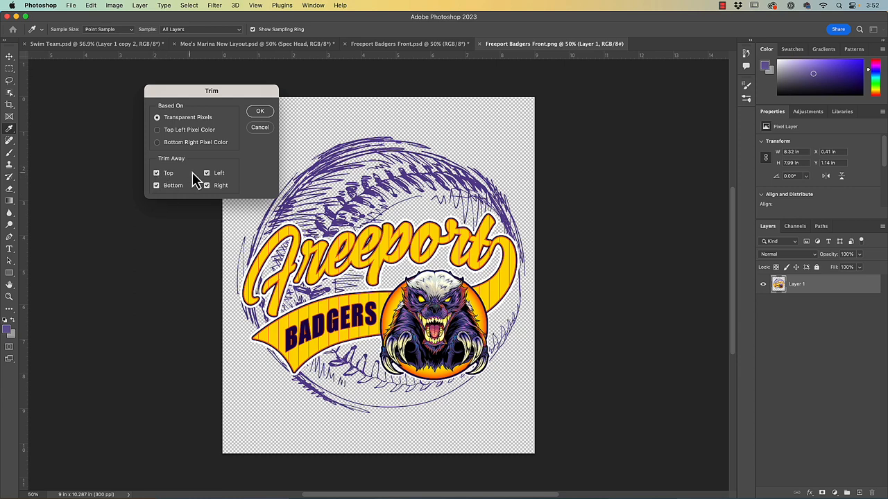
mouse_move(200, 193)
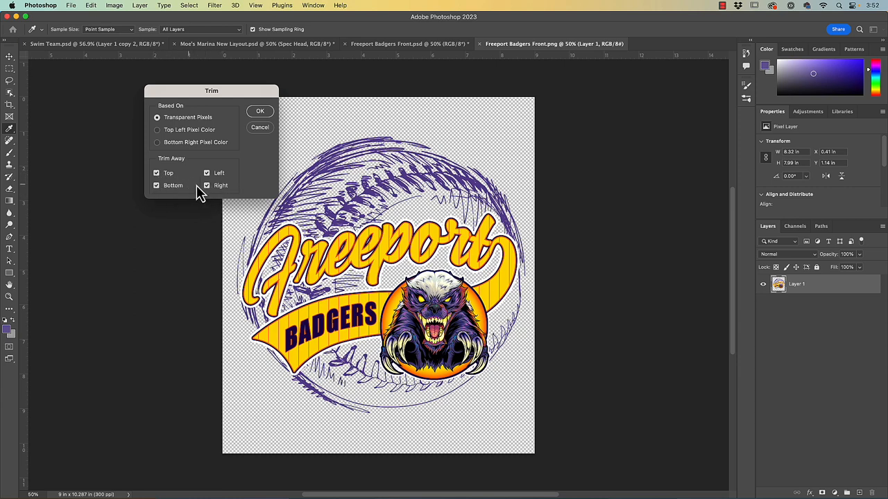
mouse_move(233, 155)
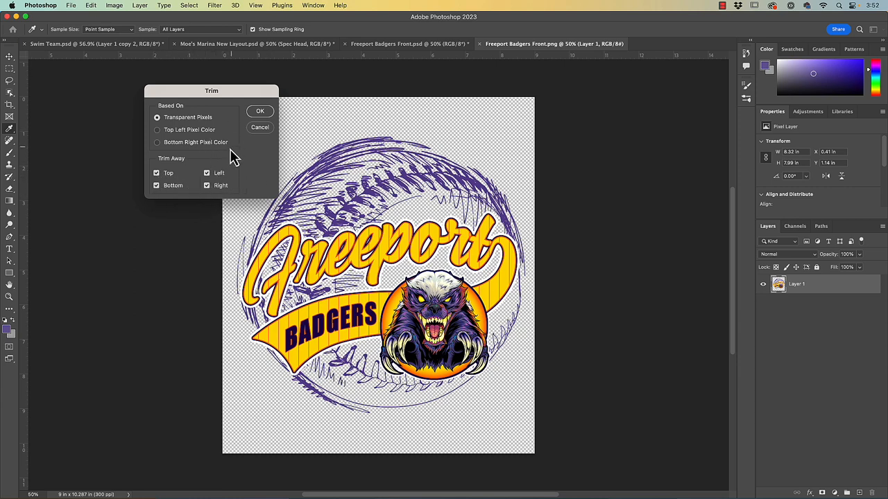
left_click_drag(211, 92, 147, 78)
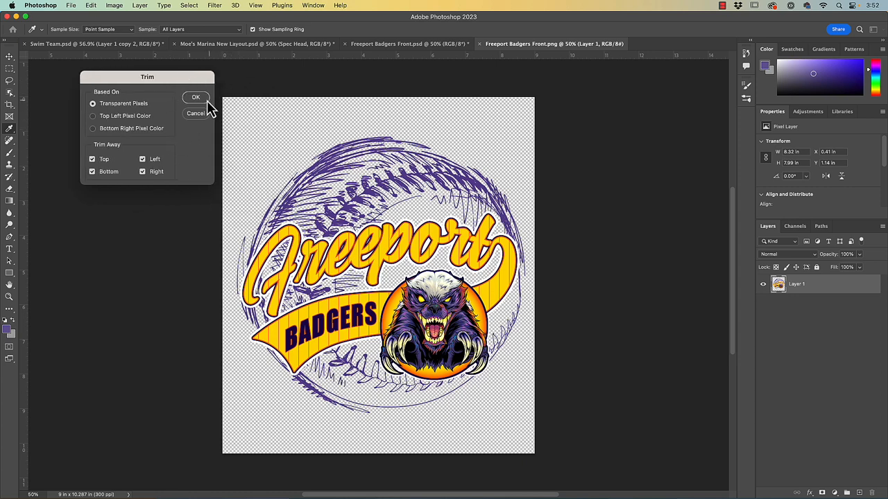
left_click(197, 97)
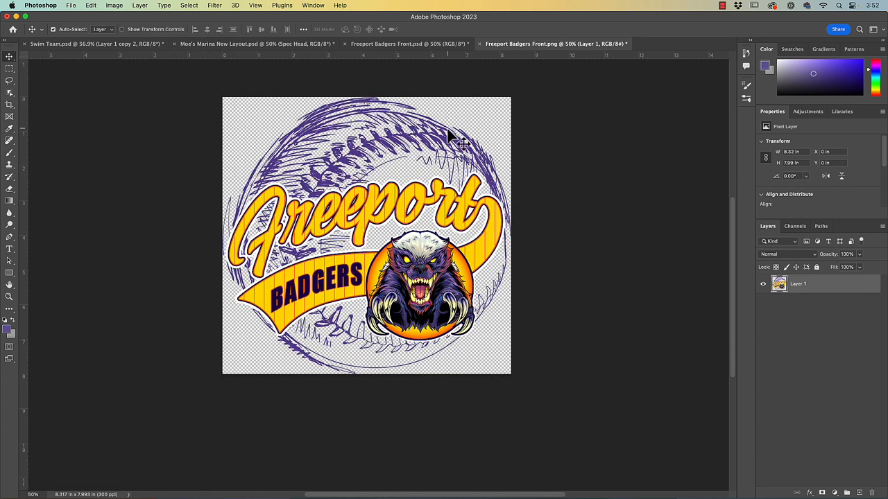
mouse_move(388, 114)
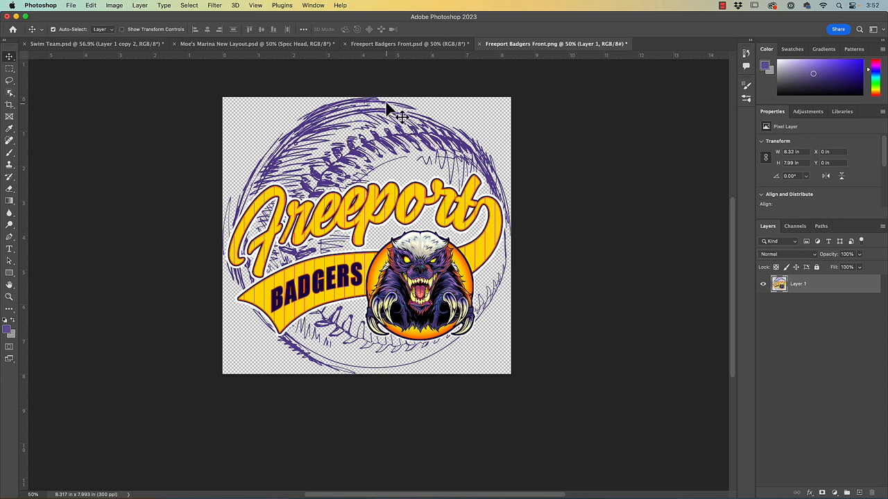
mouse_move(401, 369)
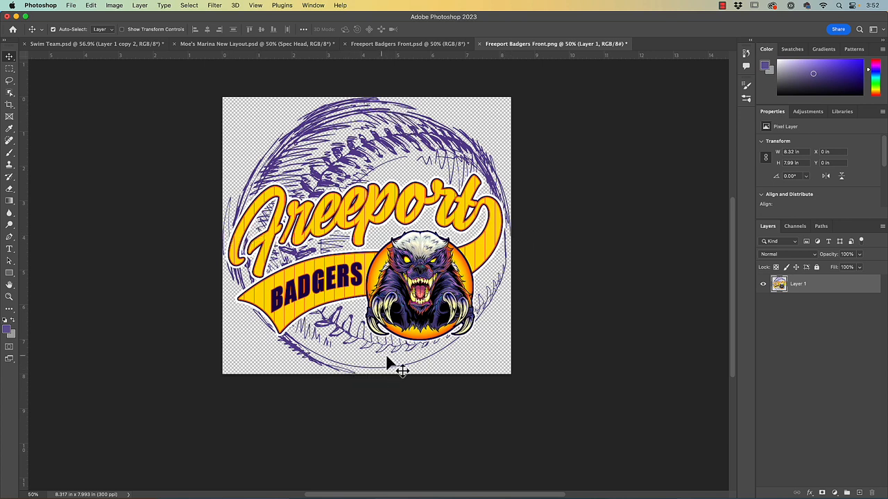
mouse_move(479, 197)
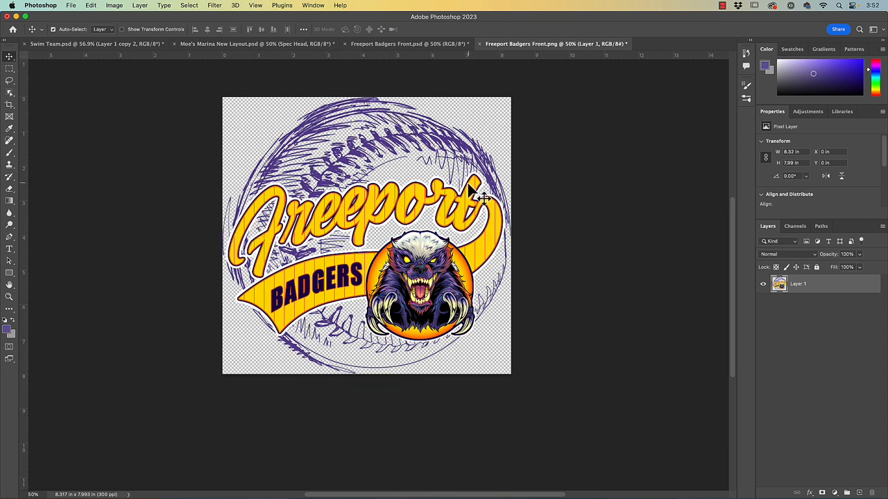
mouse_move(425, 172)
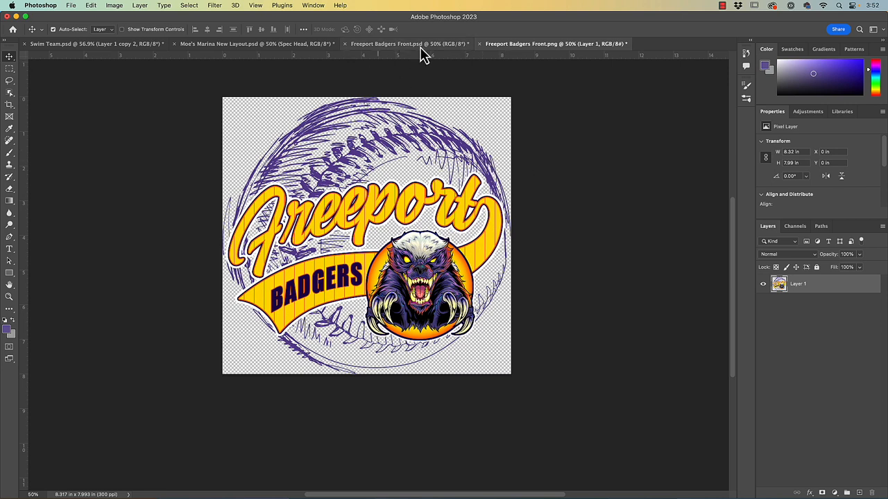
mouse_move(361, 22)
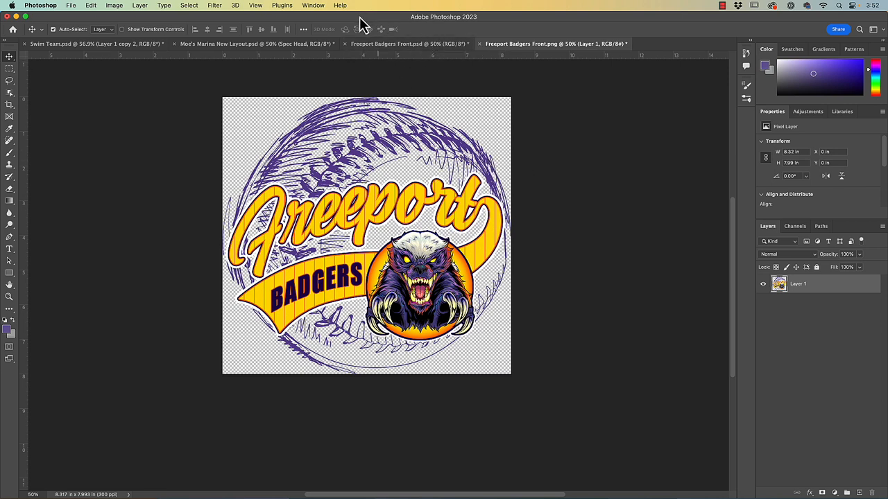